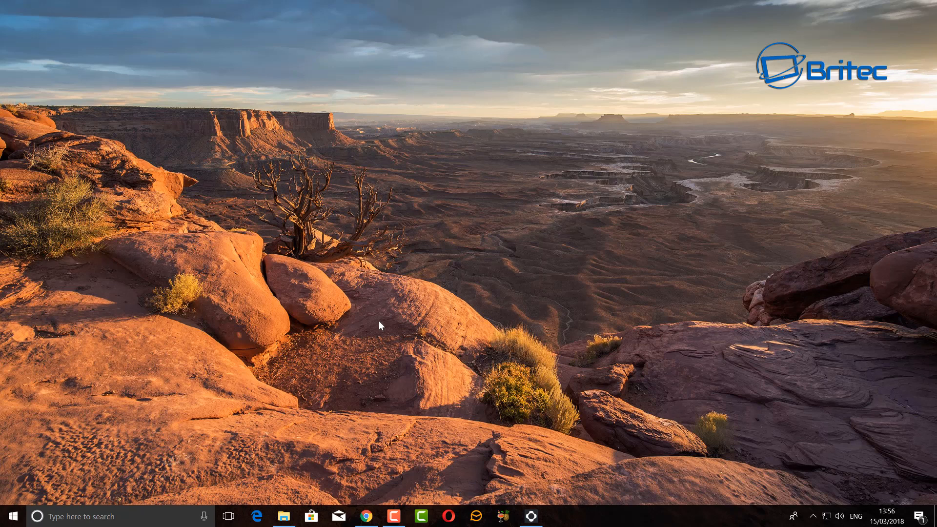
- Launch the web browser to reach the HandBrake project website
{"action": "left_click", "coordinate": [365, 516]}
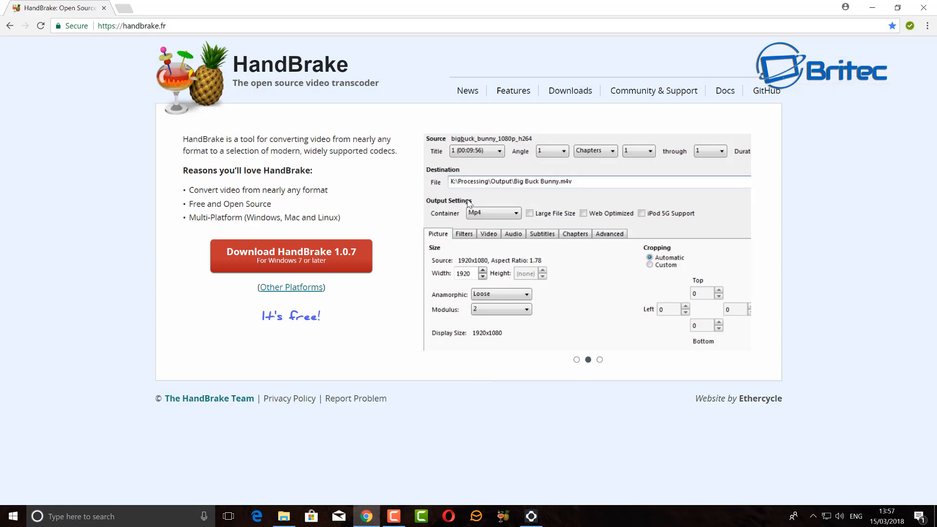
{"action": "mouse_move", "coordinate": [454, 64]}
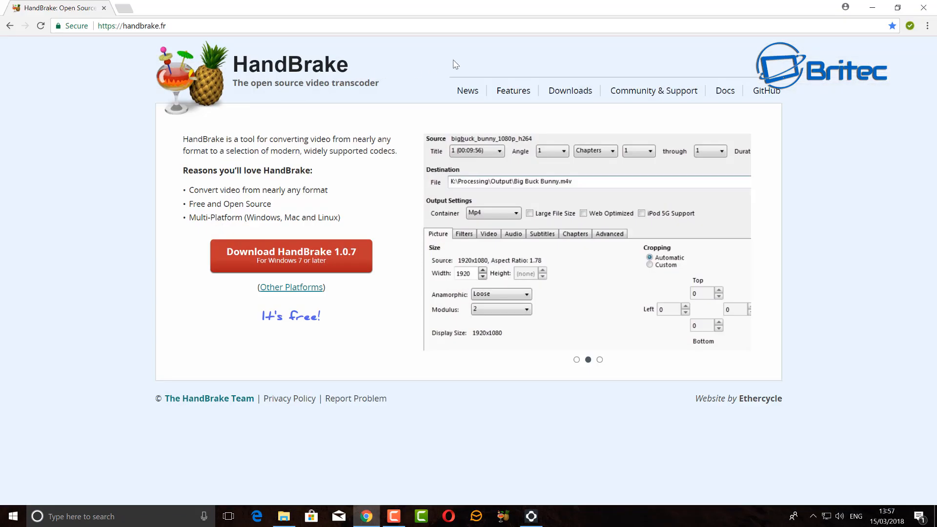
- Look over the HandBrake homepage around the Download HandBrake 1.0.7 button
{"action": "left_click", "coordinate": [600, 359]}
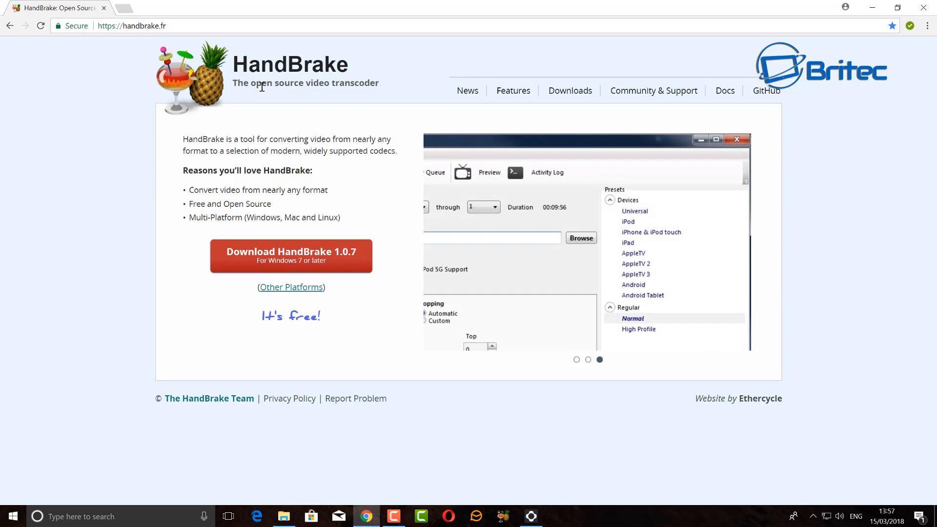
{"action": "mouse_move", "coordinate": [355, 253]}
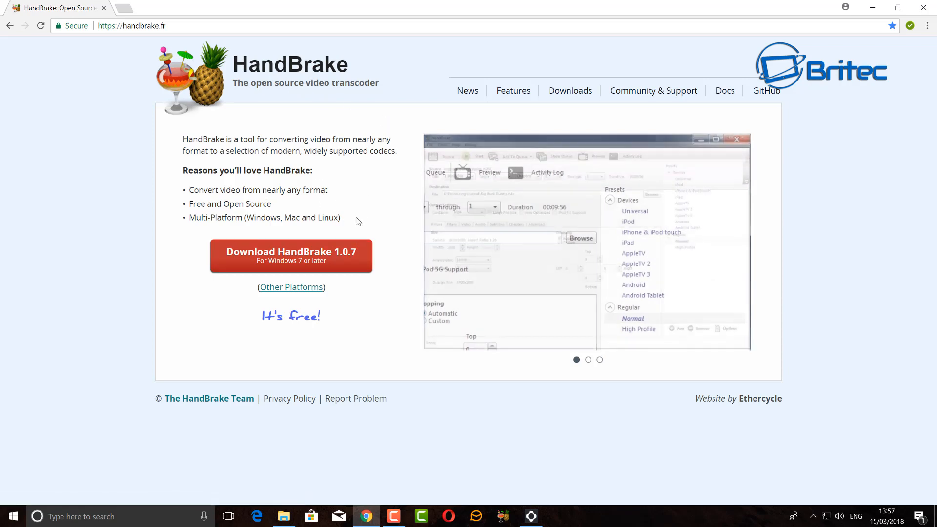
{"action": "mouse_move", "coordinate": [242, 218]}
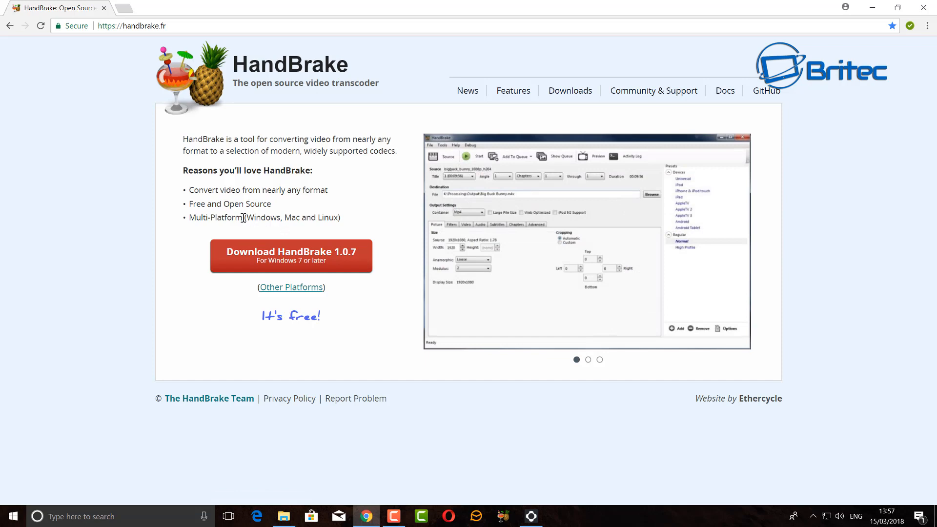
{"action": "mouse_move", "coordinate": [307, 274]}
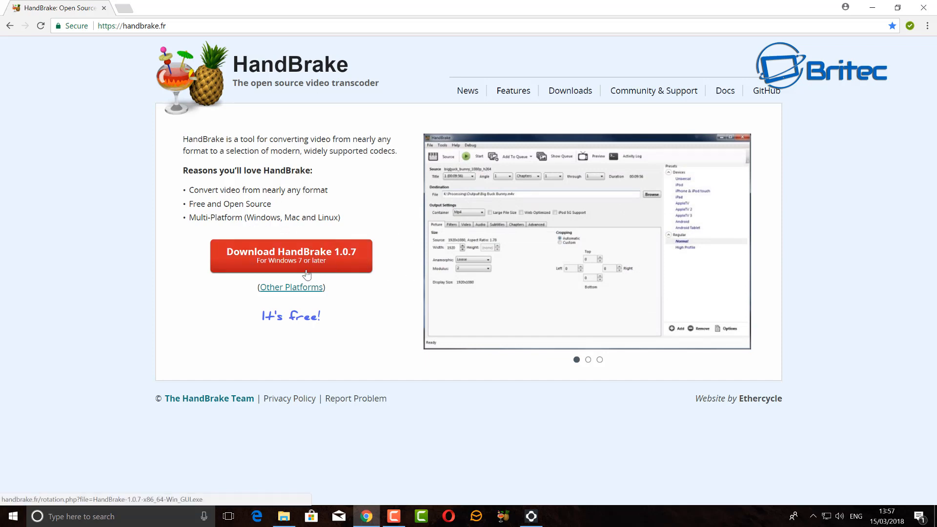
{"action": "left_click", "coordinate": [587, 359]}
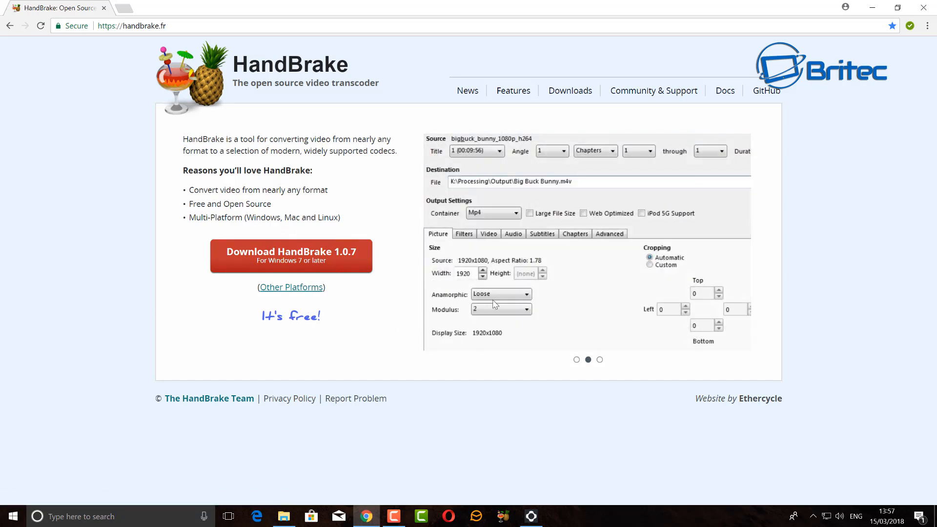
{"action": "mouse_move", "coordinate": [792, 106]}
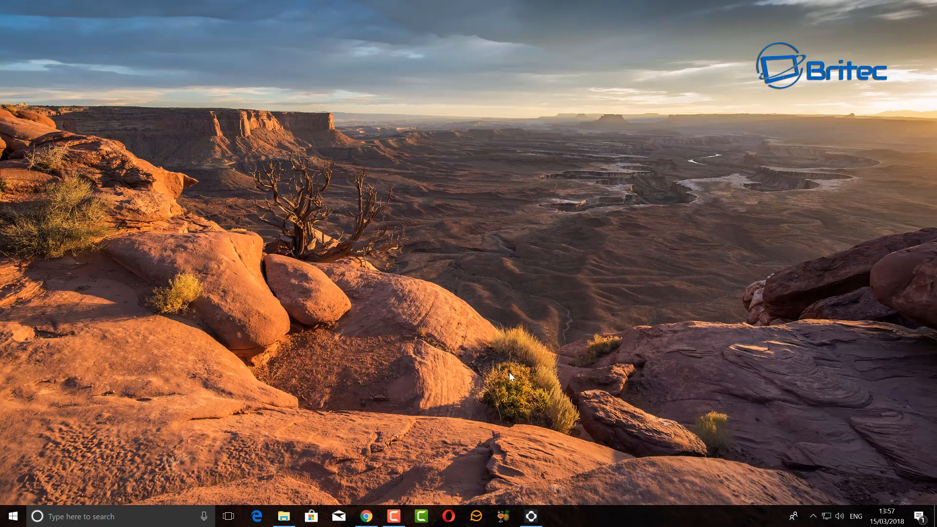
{"action": "mouse_move", "coordinate": [356, 473]}
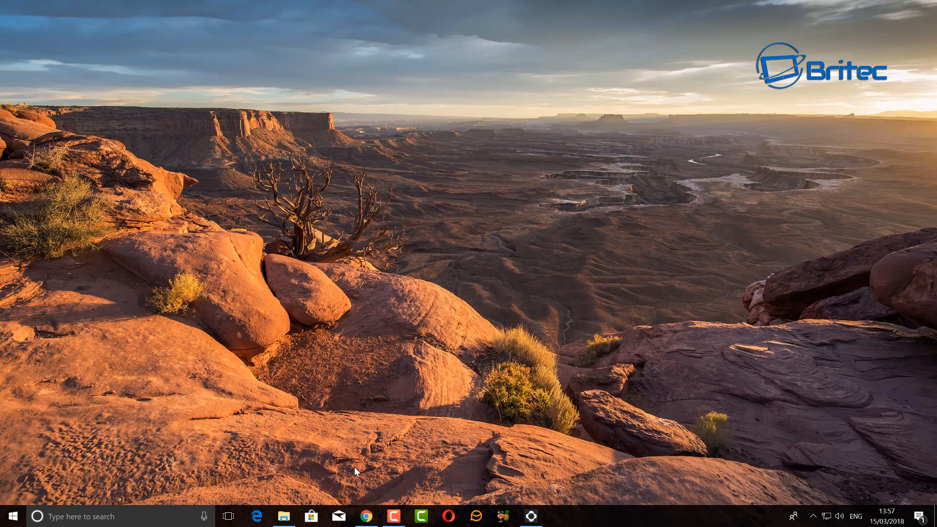
- Show the Test folder of videos containing the original Mini Android TV video
{"action": "left_click", "coordinate": [283, 516]}
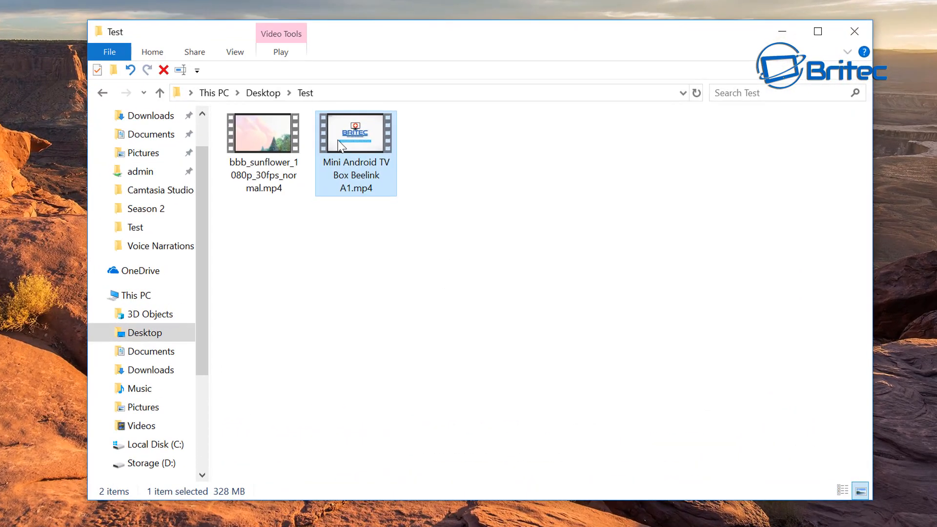
{"action": "mouse_move", "coordinate": [355, 132]}
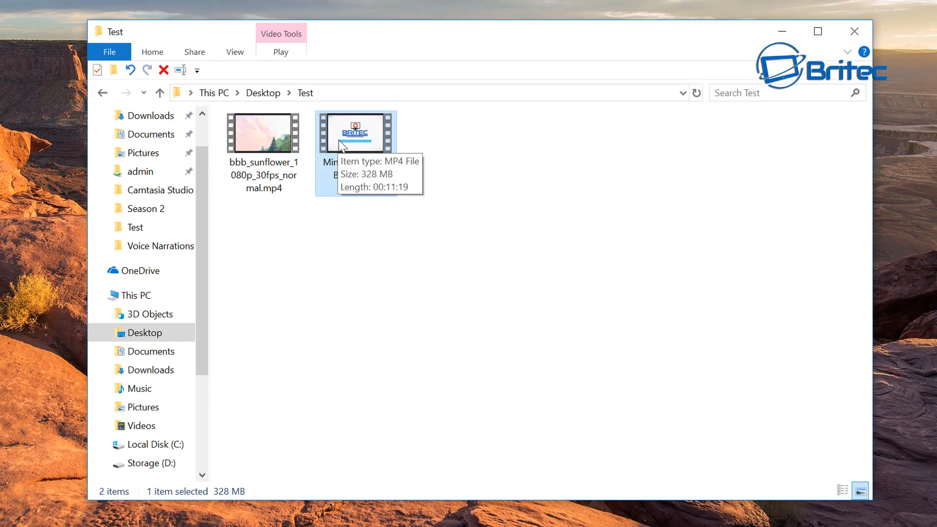
{"action": "mouse_move", "coordinate": [356, 150]}
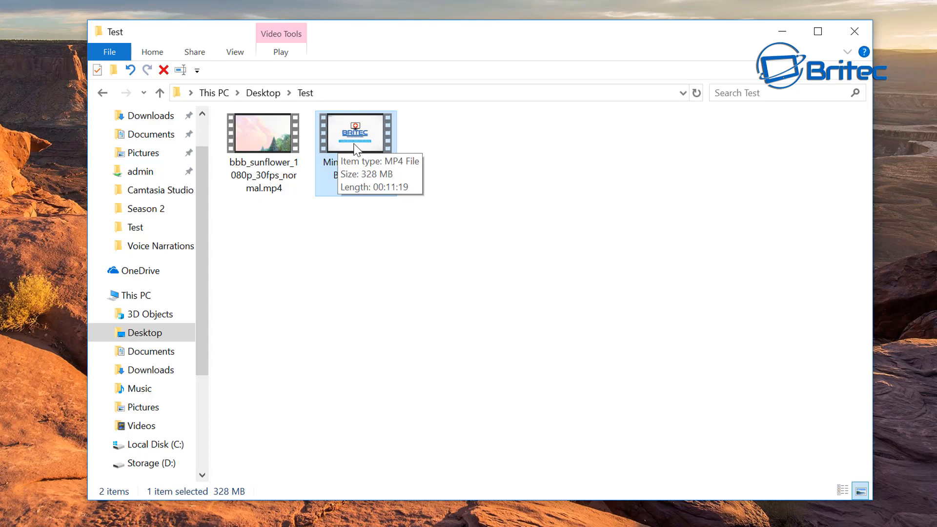
{"action": "mouse_move", "coordinate": [357, 148]}
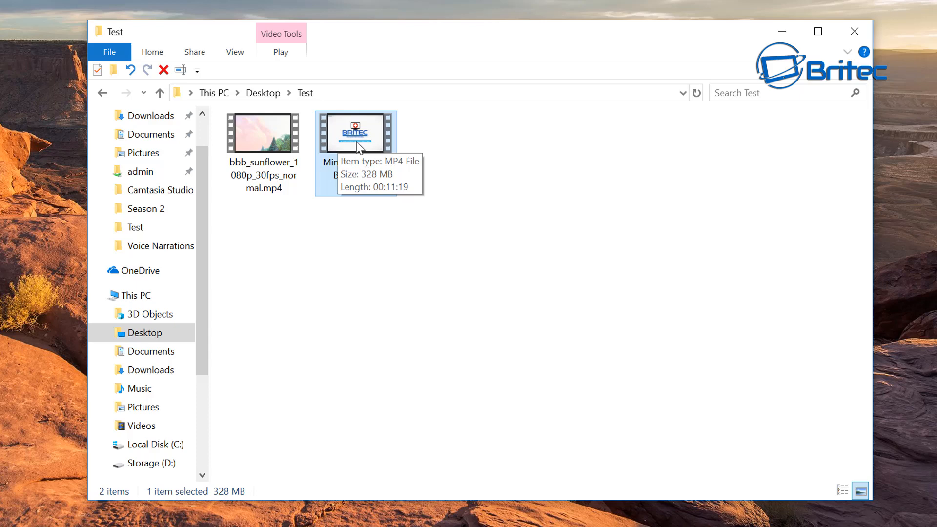
{"action": "mouse_move", "coordinate": [359, 164]}
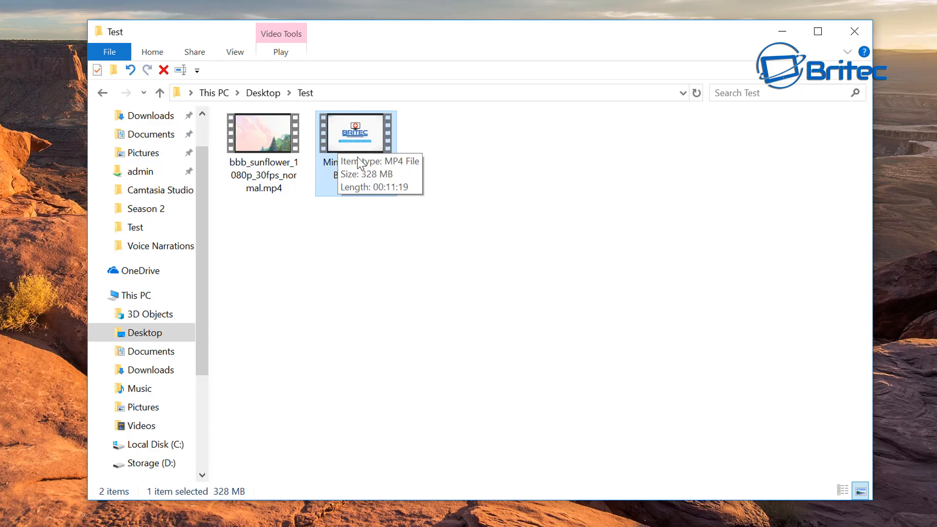
- Check the Mini Android TV video's details — 1920×1080, 30 fps, 3934 kbps — then dismiss the properties
{"action": "right_click", "coordinate": [355, 133]}
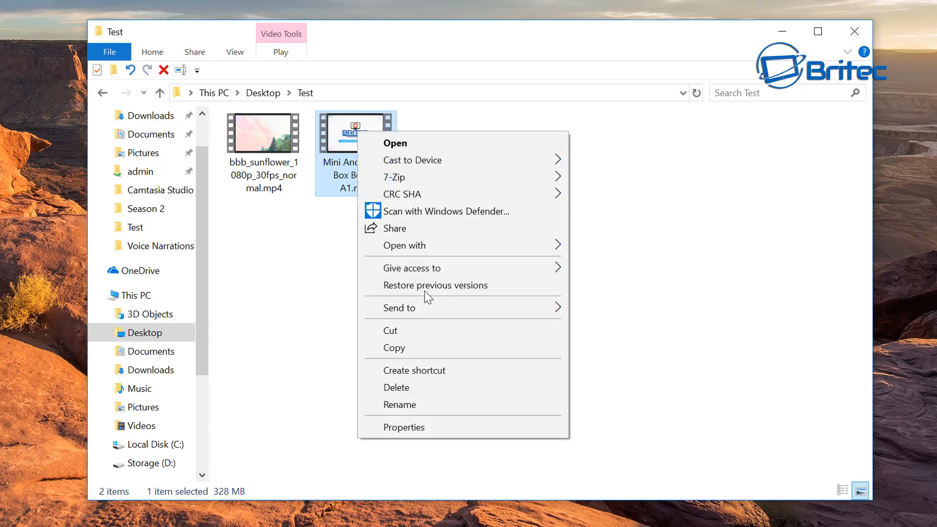
{"action": "left_click", "coordinate": [404, 427]}
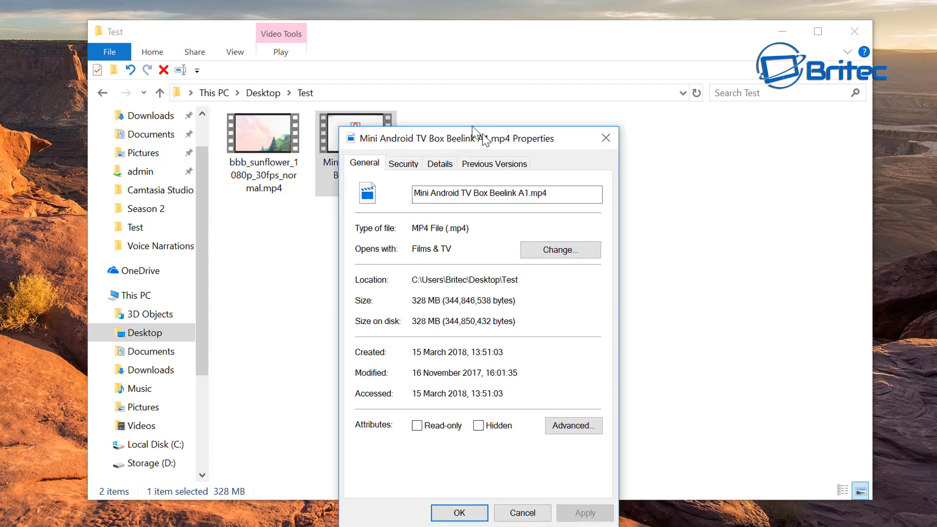
{"action": "left_click", "coordinate": [440, 163]}
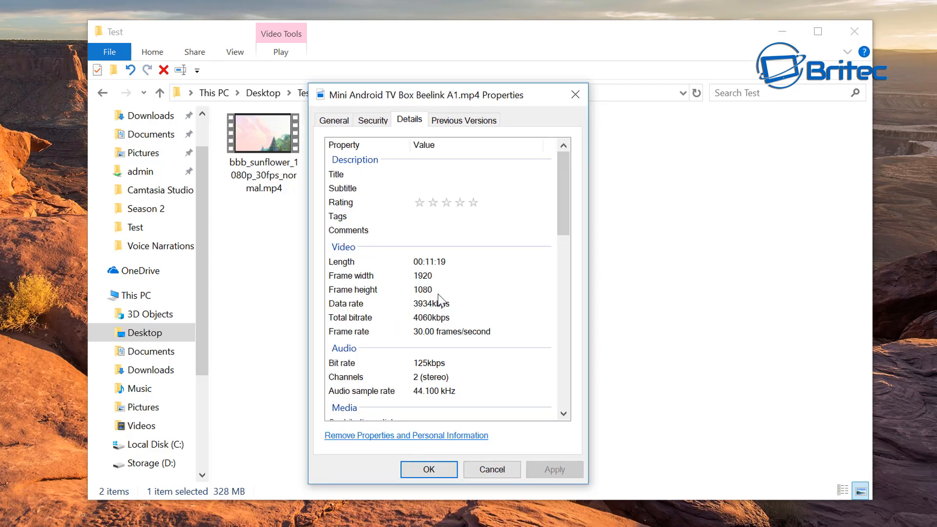
{"action": "mouse_move", "coordinate": [423, 294]}
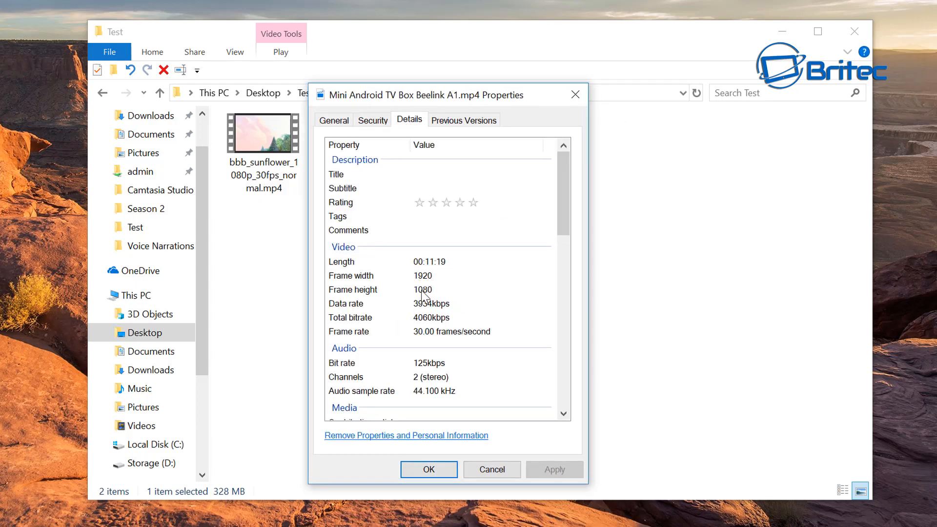
{"action": "mouse_move", "coordinate": [386, 347]}
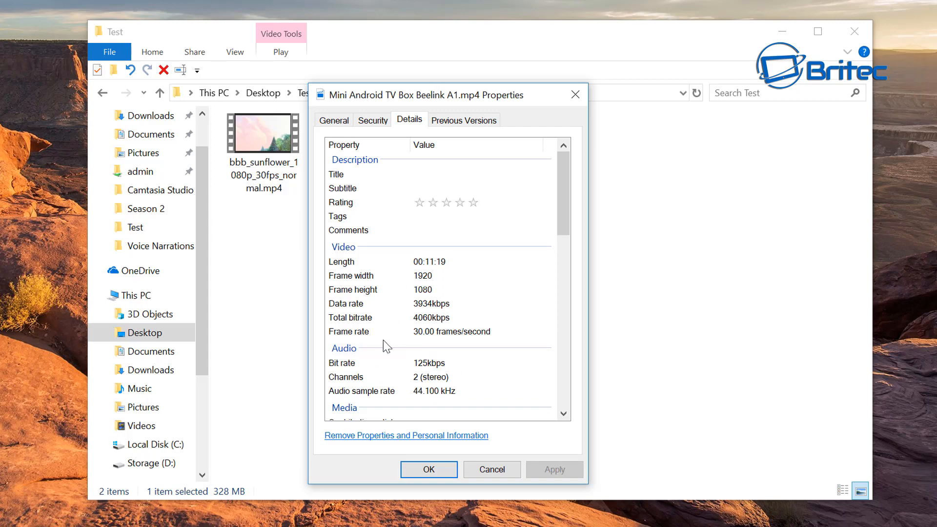
{"action": "left_click", "coordinate": [427, 469]}
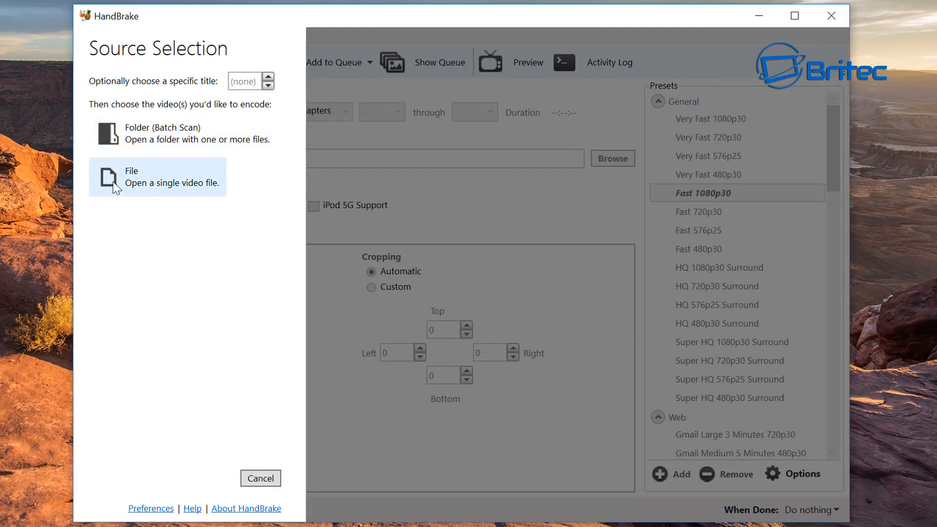
{"action": "mouse_move", "coordinate": [206, 53]}
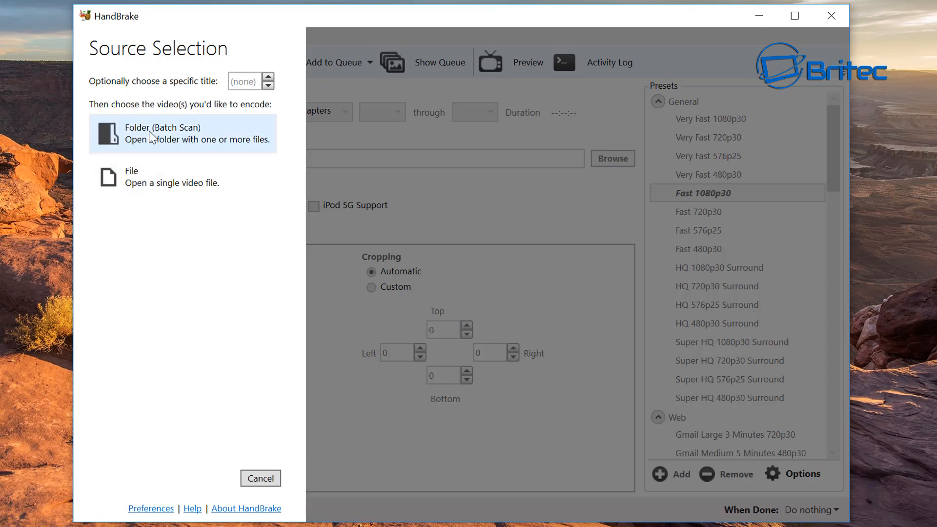
{"action": "mouse_move", "coordinate": [152, 138]}
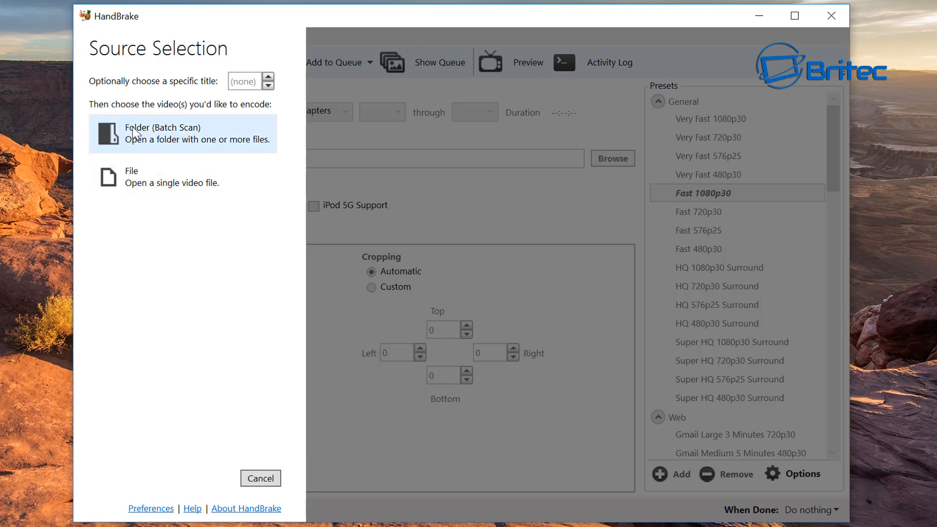
{"action": "mouse_move", "coordinate": [203, 136]}
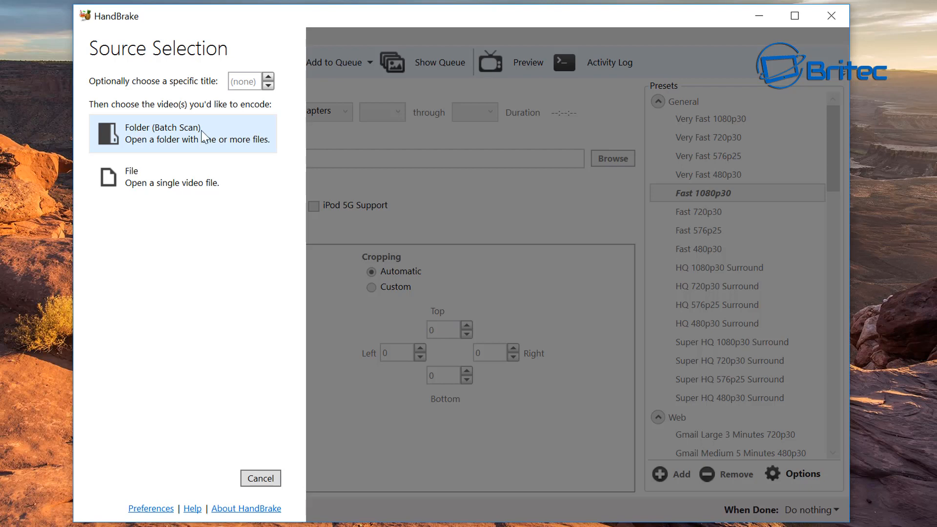
{"action": "mouse_move", "coordinate": [154, 137]}
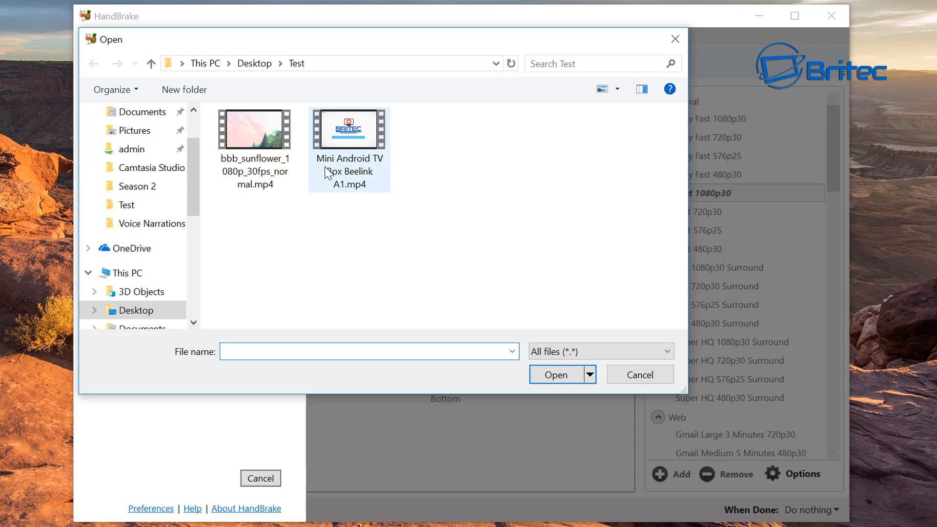
- Load Mini Android TV Box Beelink A1.mp4 from the Test folder as the encode source
{"action": "left_click", "coordinate": [348, 129]}
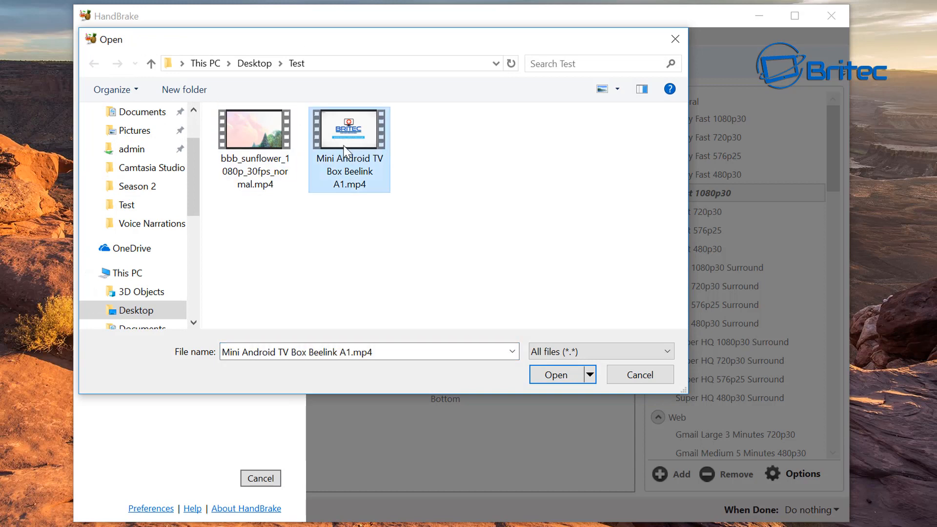
{"action": "mouse_move", "coordinate": [366, 152]}
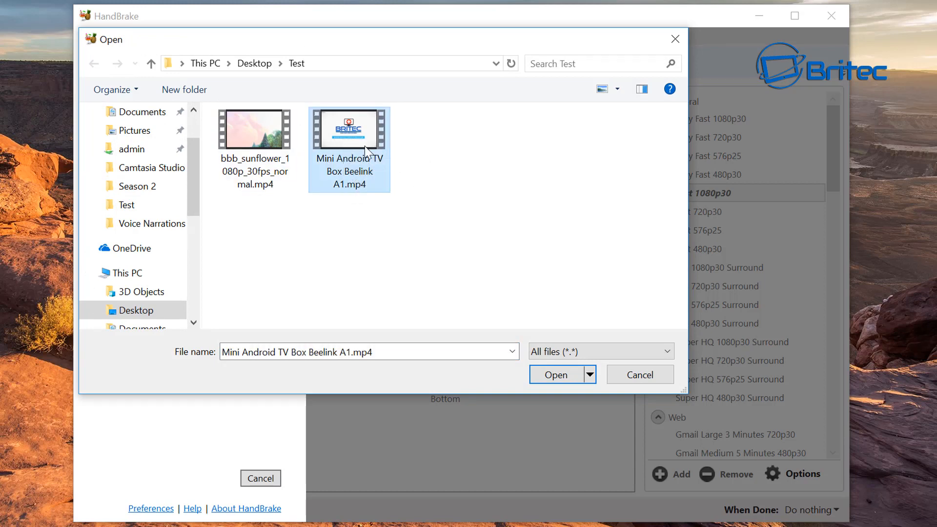
{"action": "left_click", "coordinate": [556, 375]}
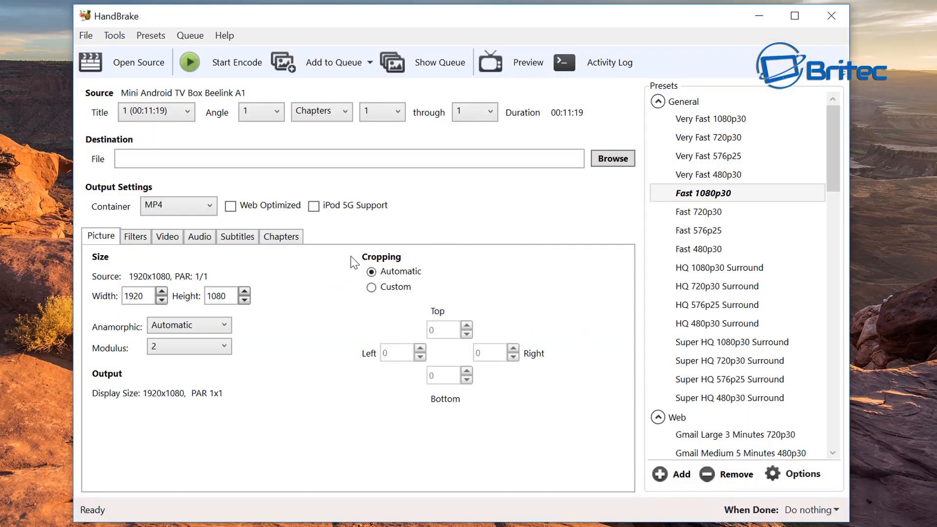
{"action": "mouse_move", "coordinate": [336, 342]}
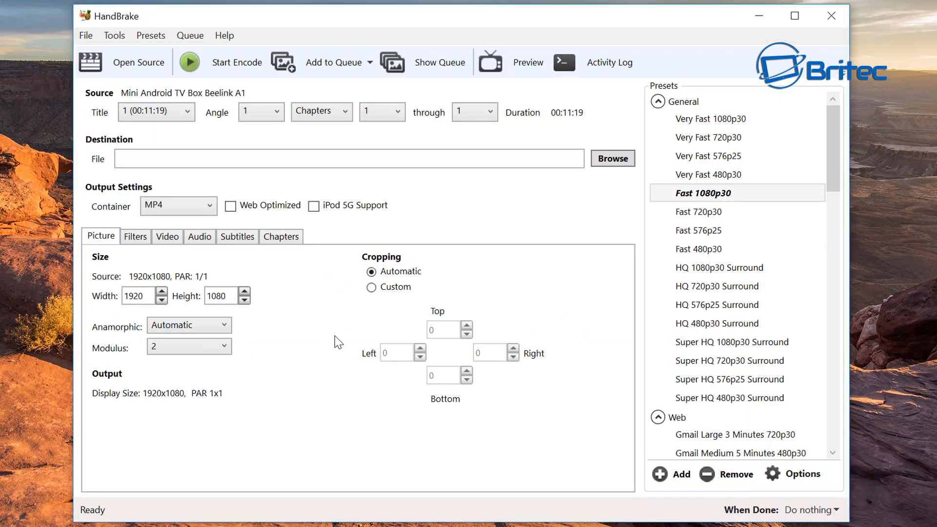
{"action": "mouse_move", "coordinate": [306, 318]}
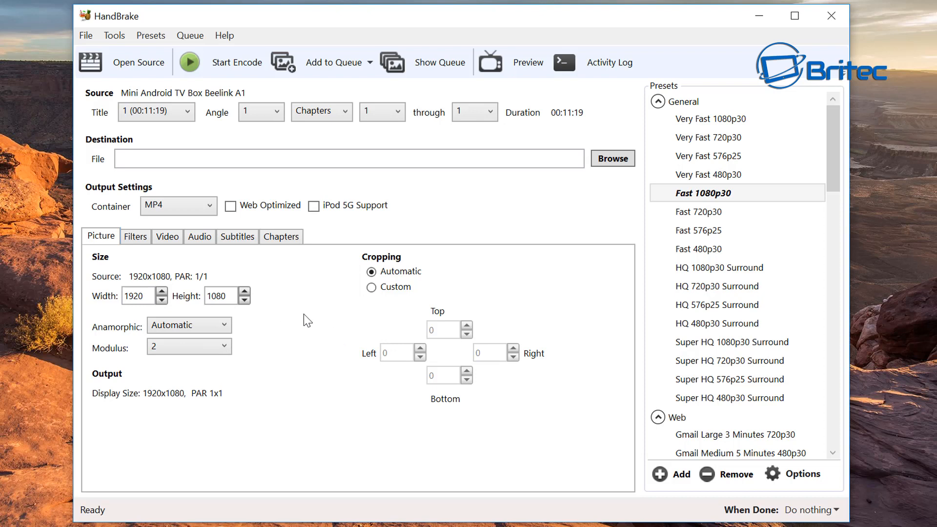
{"action": "mouse_move", "coordinate": [281, 236]}
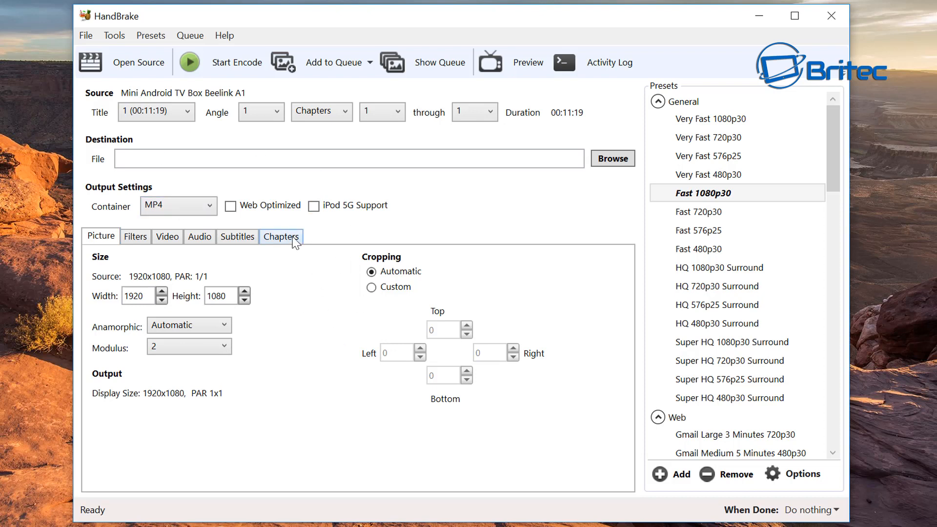
{"action": "mouse_move", "coordinate": [332, 244]}
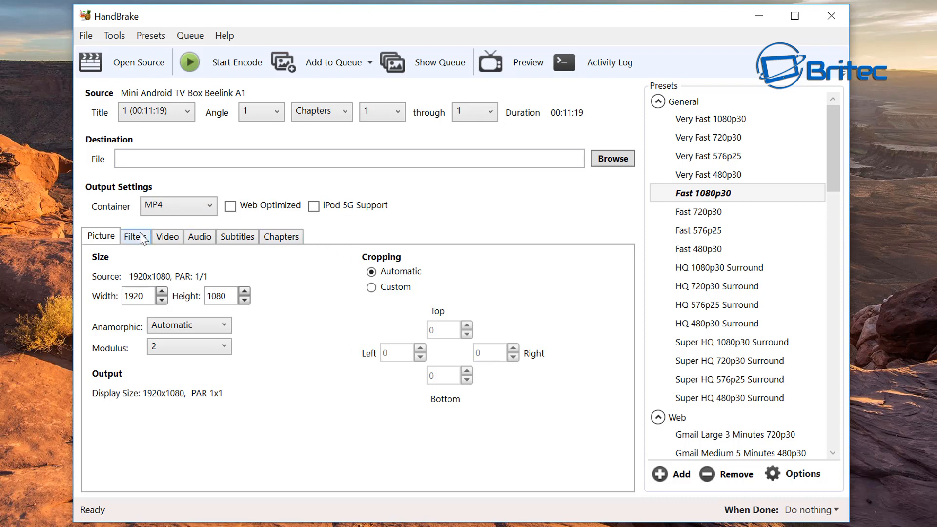
{"action": "left_click", "coordinate": [167, 237]}
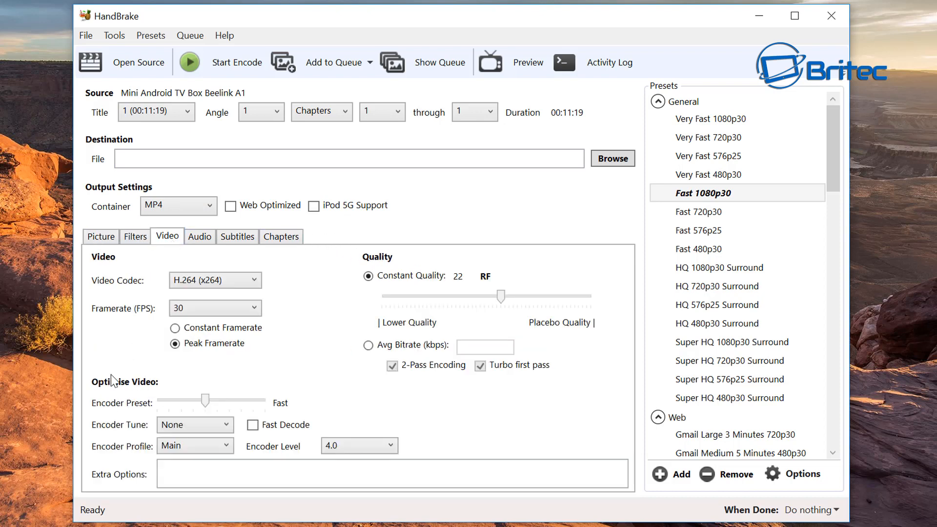
{"action": "mouse_move", "coordinate": [168, 406]}
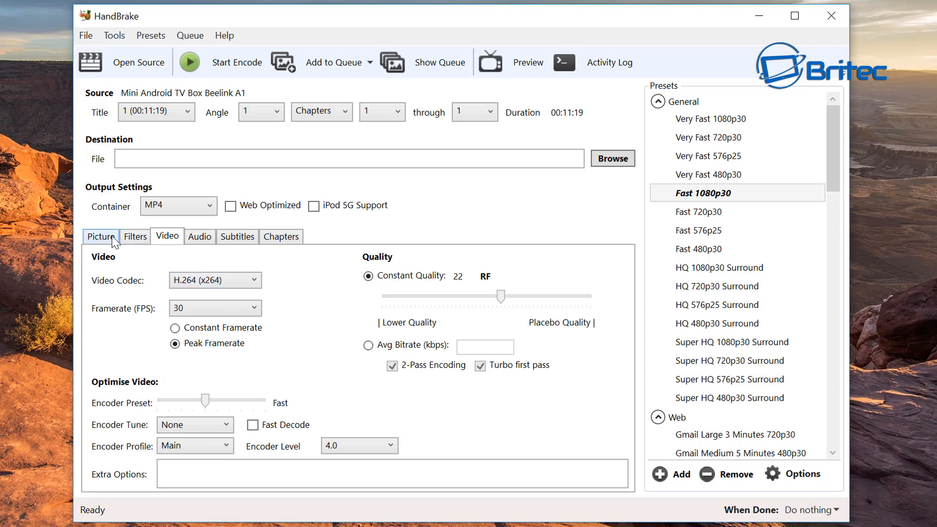
{"action": "mouse_move", "coordinate": [113, 50]}
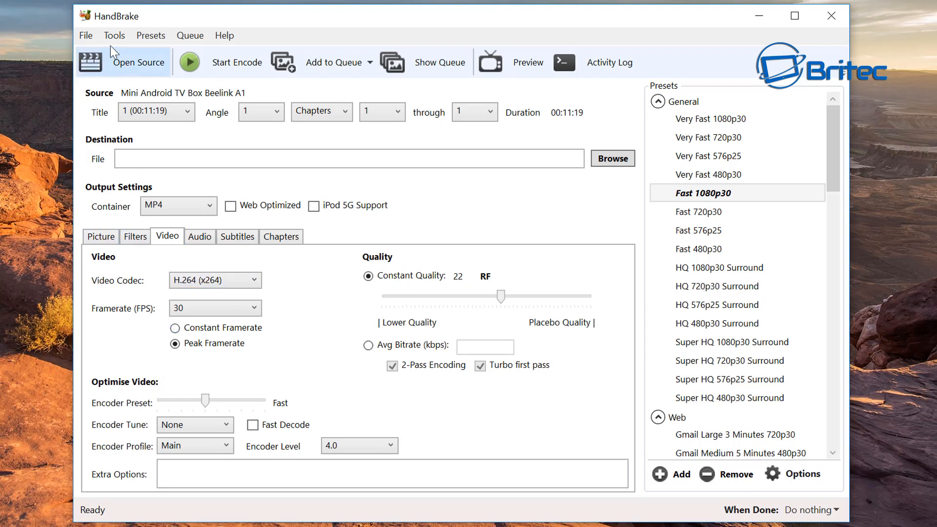
- Enable 'Allow use of Advanced Tab for x264 options' in Preferences and return to the picture settings
{"action": "left_click", "coordinate": [114, 35]}
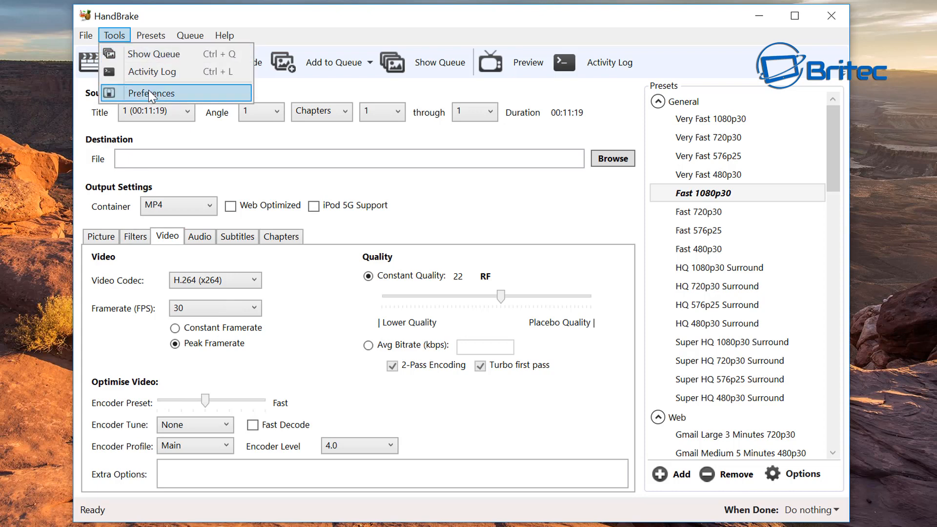
{"action": "left_click", "coordinate": [151, 92]}
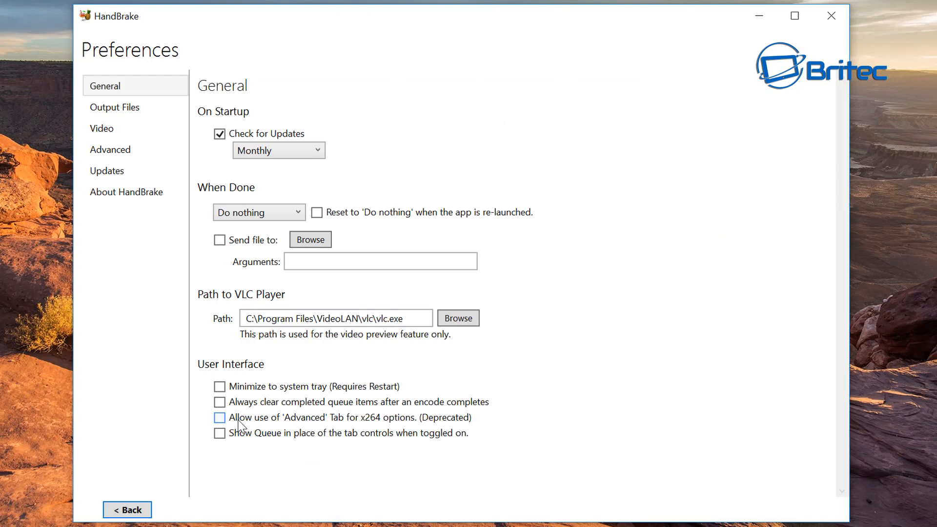
{"action": "mouse_move", "coordinate": [346, 429]}
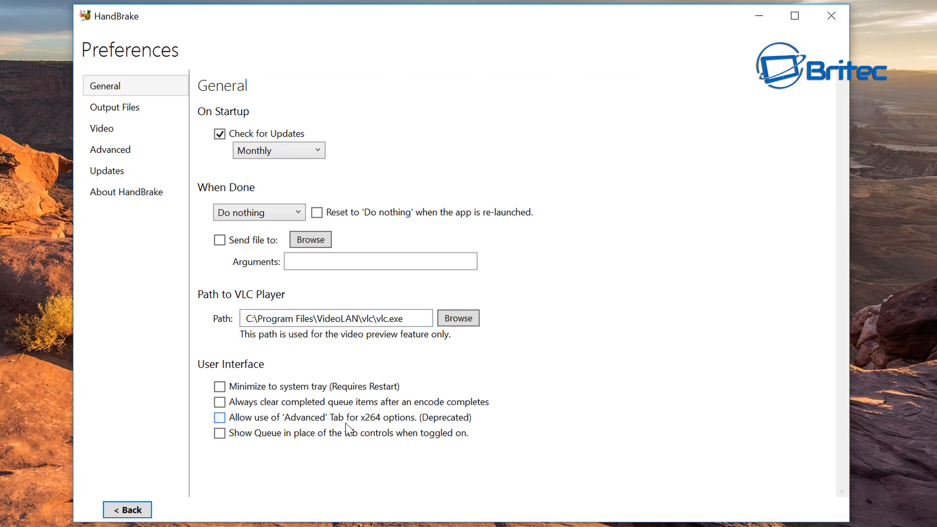
{"action": "mouse_move", "coordinate": [397, 427]}
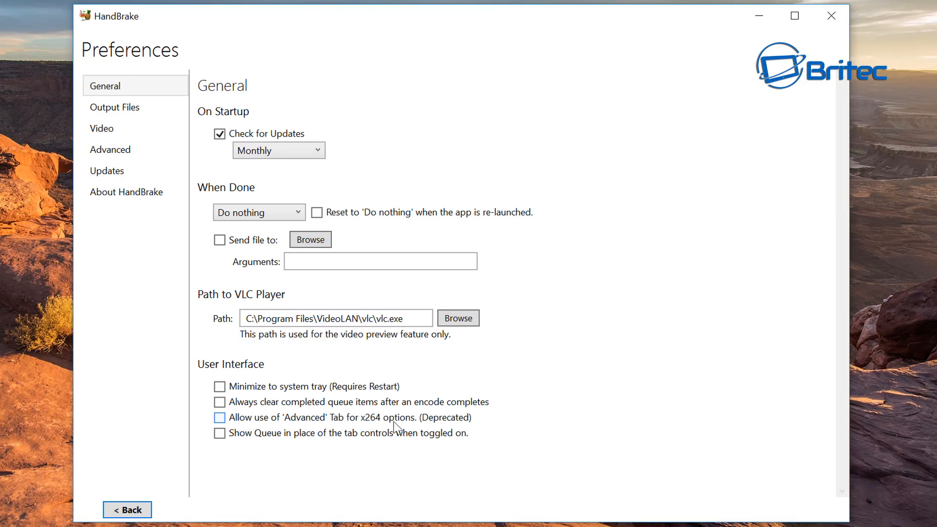
{"action": "left_click", "coordinate": [220, 417]}
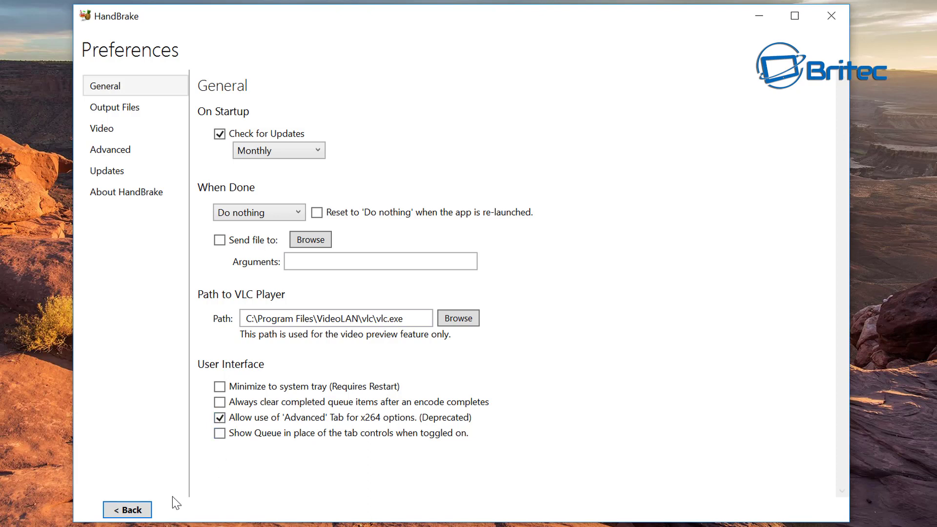
{"action": "left_click", "coordinate": [127, 509]}
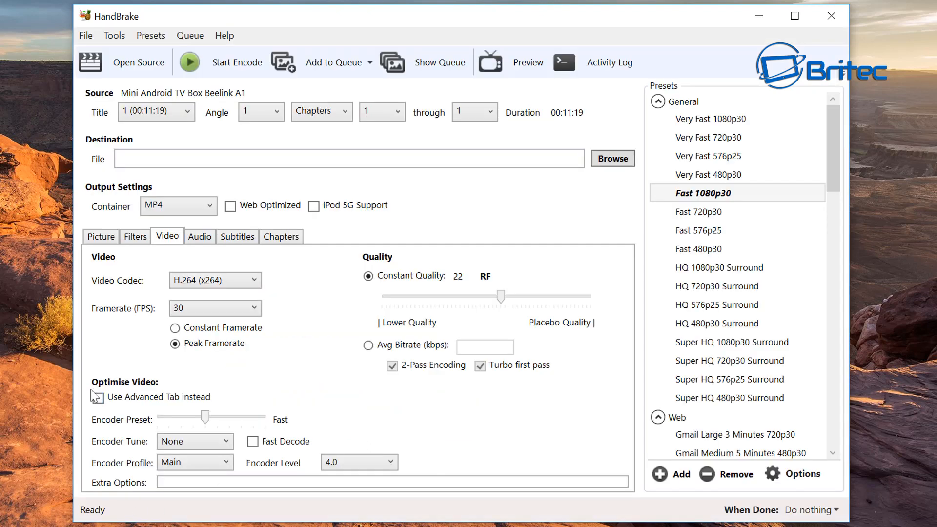
{"action": "mouse_move", "coordinate": [98, 397]}
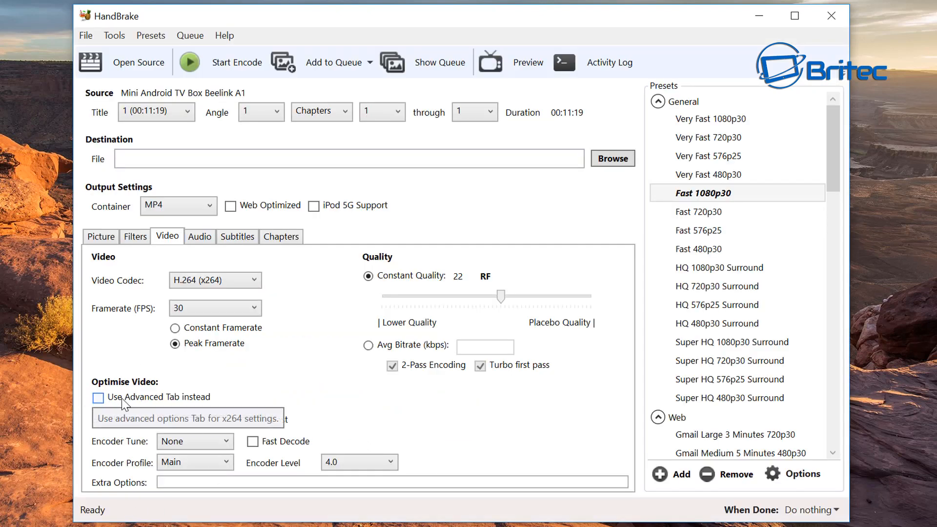
{"action": "left_click", "coordinate": [100, 236]}
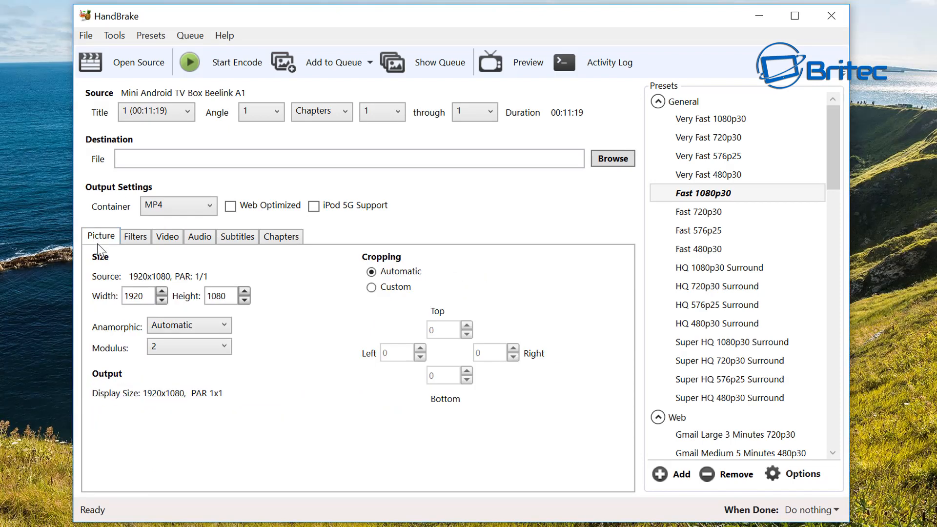
{"action": "mouse_move", "coordinate": [167, 236]}
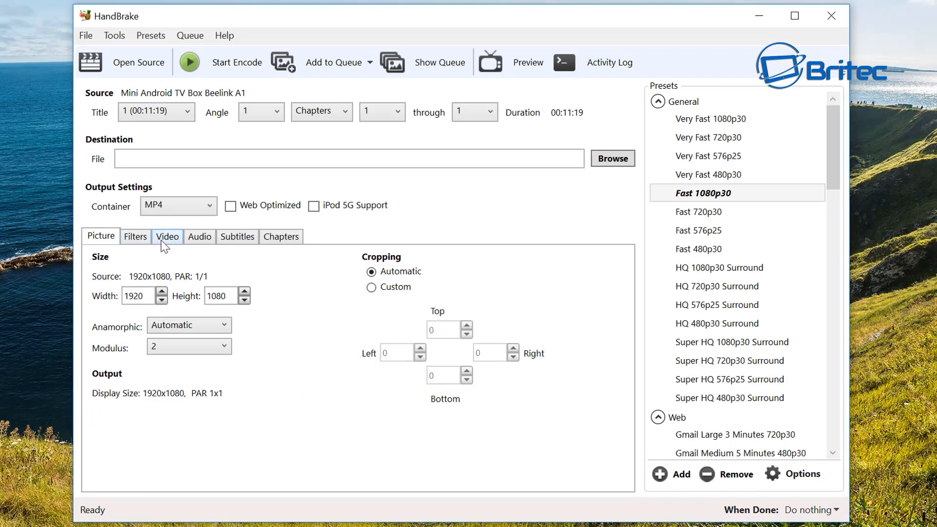
{"action": "mouse_move", "coordinate": [178, 205]}
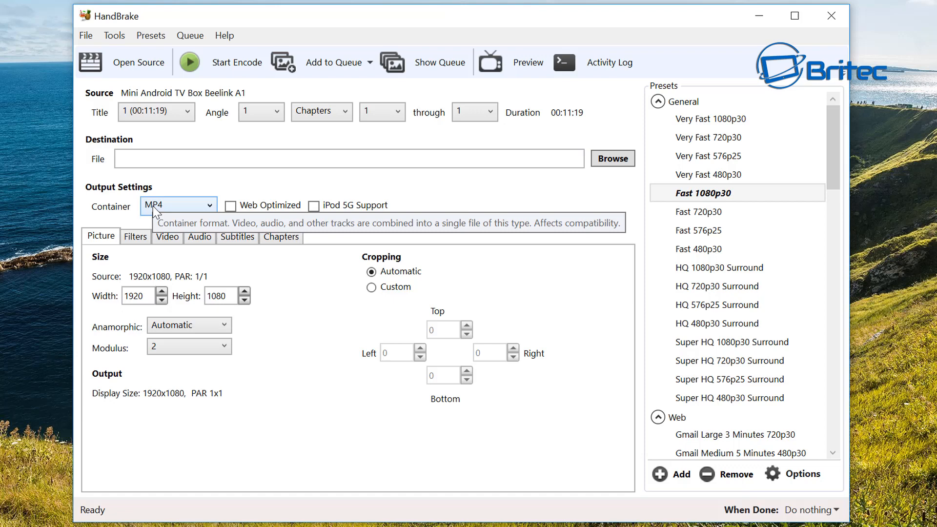
{"action": "mouse_move", "coordinate": [169, 211]}
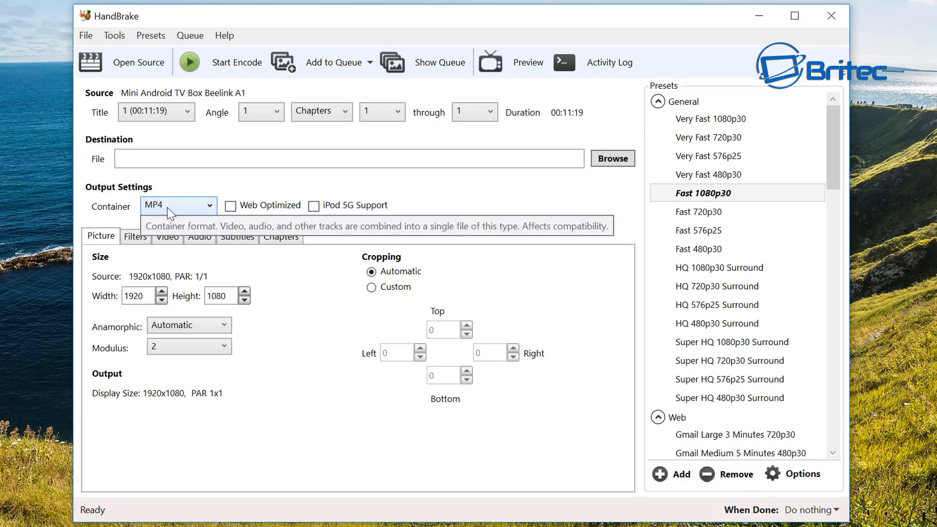
- Make the MP4 container output Web Optimized and move on to the filters settings
{"action": "left_click", "coordinate": [231, 206]}
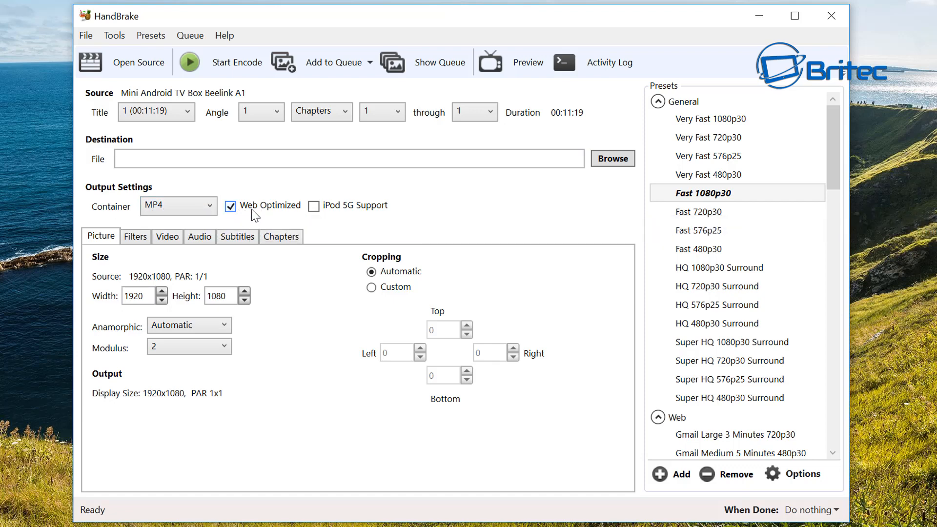
{"action": "mouse_move", "coordinate": [264, 217]}
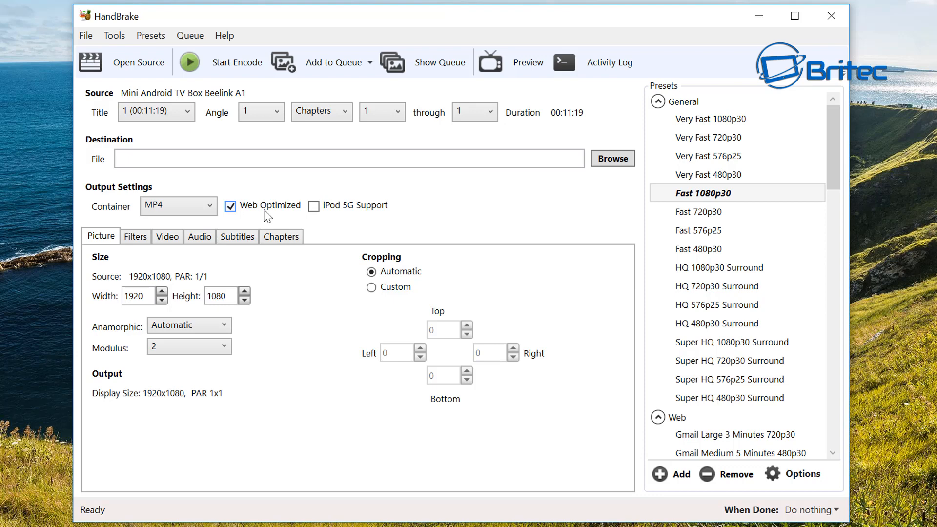
{"action": "mouse_move", "coordinate": [102, 245]}
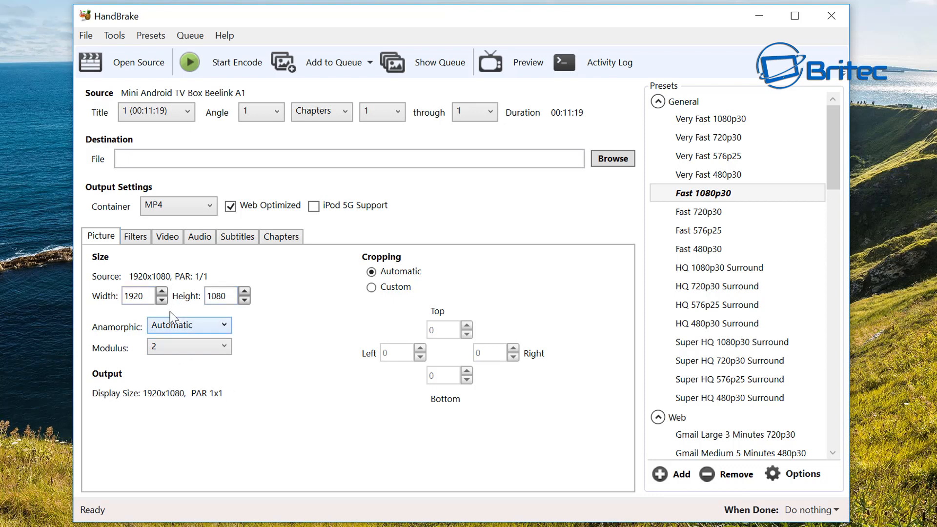
{"action": "mouse_move", "coordinate": [155, 265]}
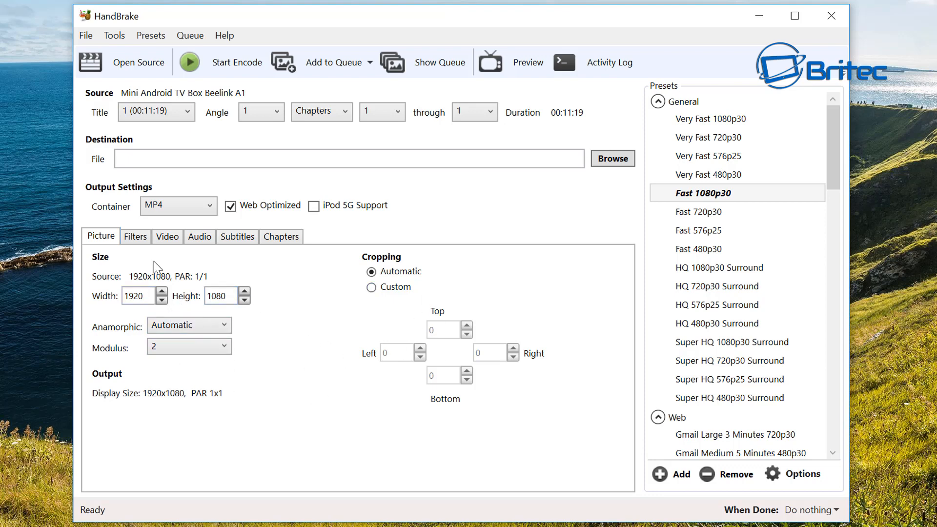
{"action": "left_click", "coordinate": [134, 236]}
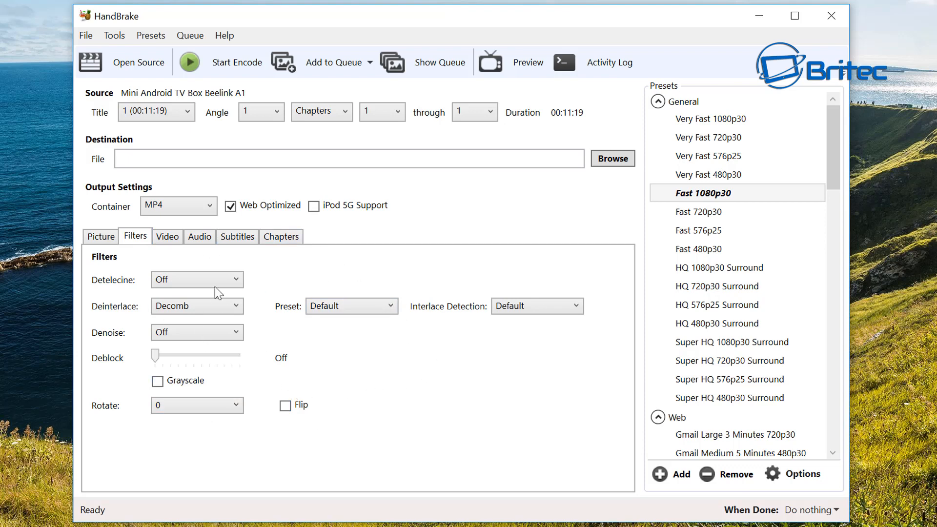
- Review the H.264 video settings at 30 fps peak framerate and constant quality RF 22
{"action": "left_click", "coordinate": [166, 236]}
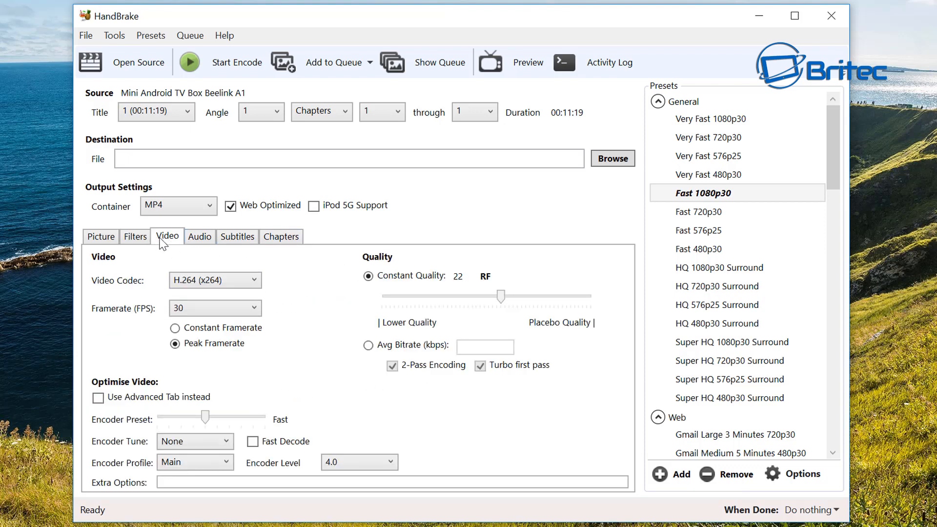
{"action": "mouse_move", "coordinate": [168, 247]}
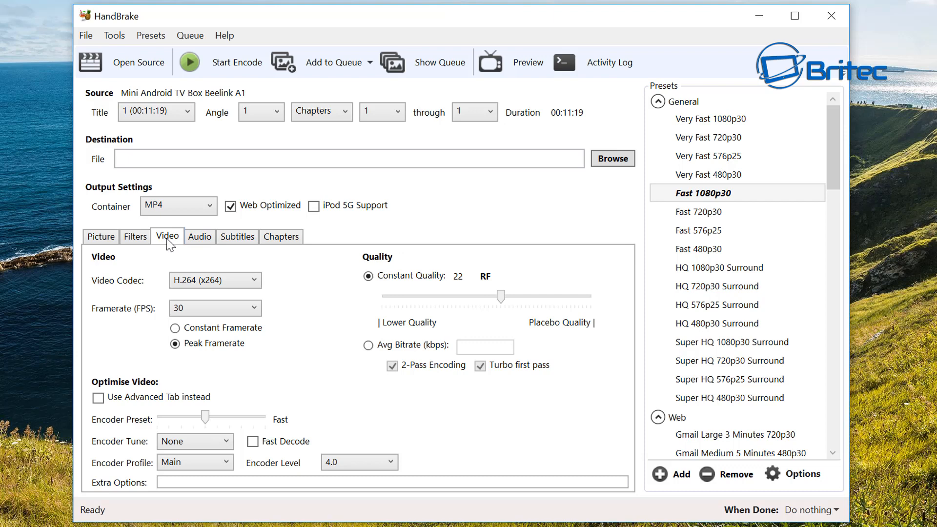
{"action": "mouse_move", "coordinate": [214, 280]}
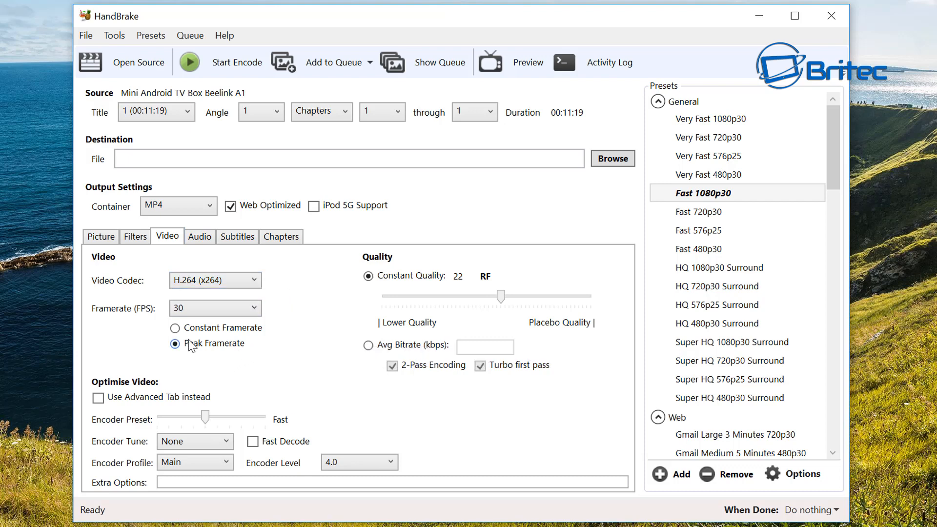
{"action": "mouse_move", "coordinate": [239, 352]}
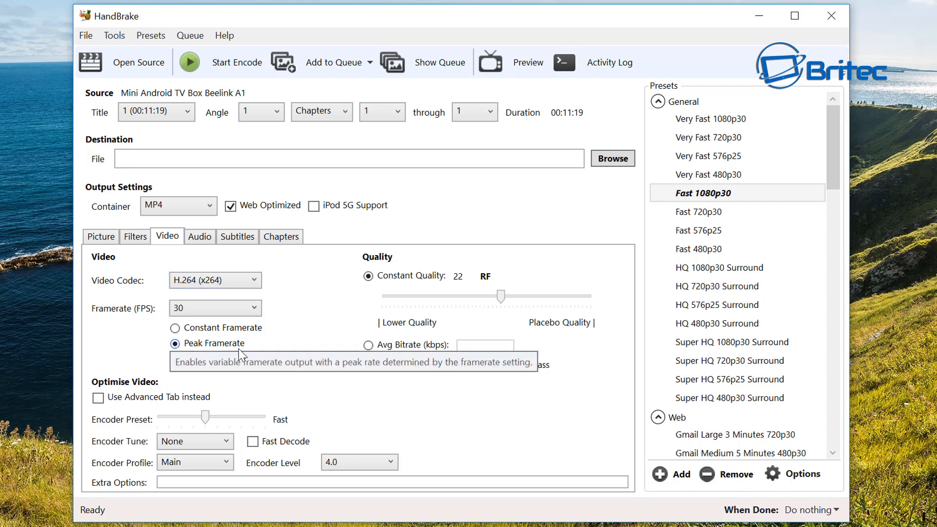
{"action": "mouse_move", "coordinate": [332, 336]}
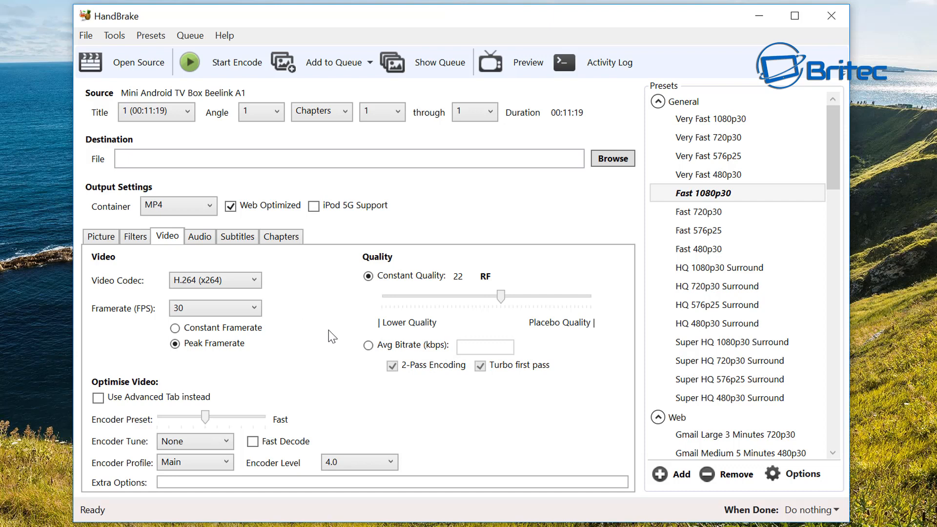
{"action": "mouse_move", "coordinate": [265, 384]}
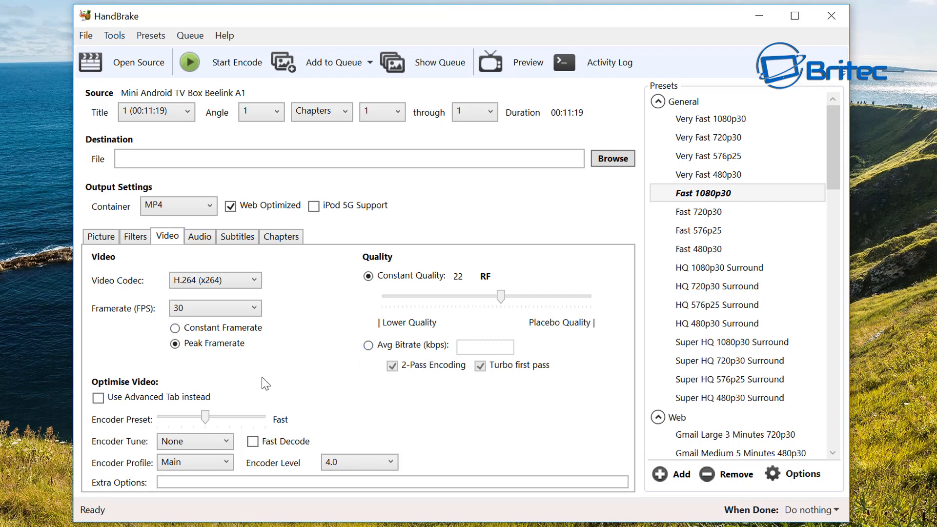
{"action": "mouse_move", "coordinate": [409, 293]}
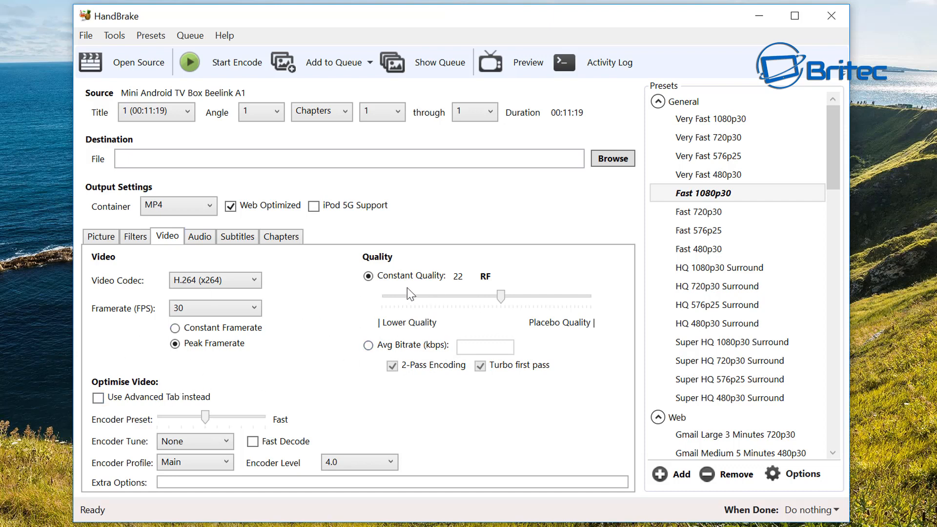
{"action": "mouse_move", "coordinate": [439, 286]}
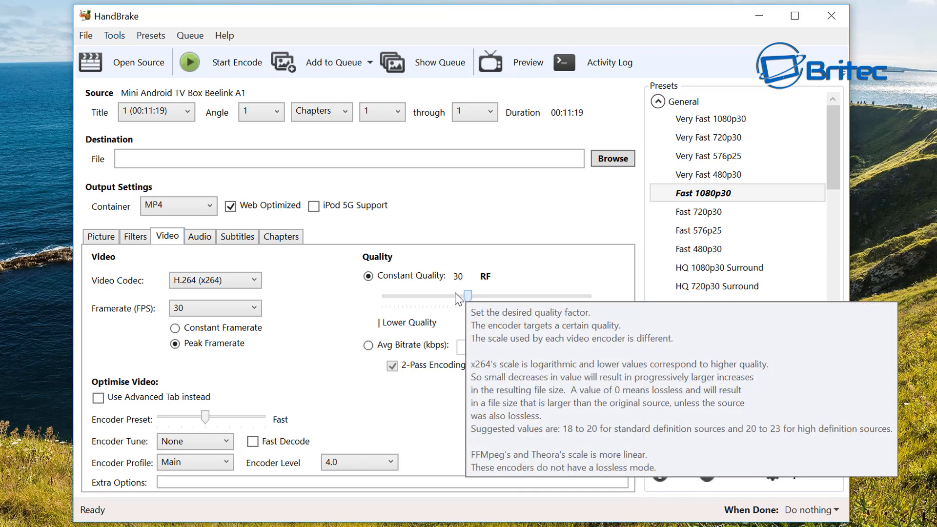
{"action": "mouse_move", "coordinate": [403, 332]}
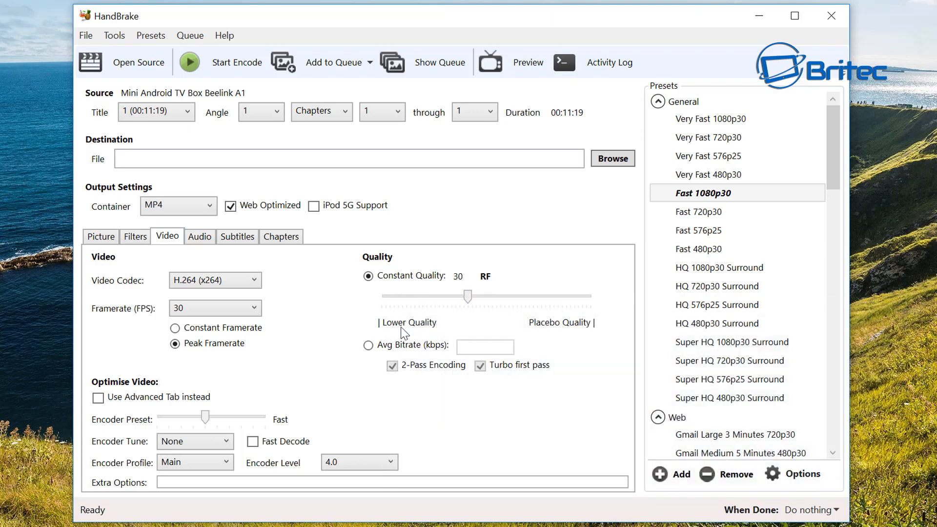
{"action": "mouse_move", "coordinate": [493, 304]}
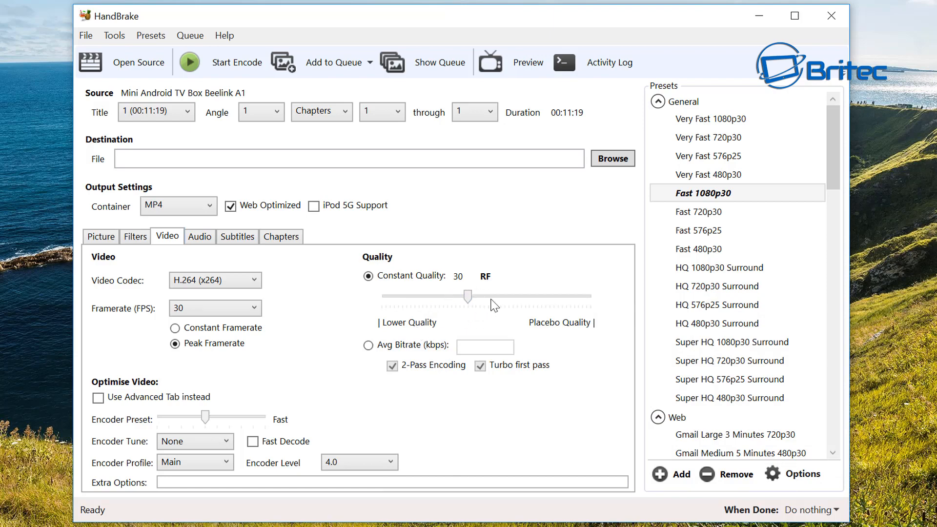
{"action": "mouse_move", "coordinate": [548, 334]}
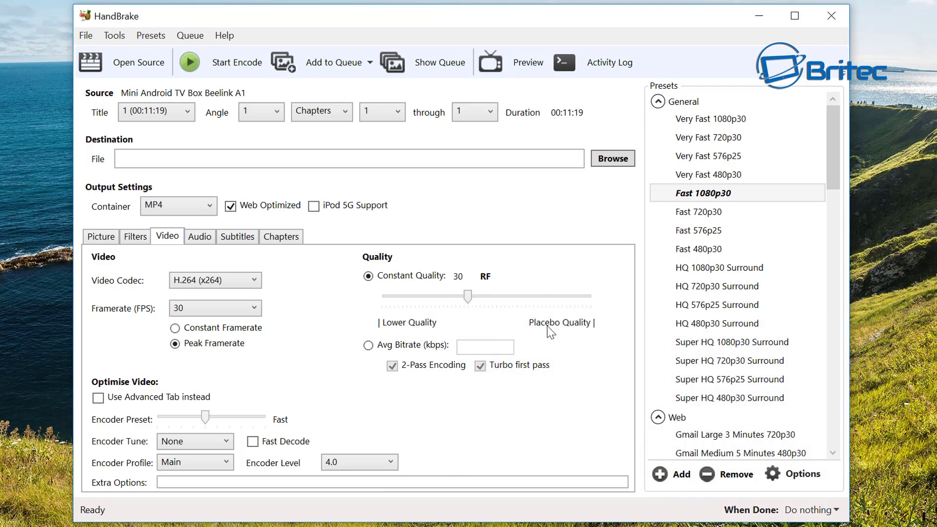
{"action": "mouse_move", "coordinate": [507, 305]}
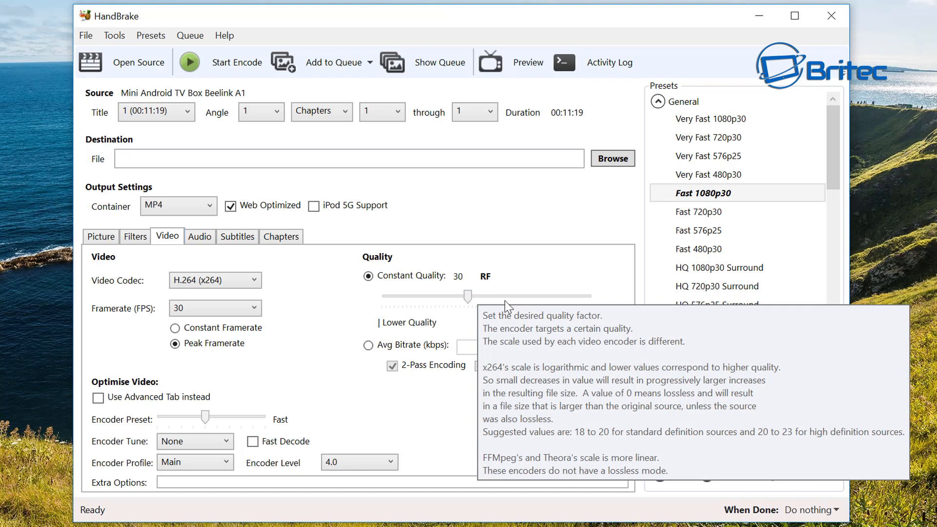
{"action": "mouse_move", "coordinate": [501, 305]}
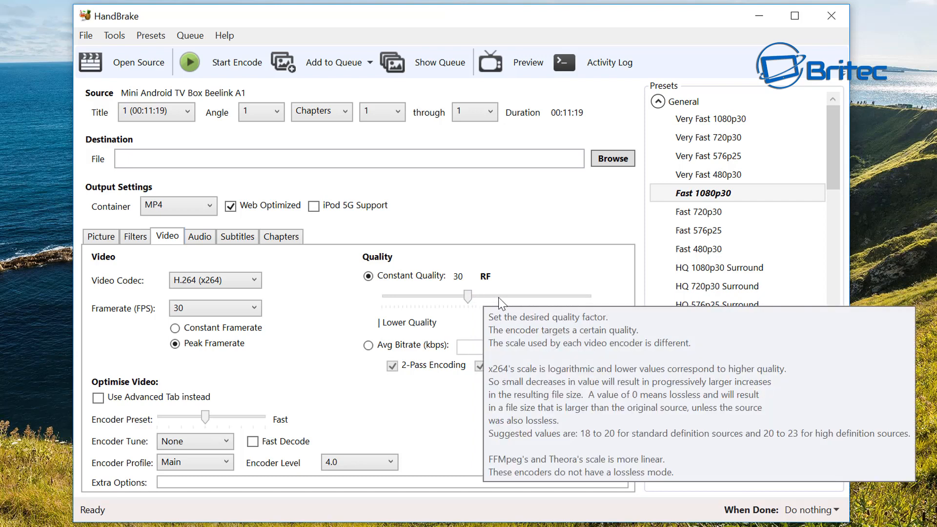
{"action": "mouse_move", "coordinate": [475, 305]}
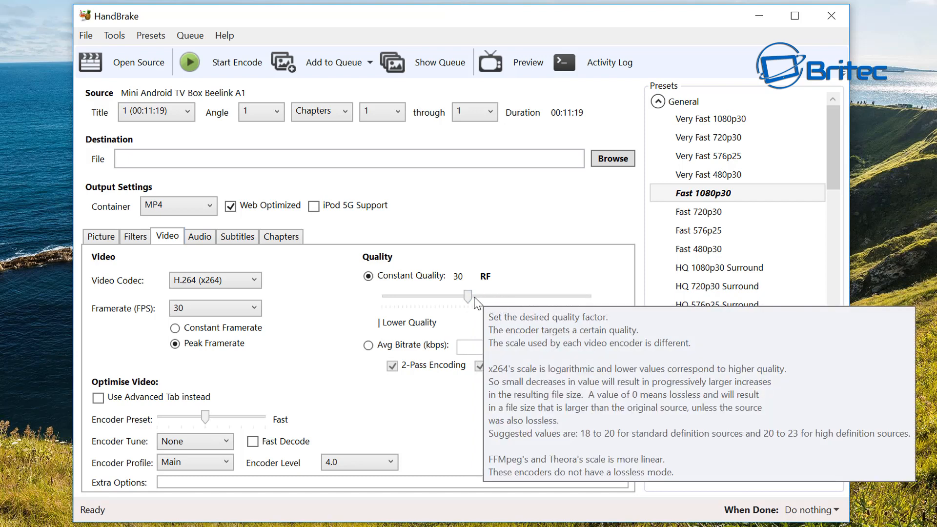
{"action": "mouse_move", "coordinate": [446, 392]}
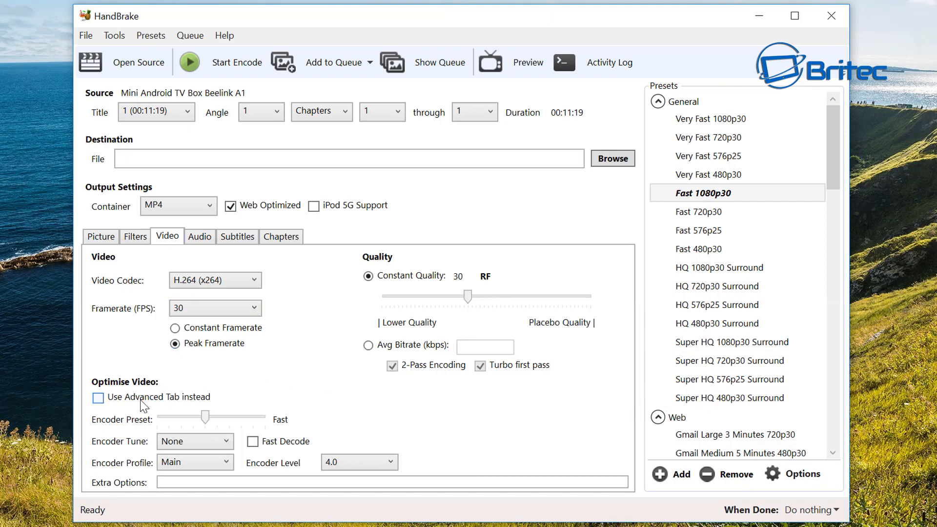
{"action": "mouse_move", "coordinate": [206, 416]}
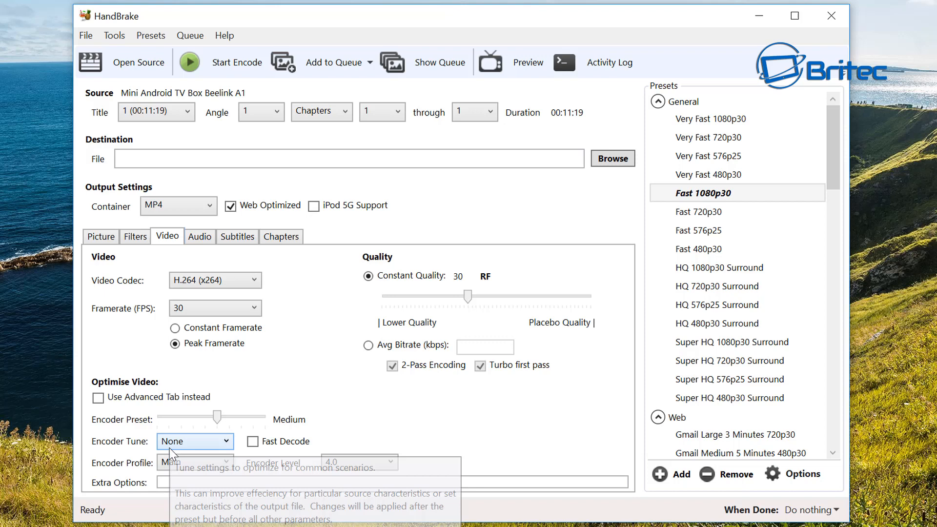
{"action": "mouse_move", "coordinate": [118, 470]}
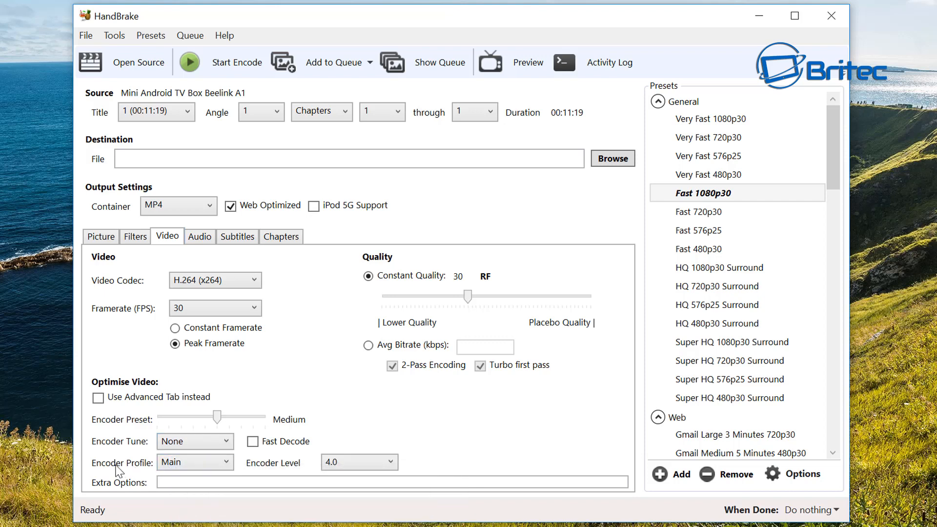
- Set the encoder profile to Auto and turn on the Use Advanced Tab x264 settings
{"action": "left_click", "coordinate": [195, 462]}
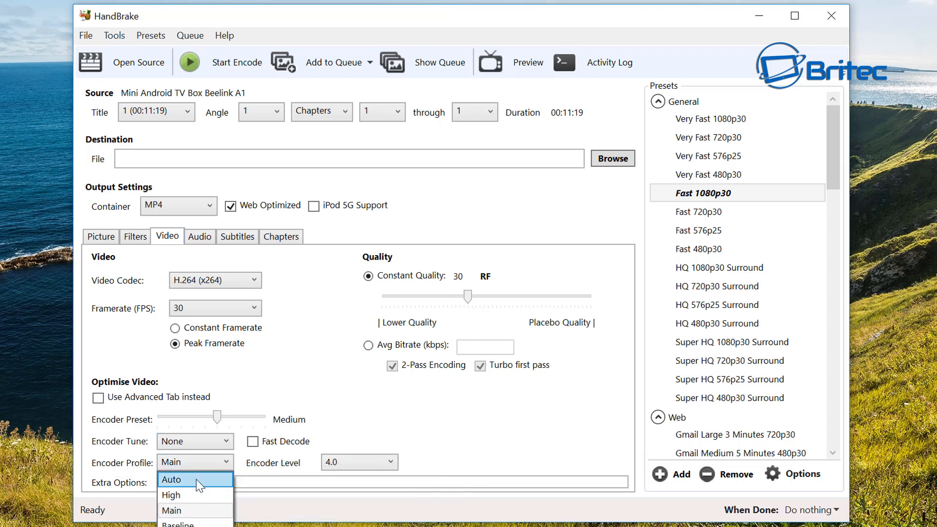
{"action": "left_click", "coordinate": [171, 480]}
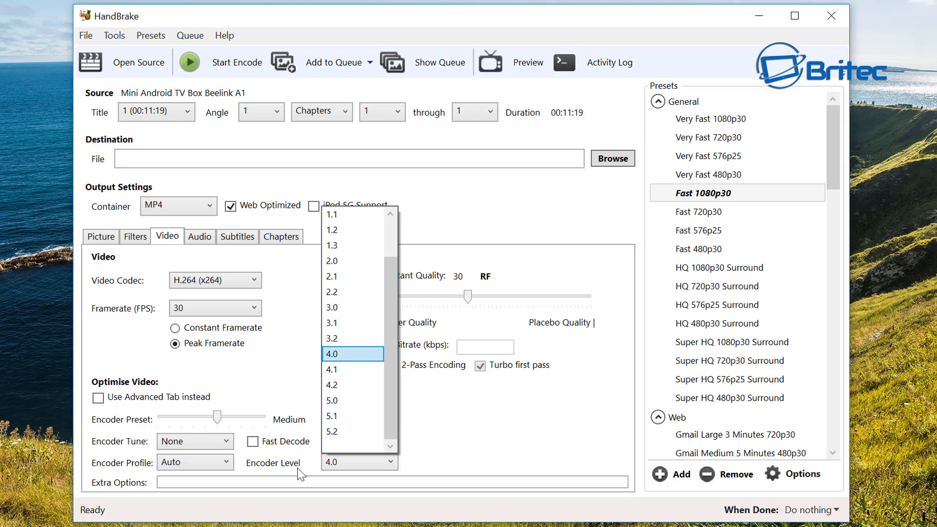
{"action": "scroll", "scroll_direction": "up", "scroll_amount": 3}
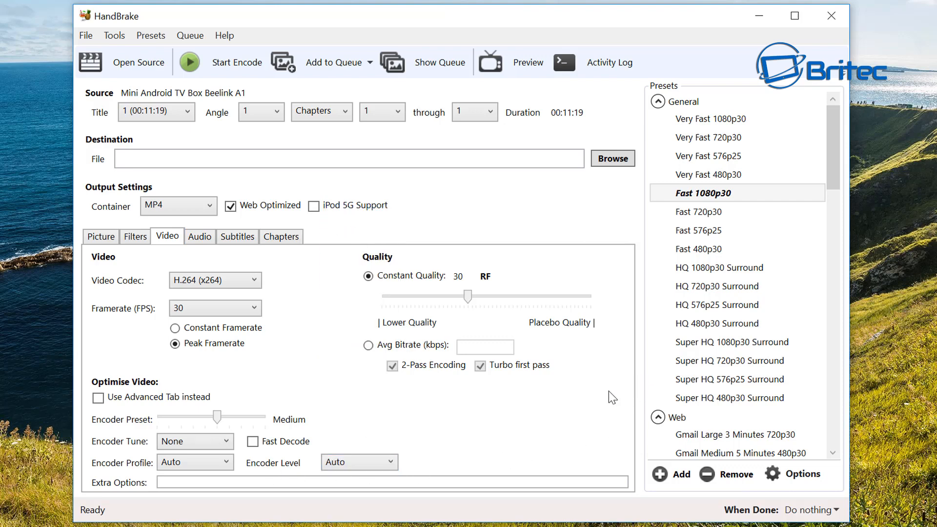
{"action": "mouse_move", "coordinate": [117, 416]}
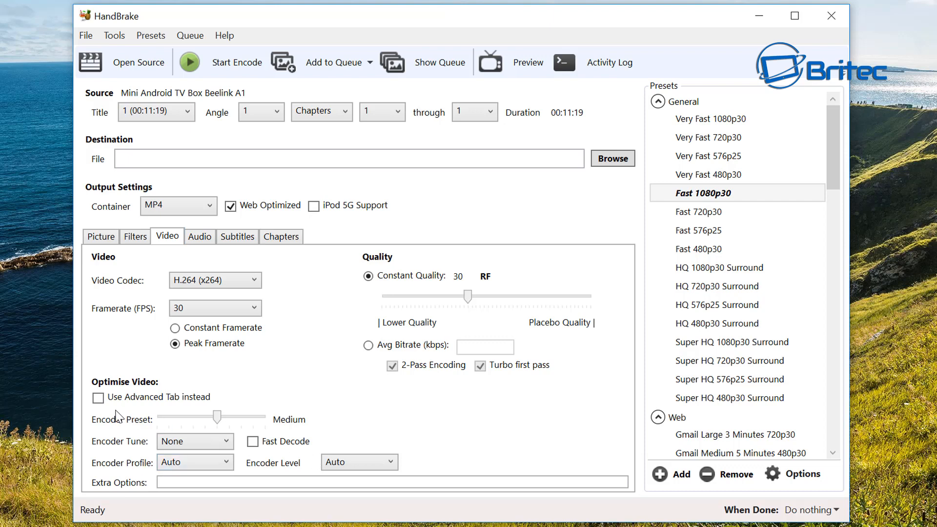
{"action": "mouse_move", "coordinate": [98, 397]}
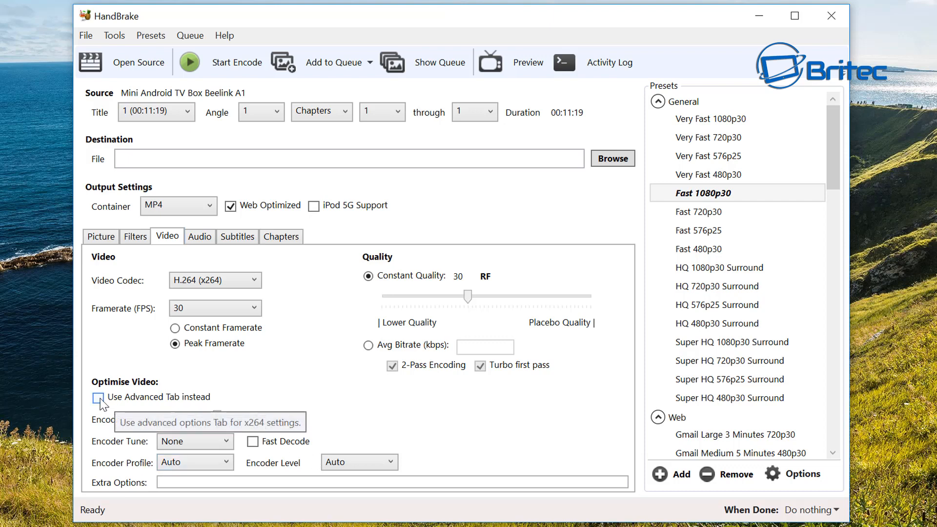
{"action": "left_click", "coordinate": [98, 397]}
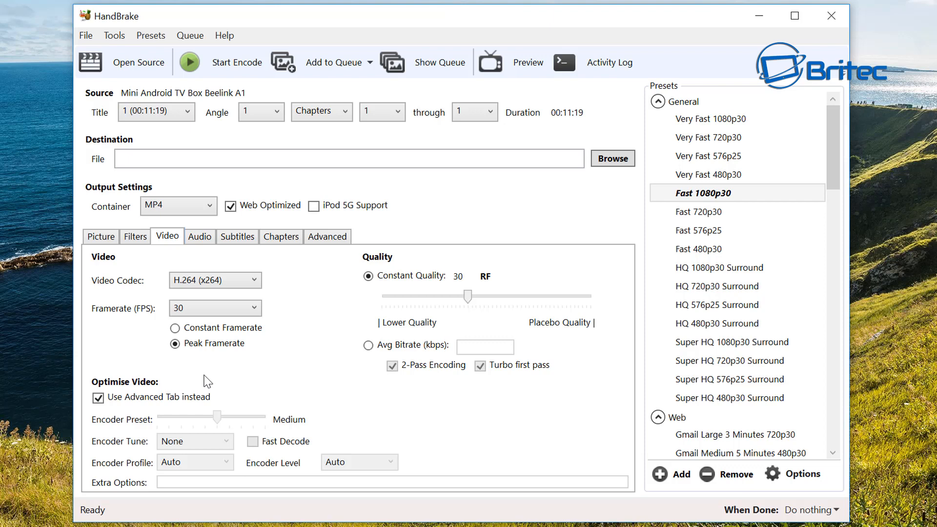
- Lower the audio track bitrate from 160 to 128, glancing over subtitles and chapters
{"action": "left_click", "coordinate": [199, 236]}
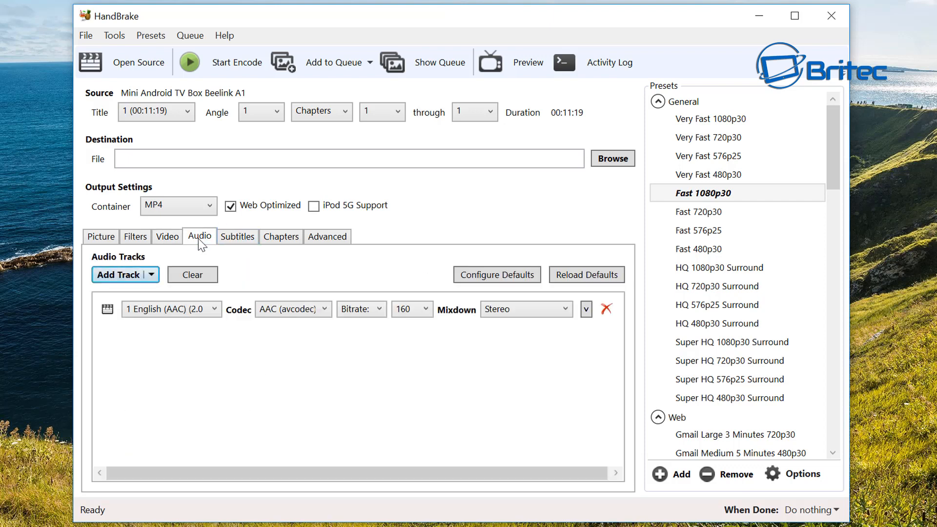
{"action": "left_click", "coordinate": [411, 309]}
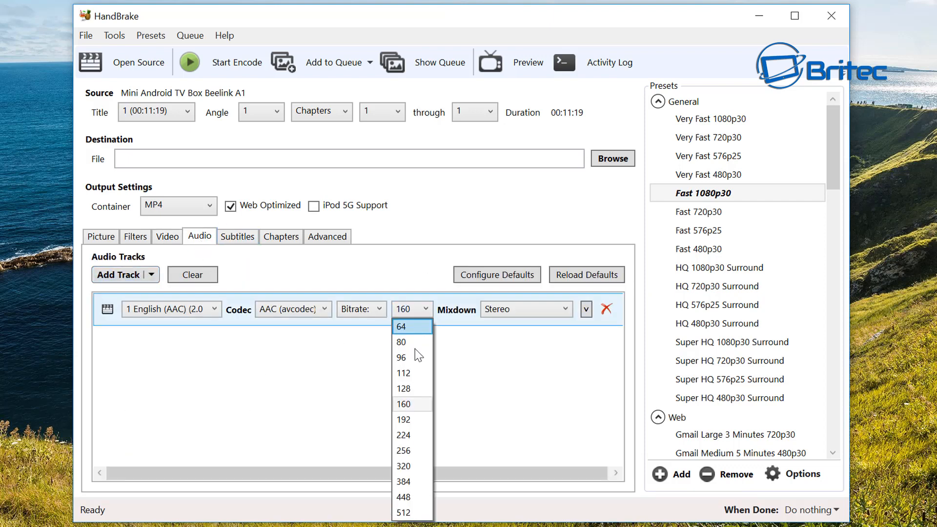
{"action": "left_click", "coordinate": [404, 388]}
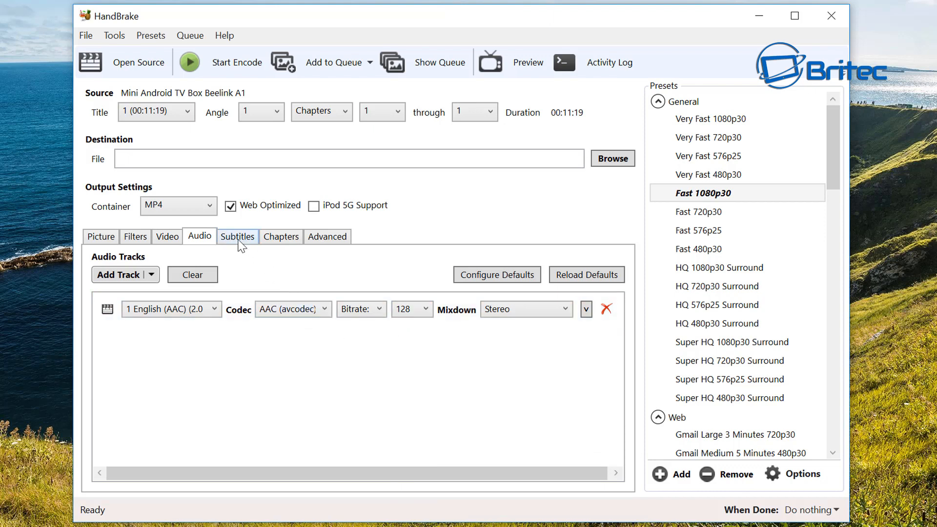
{"action": "left_click", "coordinate": [237, 237]}
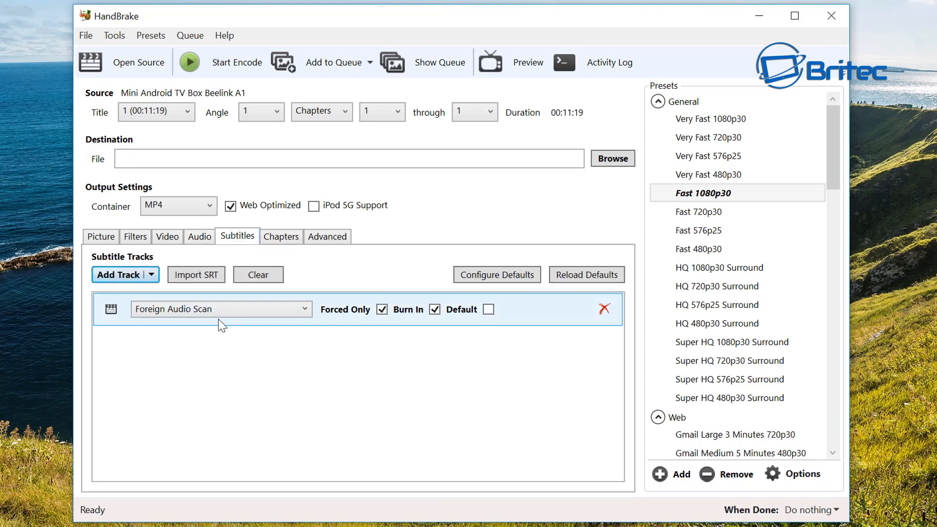
{"action": "mouse_move", "coordinate": [240, 259]}
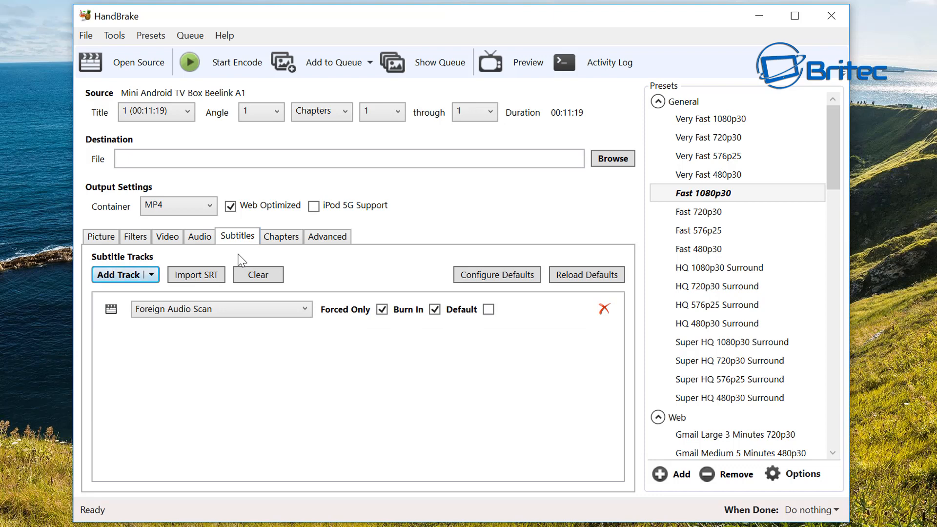
{"action": "left_click", "coordinate": [280, 236]}
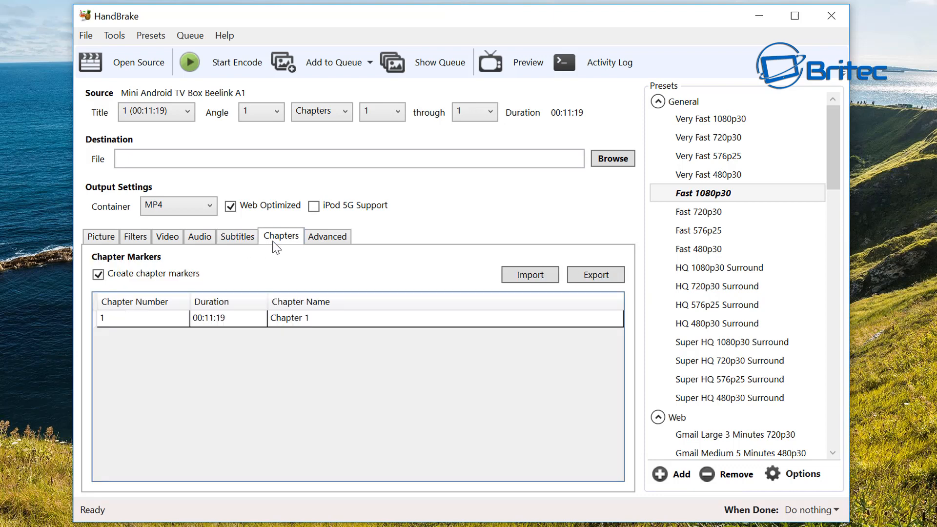
{"action": "left_click", "coordinate": [327, 235]}
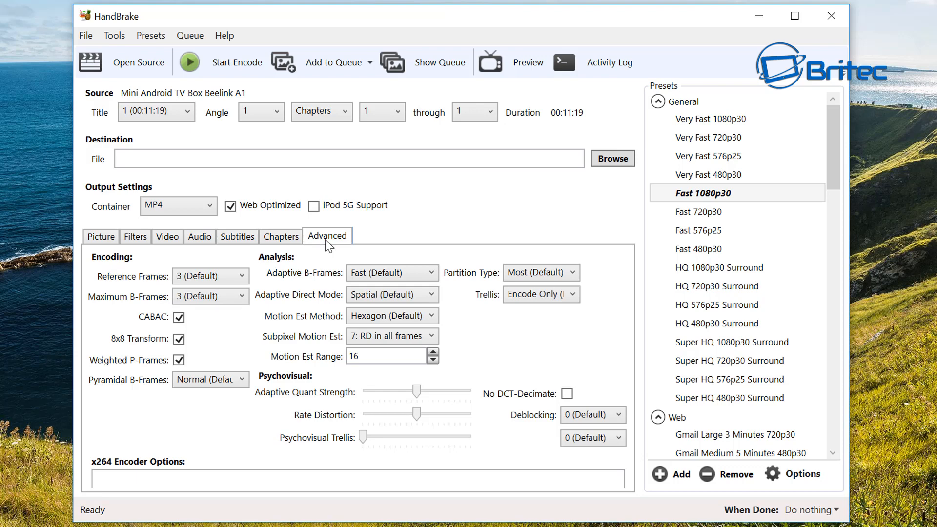
{"action": "mouse_move", "coordinate": [372, 412]}
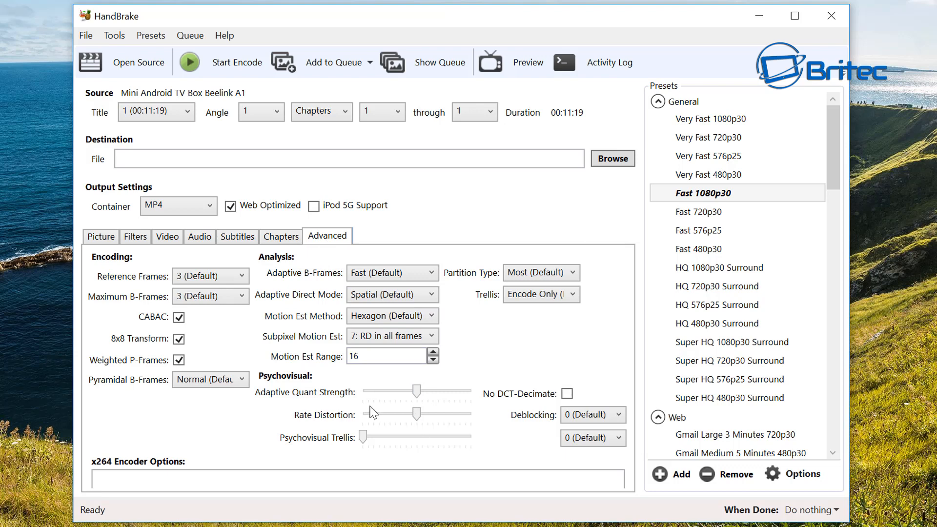
{"action": "mouse_move", "coordinate": [334, 397]}
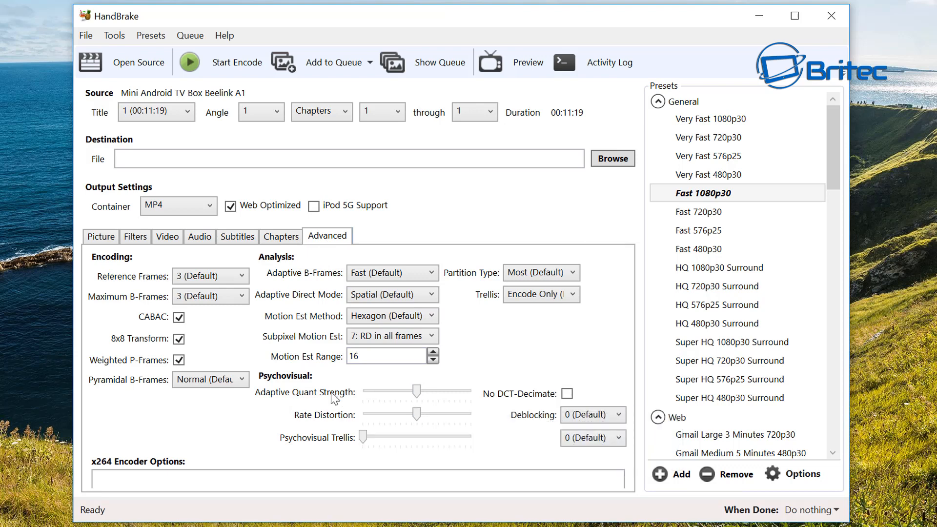
{"action": "mouse_move", "coordinate": [121, 283]}
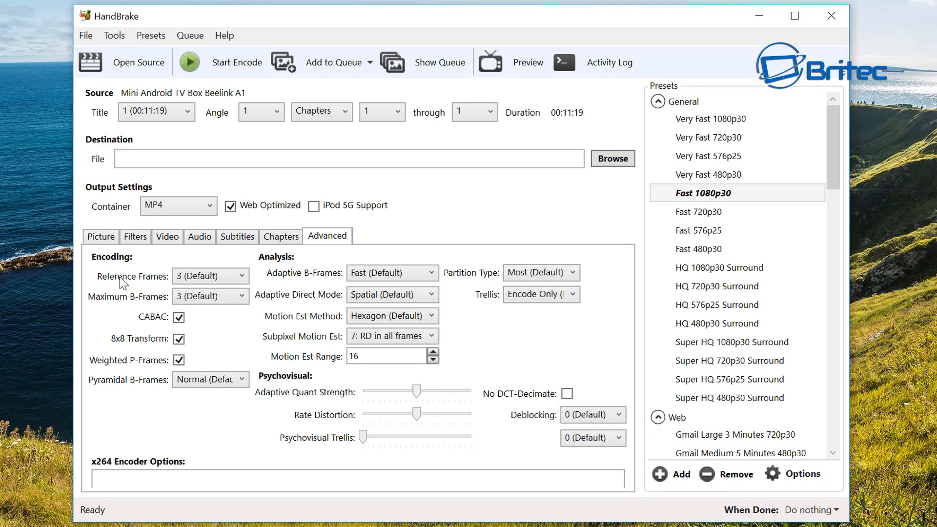
{"action": "mouse_move", "coordinate": [151, 286]}
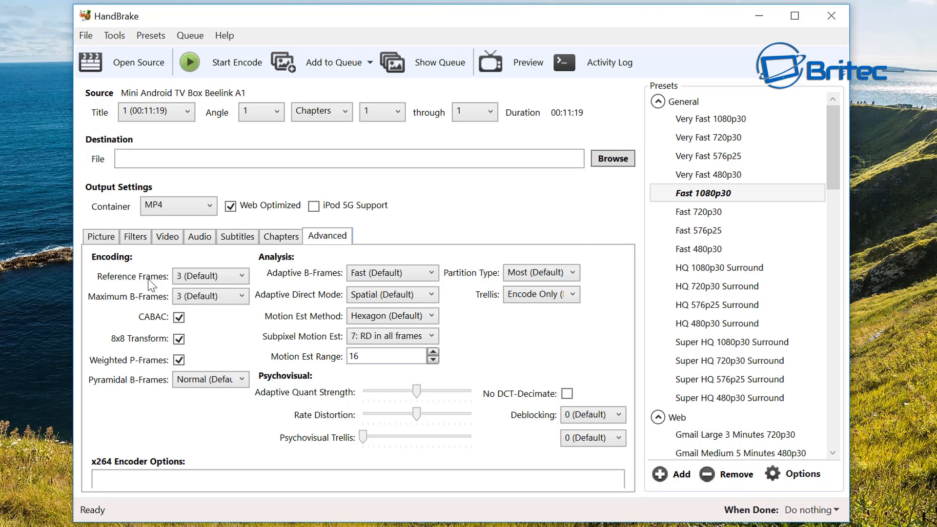
{"action": "mouse_move", "coordinate": [210, 276]}
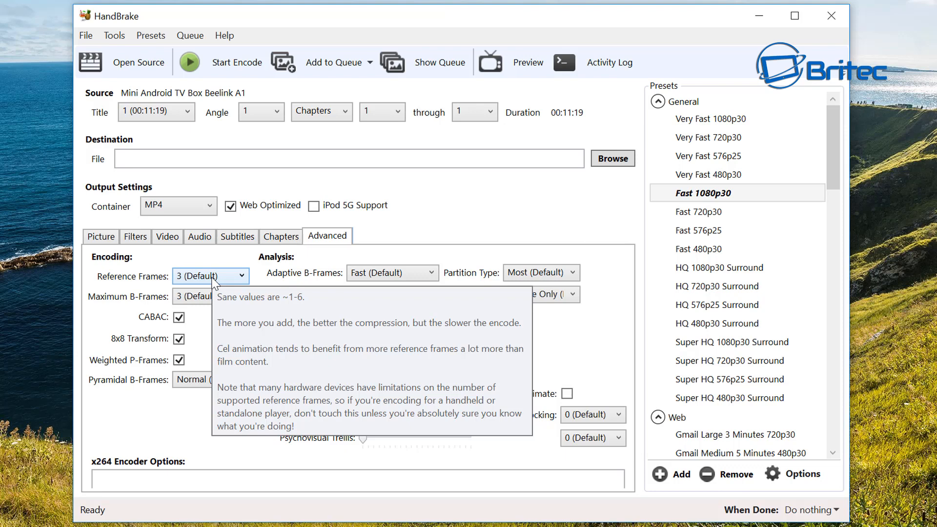
{"action": "mouse_move", "coordinate": [222, 282]}
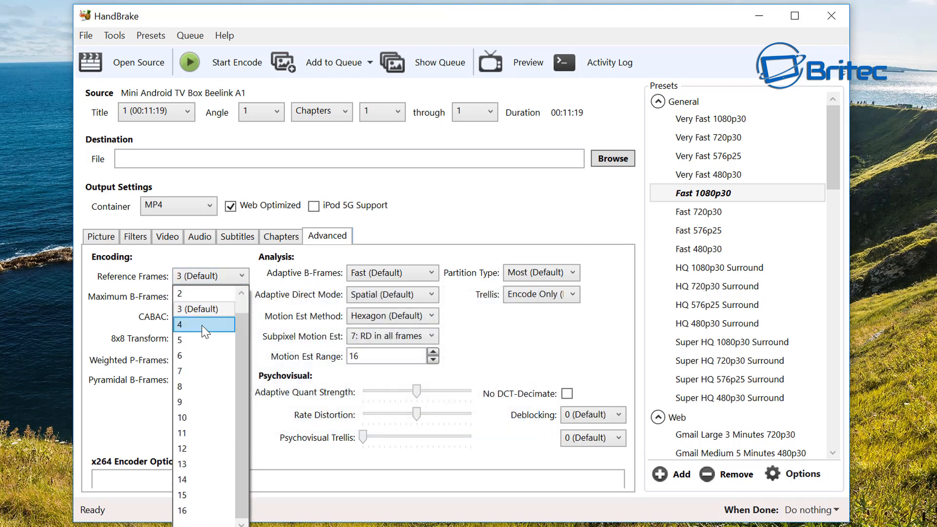
- Set x264 Reference Frames to 5, adding ref=5 to the encoder options string
{"action": "left_click", "coordinate": [203, 340]}
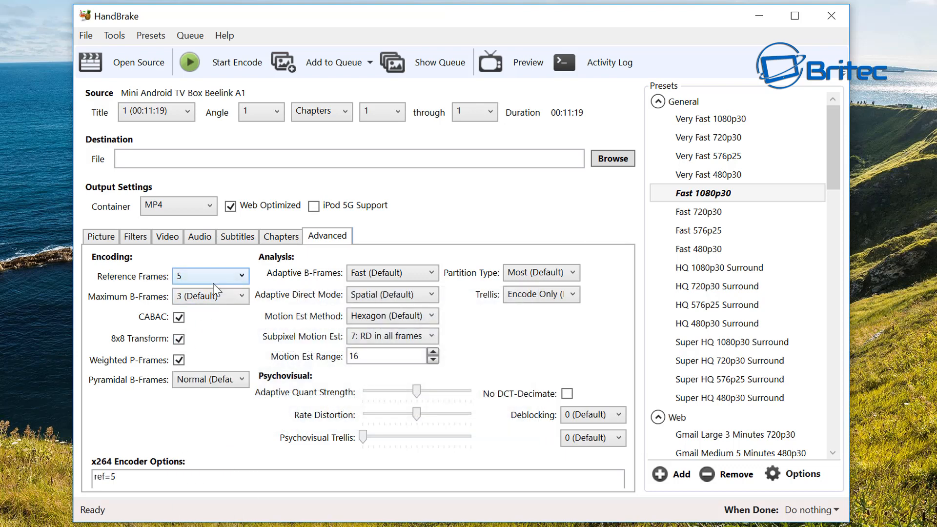
{"action": "mouse_move", "coordinate": [211, 276]}
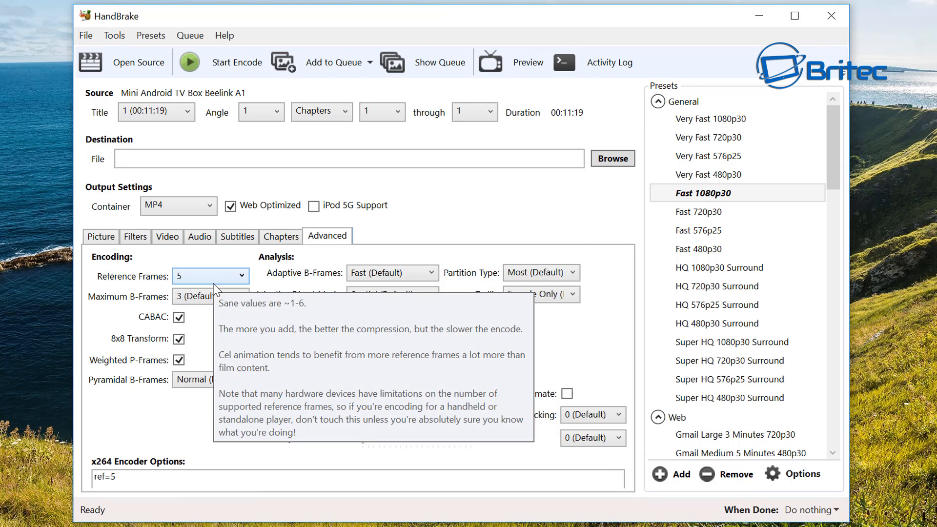
{"action": "mouse_move", "coordinate": [185, 280]}
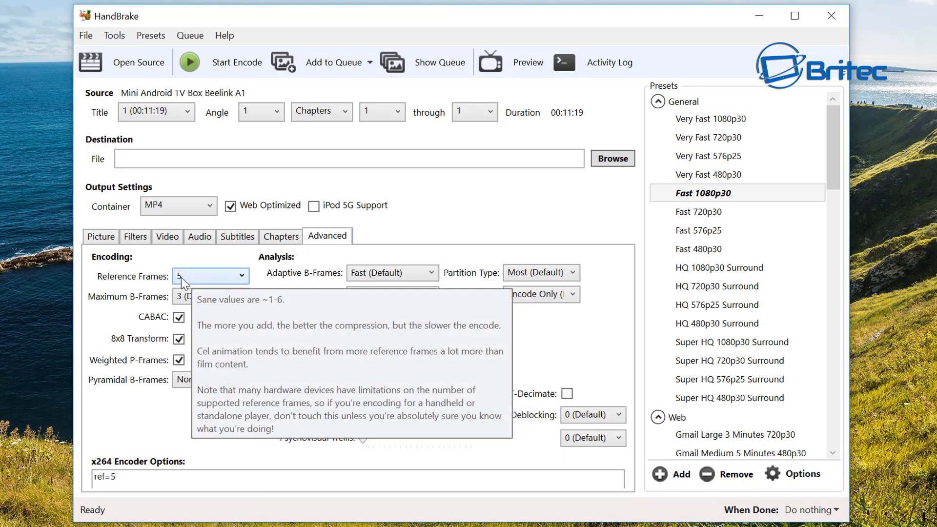
{"action": "mouse_move", "coordinate": [198, 283]}
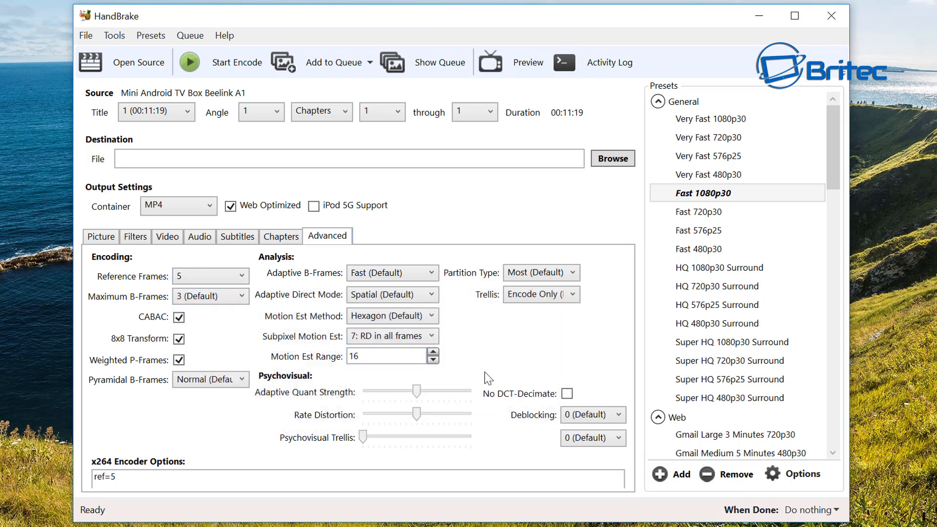
{"action": "mouse_move", "coordinate": [495, 380]}
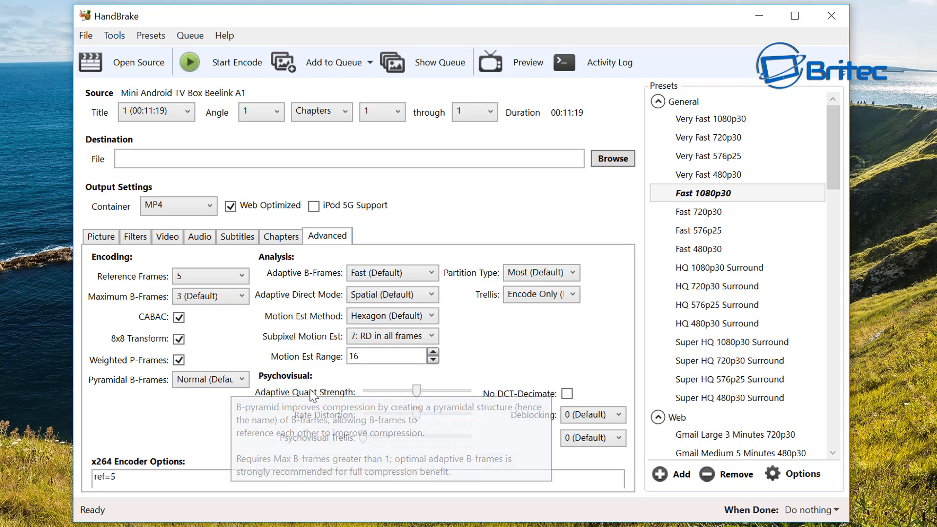
{"action": "mouse_move", "coordinate": [477, 365]}
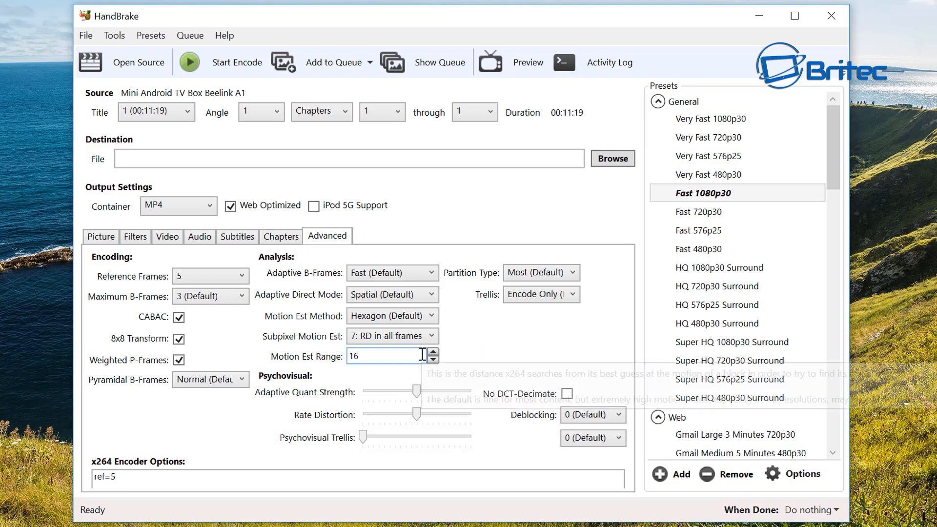
{"action": "mouse_move", "coordinate": [445, 470]}
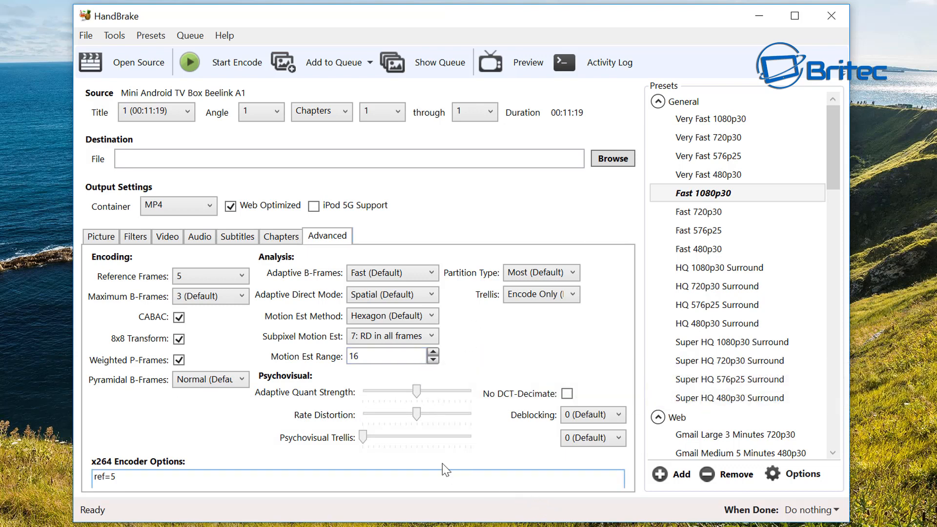
{"action": "mouse_move", "coordinate": [332, 377]}
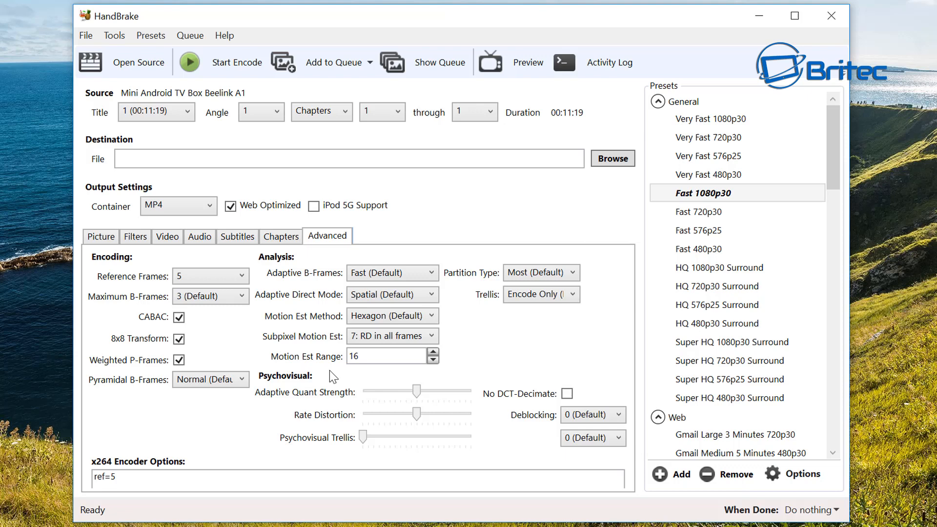
{"action": "mouse_move", "coordinate": [777, 434]}
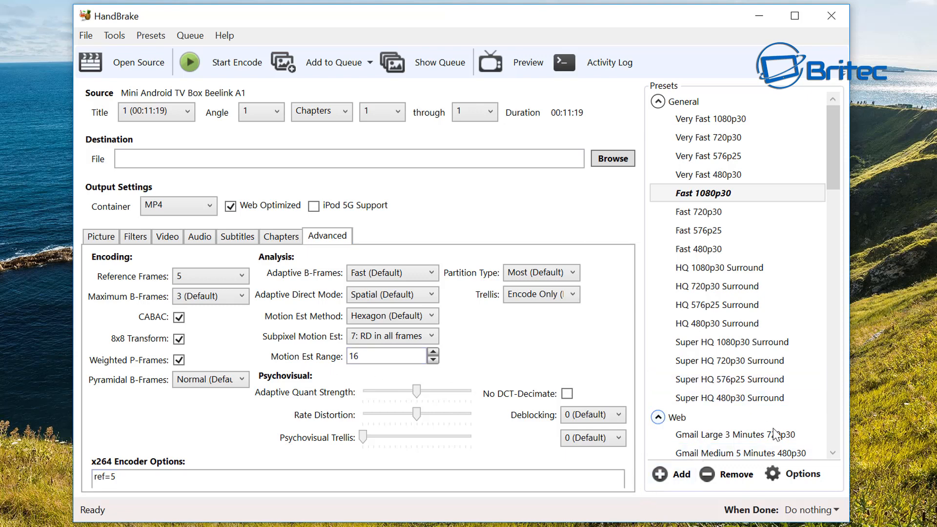
- Add a user preset named 'LossLess 1080p Video' with description 'Youtube' from the current settings
{"action": "left_click", "coordinate": [670, 474]}
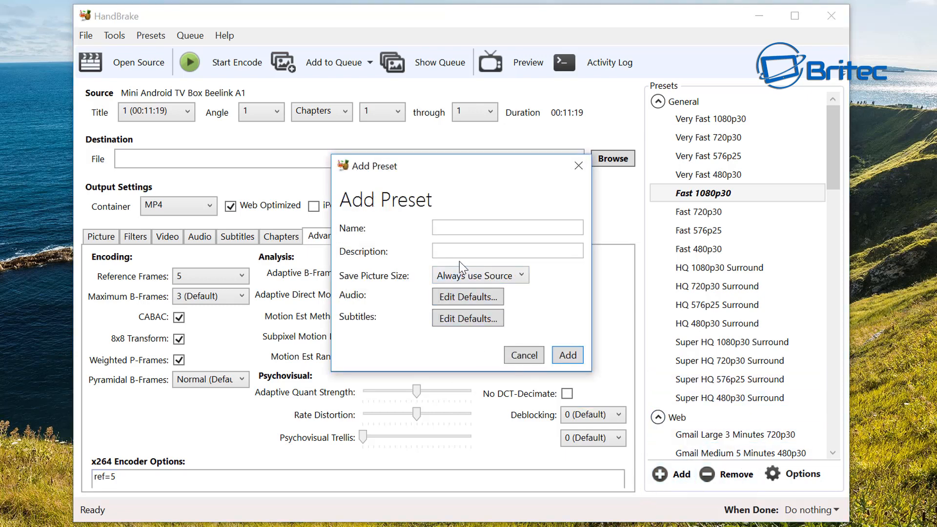
{"action": "left_click", "coordinate": [507, 227]}
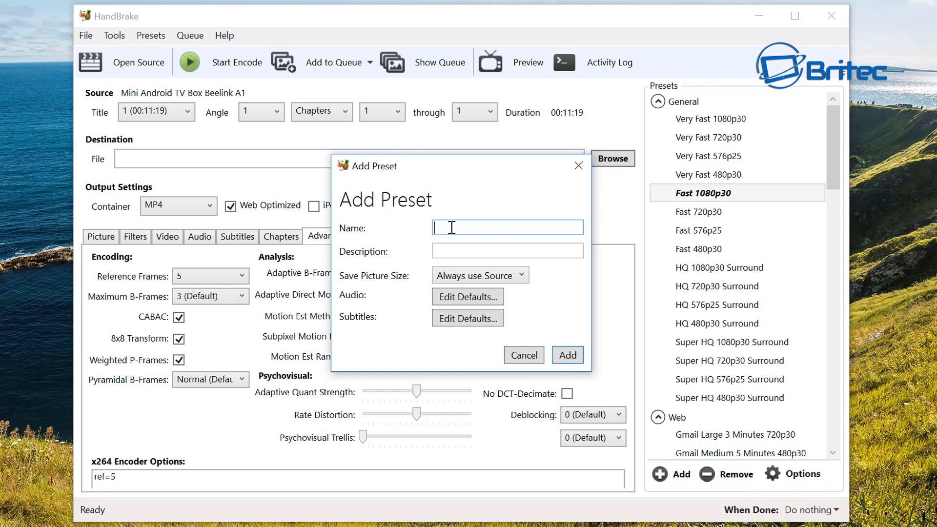
{"action": "type", "text": "Lo"}
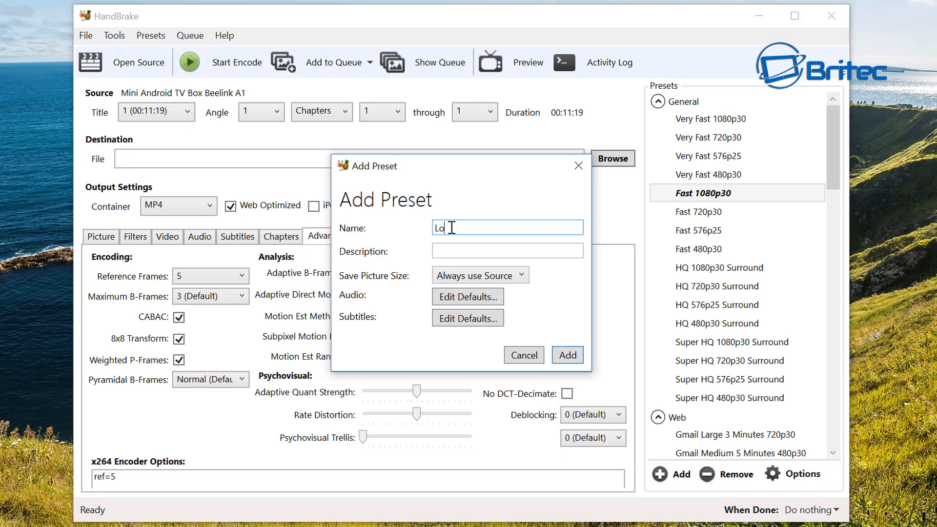
{"action": "type", "text": "ssl"}
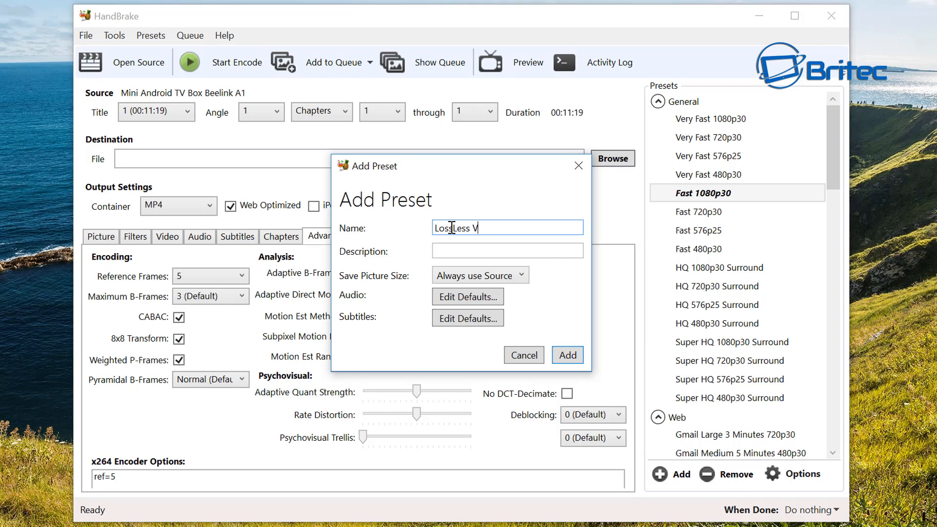
{"action": "type", "text": "ideo"}
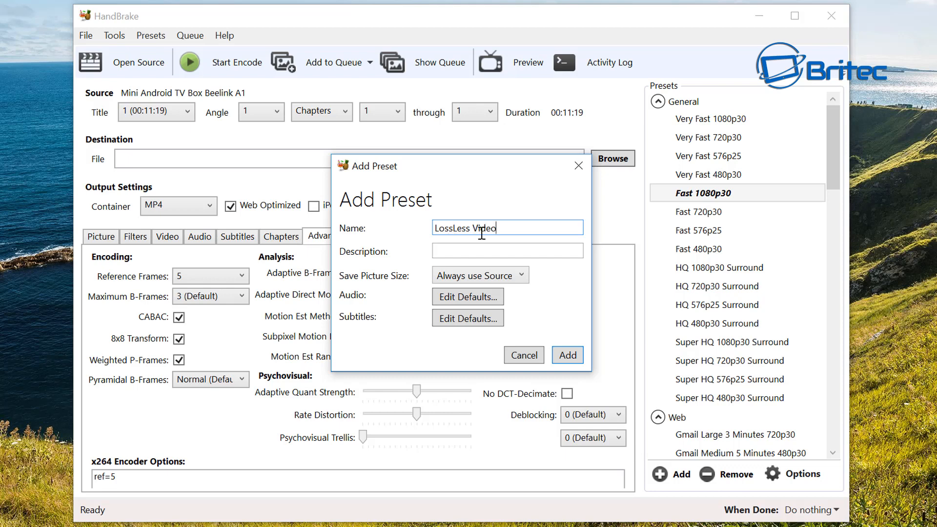
{"action": "mouse_move", "coordinate": [451, 315]}
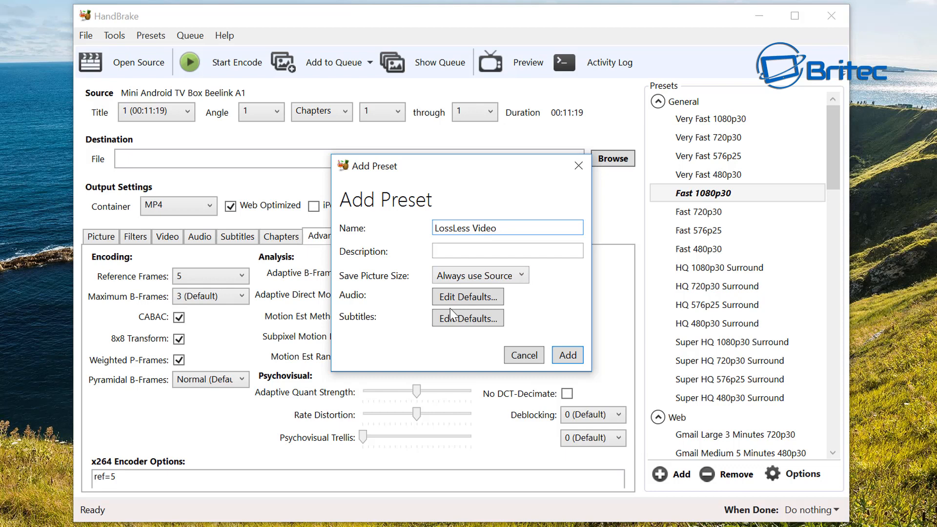
{"action": "type", "text": "1080p"}
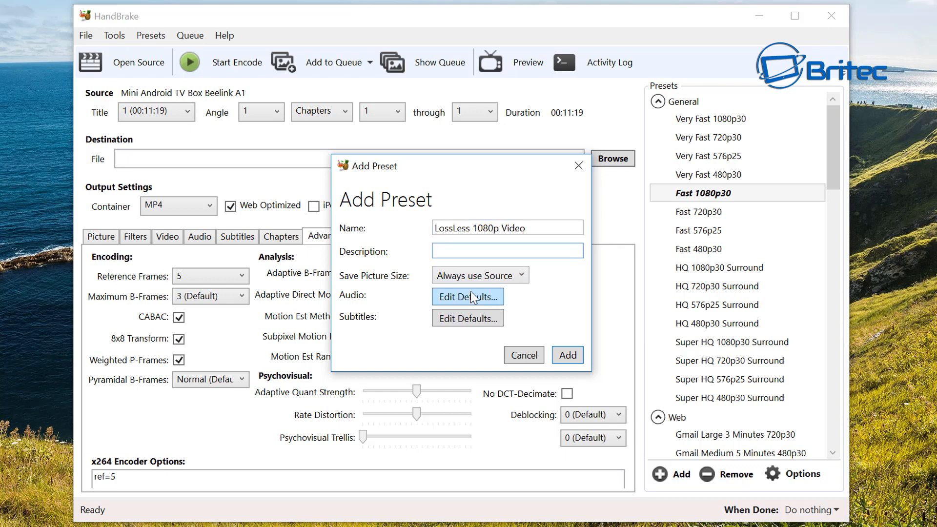
{"action": "type", "text": "Youtube"}
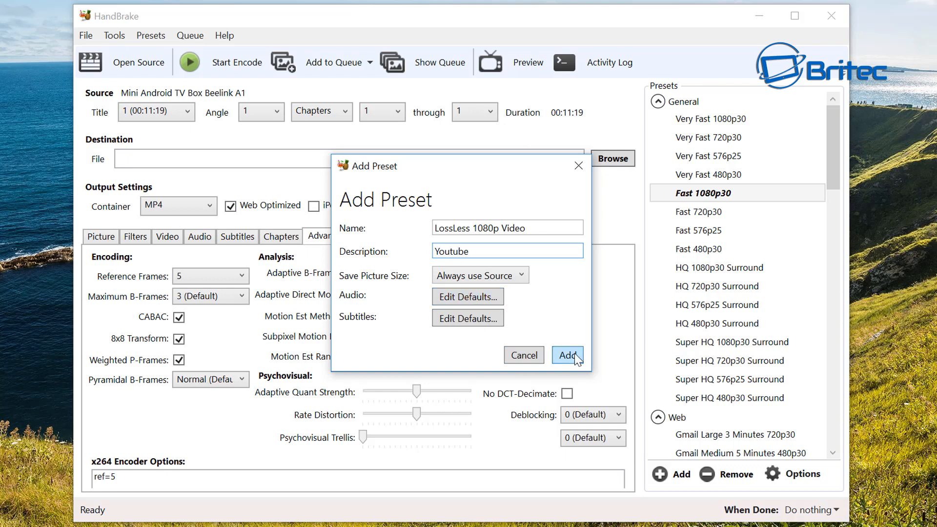
{"action": "left_click", "coordinate": [566, 355]}
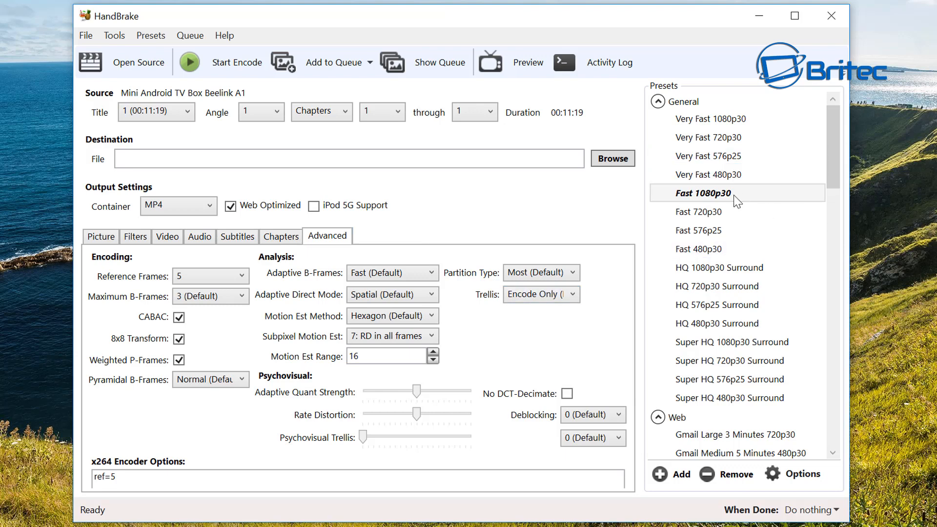
{"action": "scroll", "scroll_direction": "down", "scroll_amount": 3}
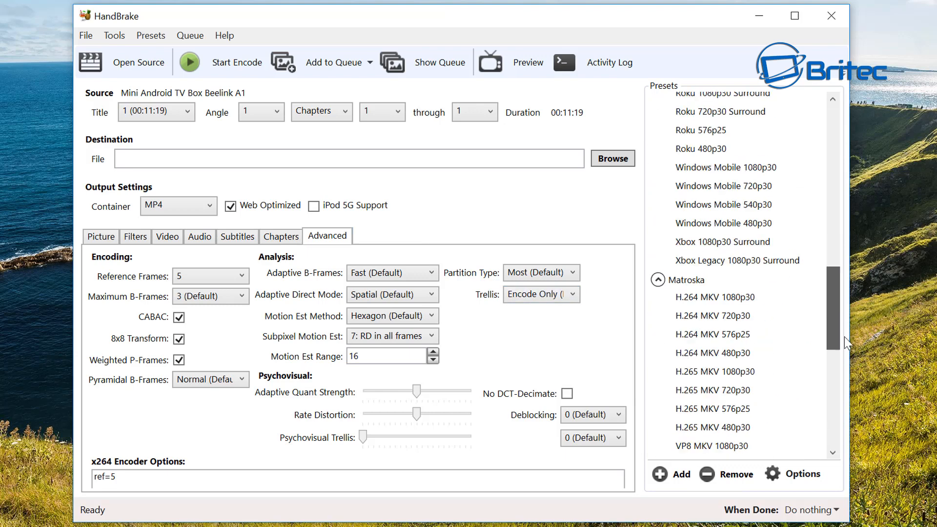
{"action": "scroll", "scroll_direction": "down", "scroll_amount": 3}
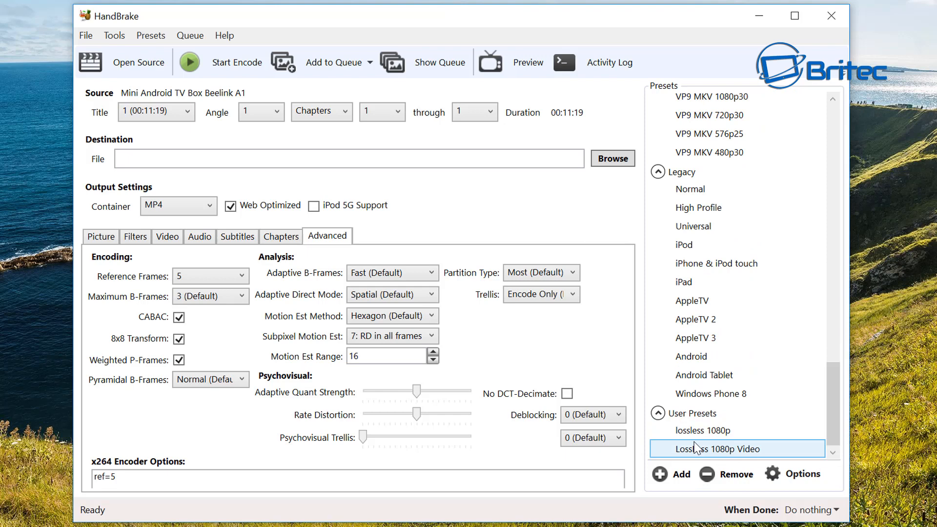
{"action": "scroll", "scroll_direction": "up", "scroll_amount": 3}
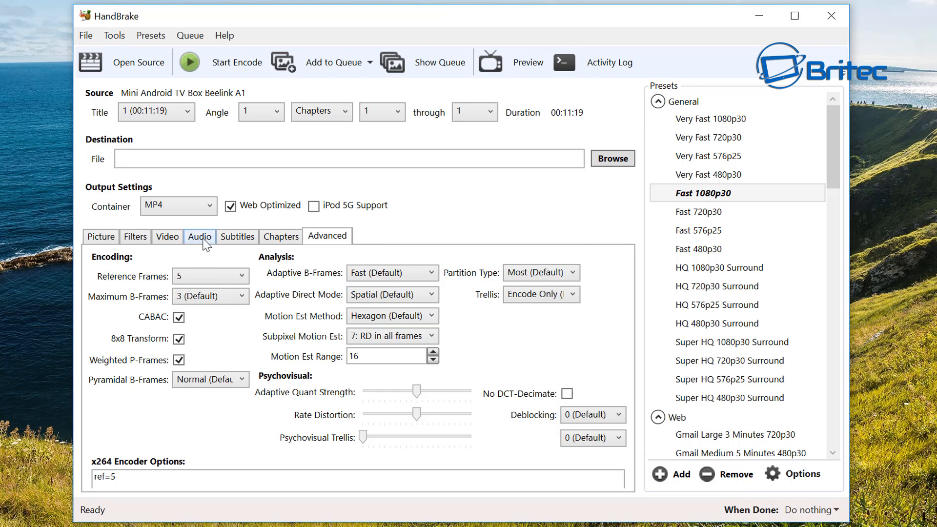
- Show the Video settings reading H.264, 30 fps peak framerate and constant quality RF 30
{"action": "left_click", "coordinate": [167, 237]}
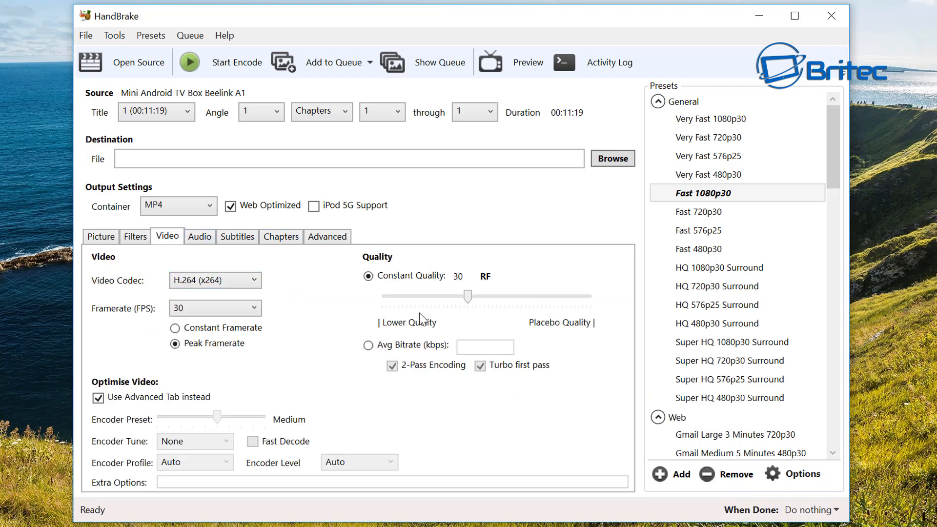
{"action": "mouse_move", "coordinate": [272, 390]}
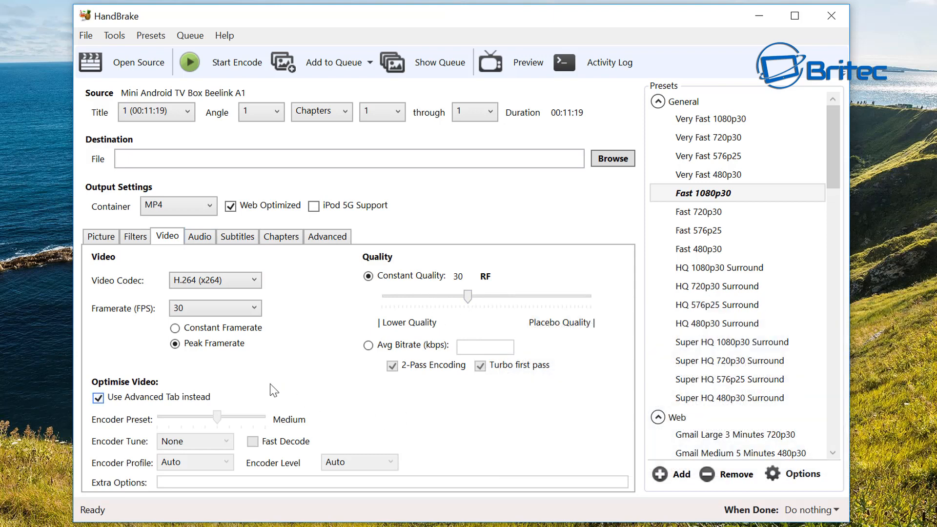
{"action": "mouse_move", "coordinate": [351, 433]}
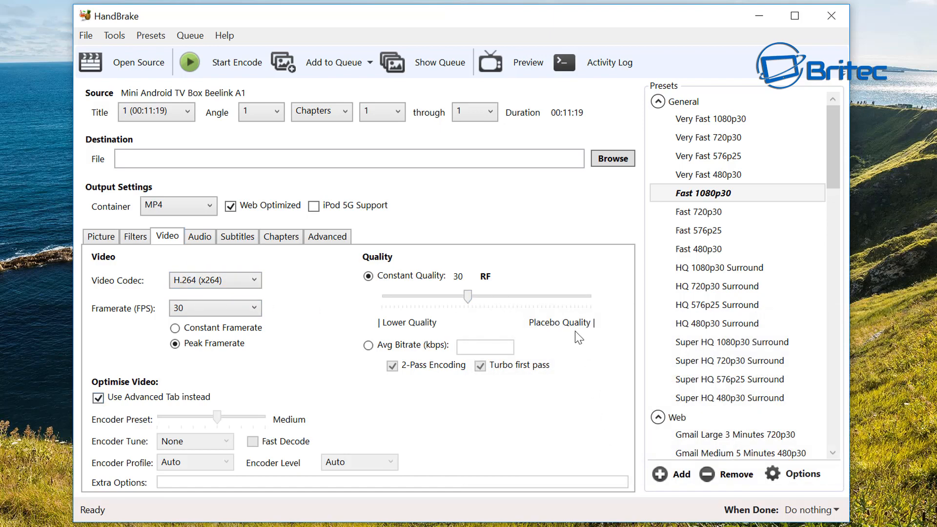
{"action": "mouse_move", "coordinate": [449, 305]}
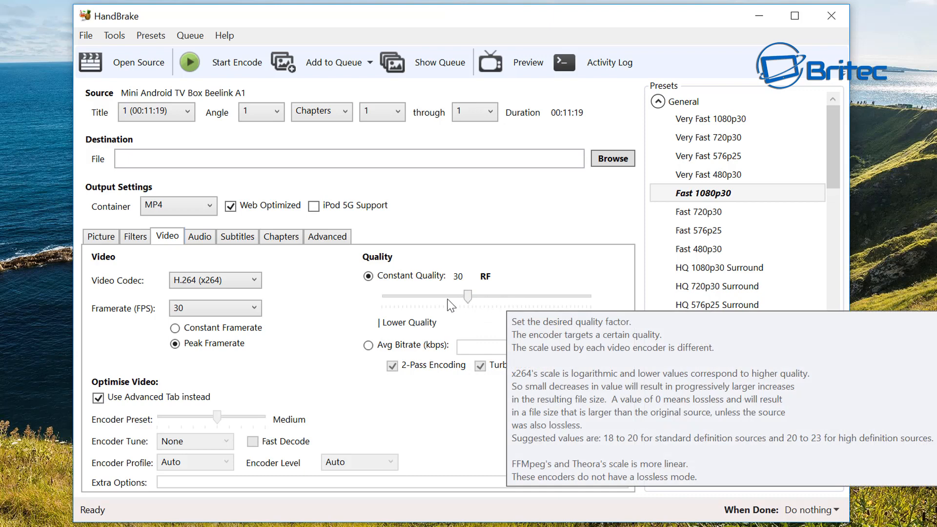
{"action": "mouse_move", "coordinate": [462, 302]}
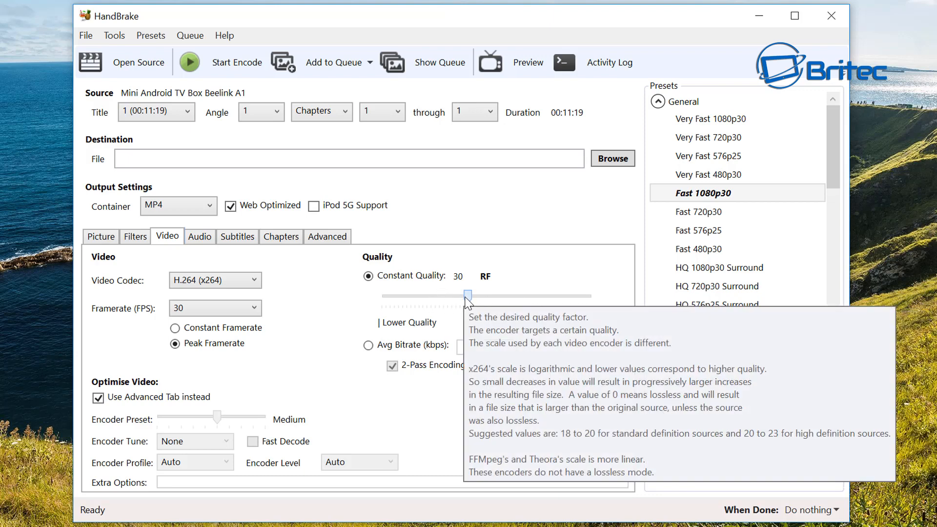
{"action": "mouse_move", "coordinate": [490, 441]}
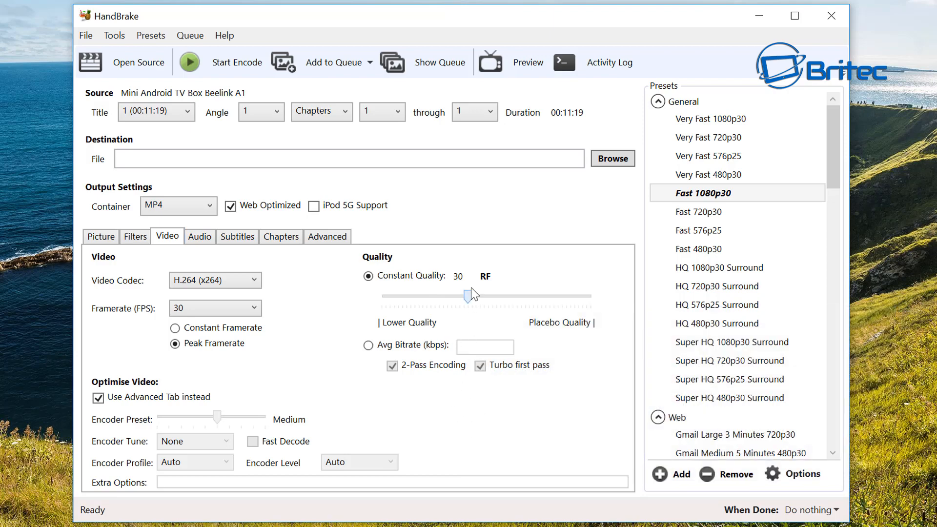
{"action": "mouse_move", "coordinate": [478, 430]}
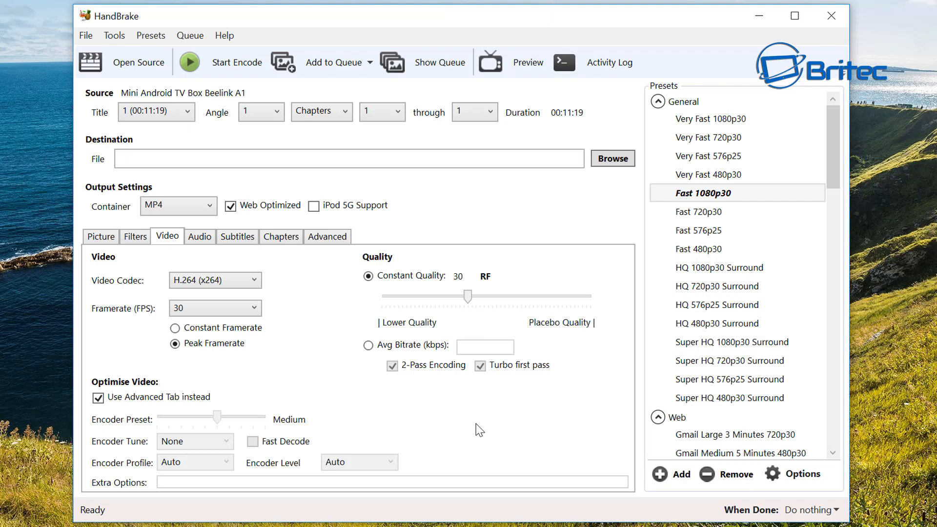
{"action": "mouse_move", "coordinate": [435, 384]}
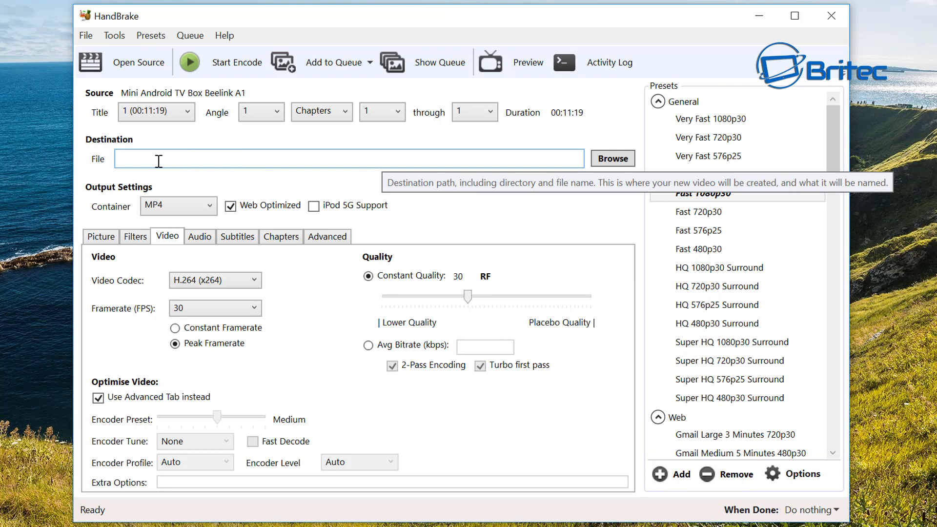
{"action": "mouse_move", "coordinate": [612, 158]}
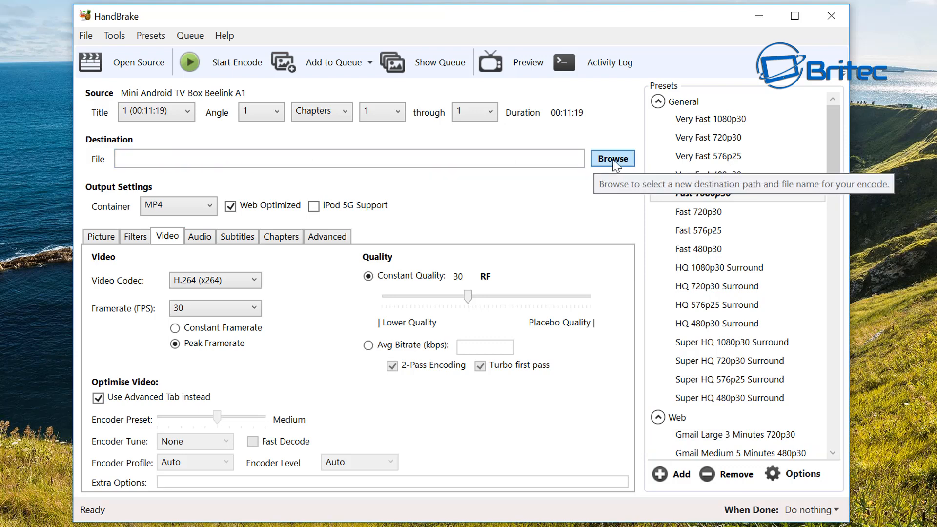
- Name the output 'lossless test.mp4' in the Desktop's Test folder
{"action": "left_click", "coordinate": [612, 158]}
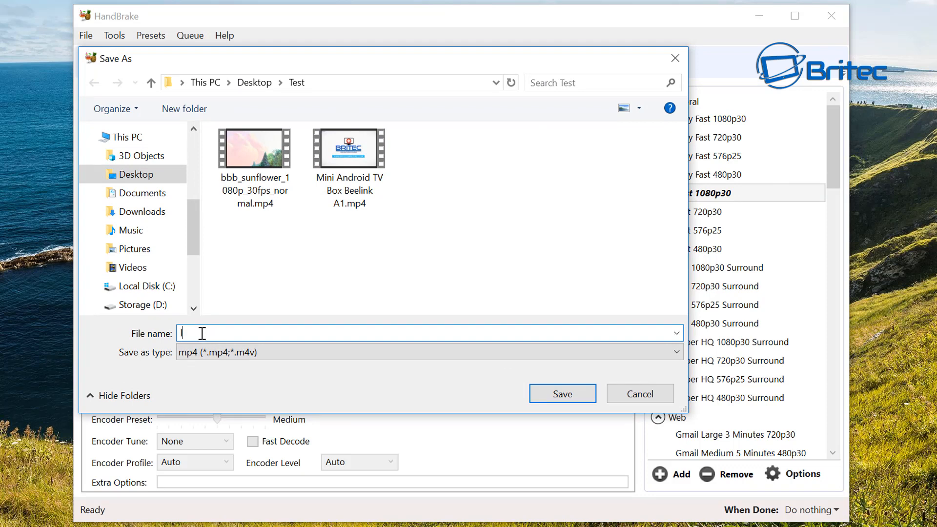
{"action": "type", "text": "lossl"}
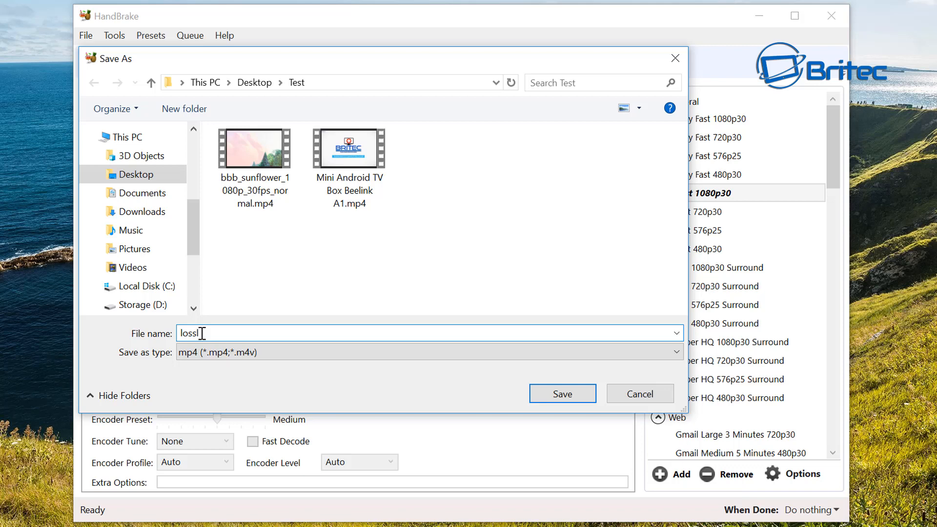
{"action": "type", "text": "ess test"}
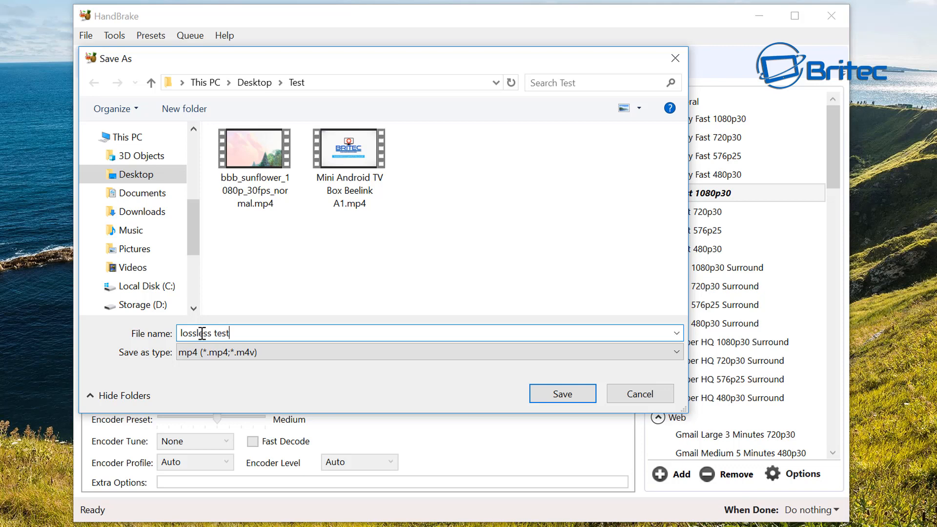
{"action": "mouse_move", "coordinate": [562, 393]}
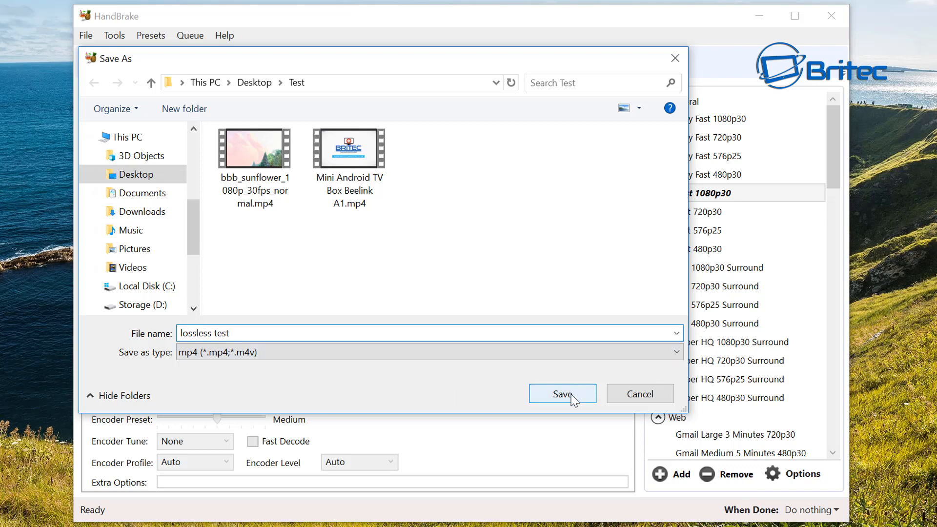
{"action": "left_click", "coordinate": [562, 393]}
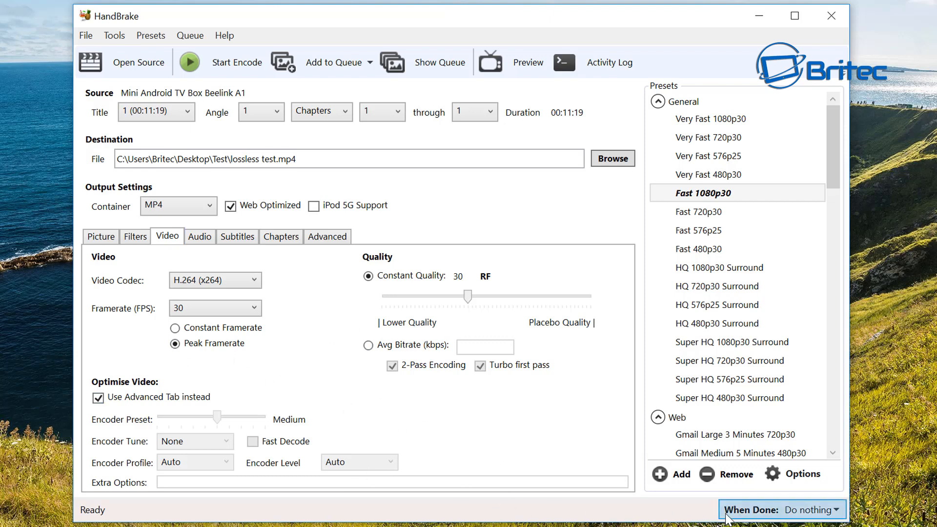
{"action": "mouse_move", "coordinate": [148, 84]}
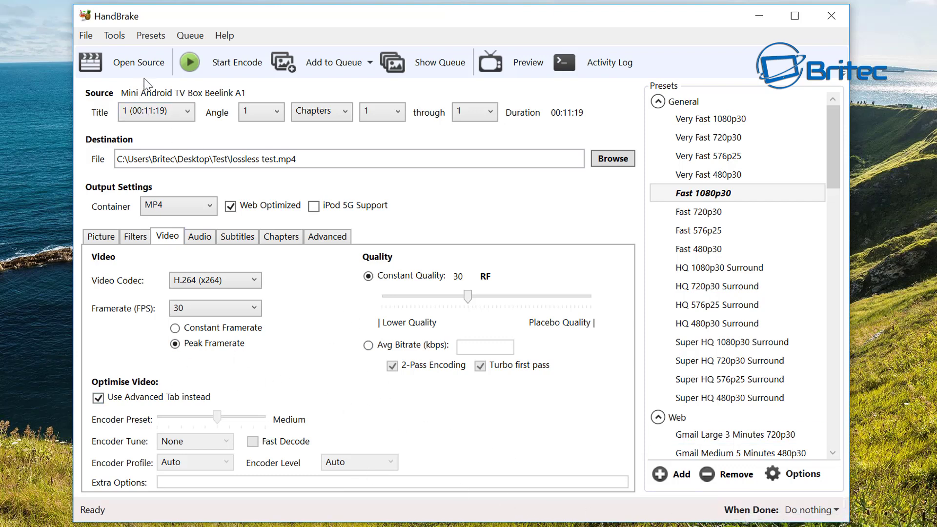
- Begin the encode of the Beelink video into lossless test.mp4
{"action": "left_click", "coordinate": [190, 61]}
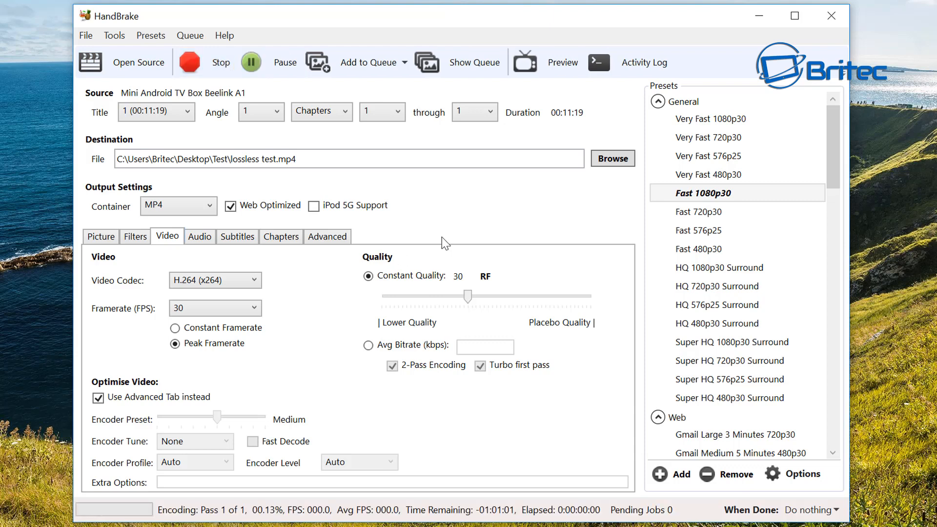
{"action": "mouse_move", "coordinate": [379, 331]}
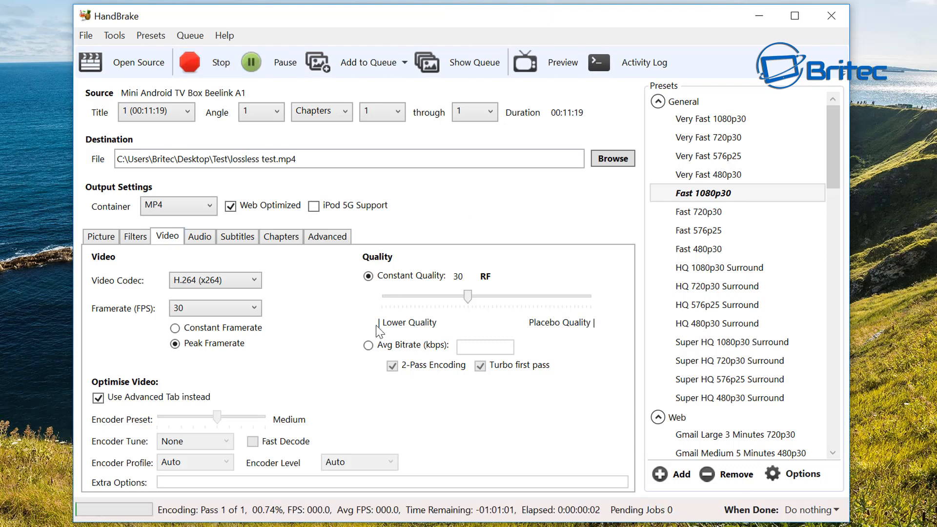
{"action": "mouse_move", "coordinate": [302, 474]}
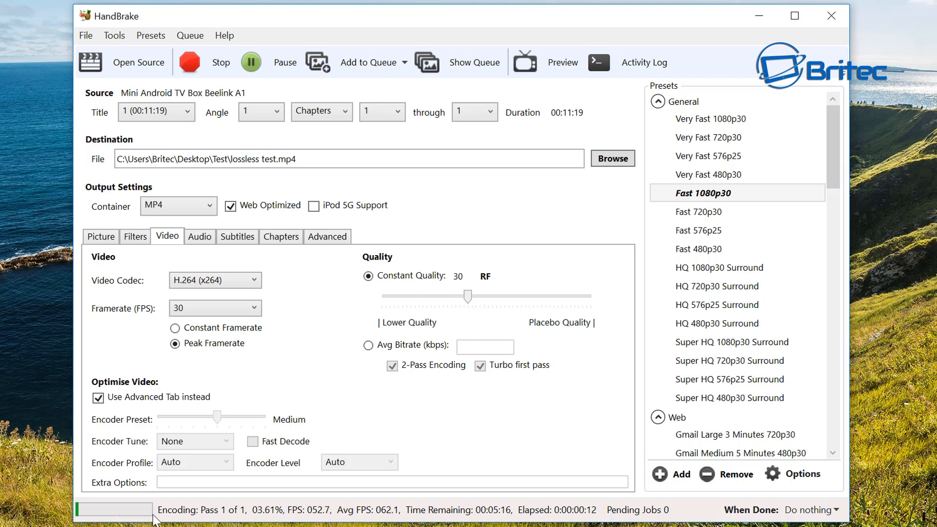
{"action": "mouse_move", "coordinate": [532, 411]}
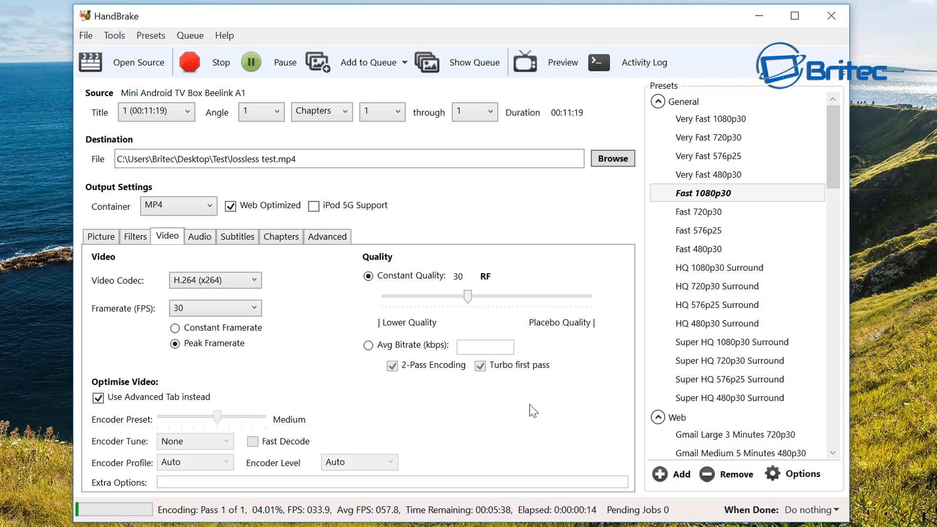
{"action": "mouse_move", "coordinate": [475, 450]}
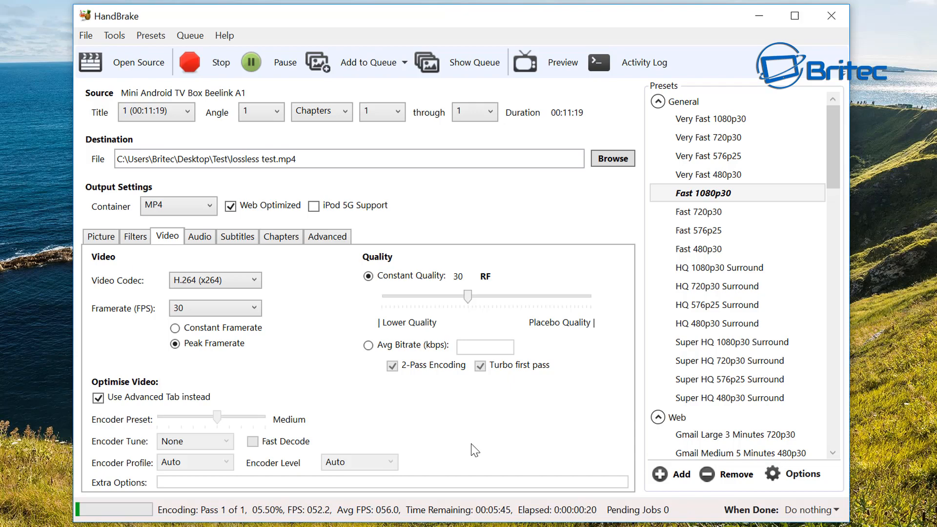
{"action": "mouse_move", "coordinate": [451, 489]}
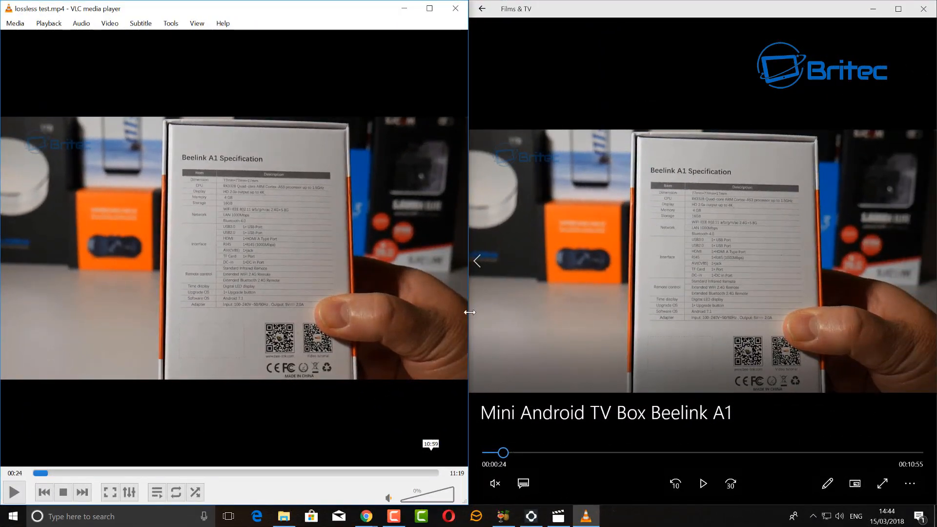
{"action": "mouse_move", "coordinate": [405, 276]}
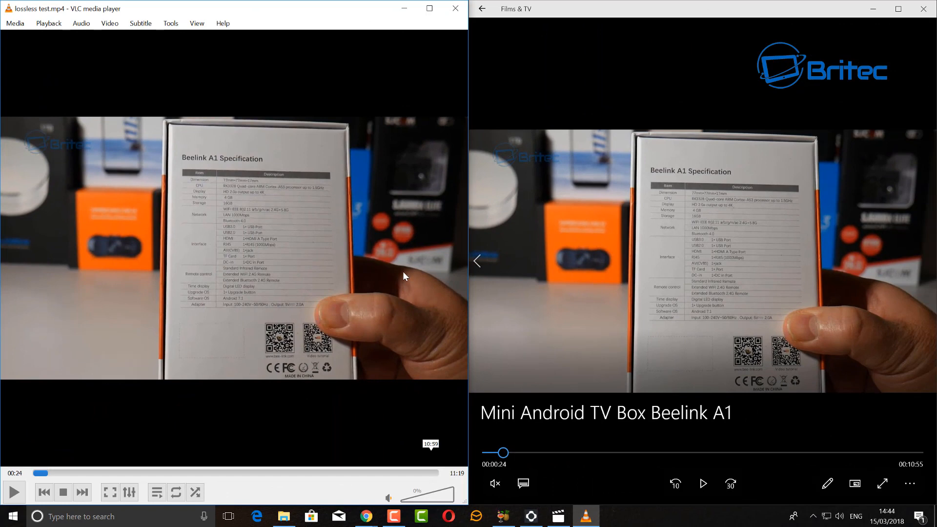
{"action": "mouse_move", "coordinate": [704, 234]}
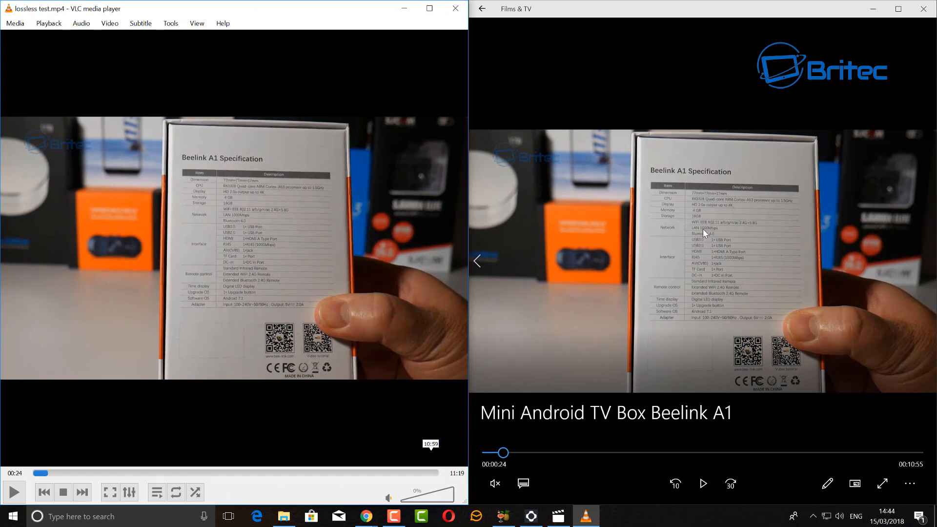
{"action": "mouse_move", "coordinate": [690, 247]}
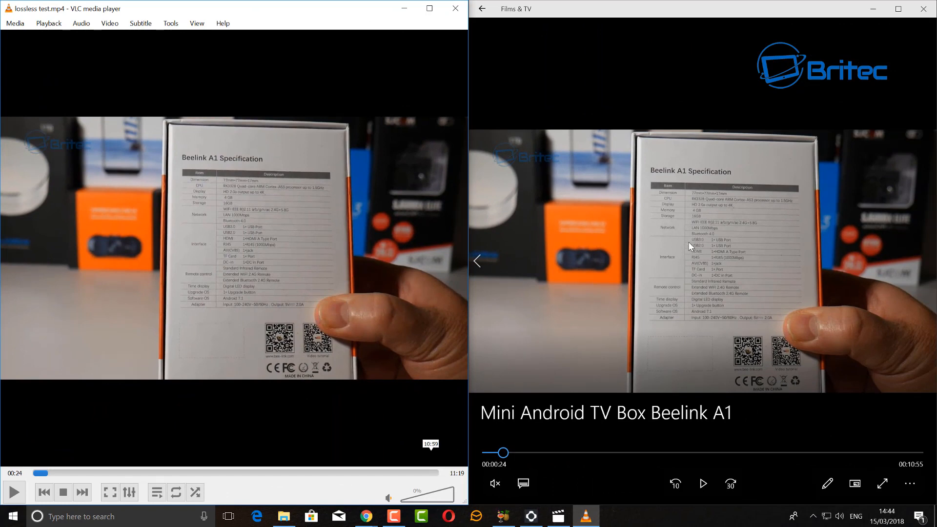
{"action": "mouse_move", "coordinate": [672, 234]}
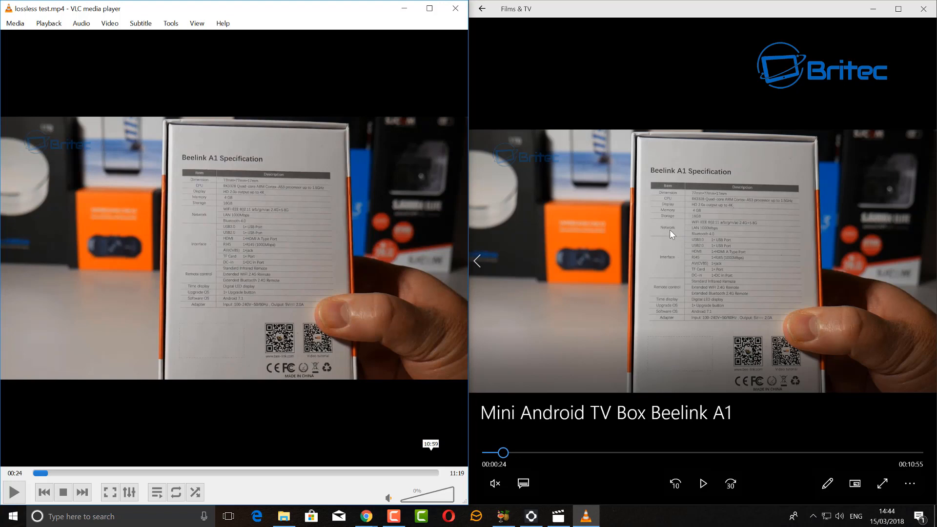
{"action": "mouse_move", "coordinate": [710, 257]}
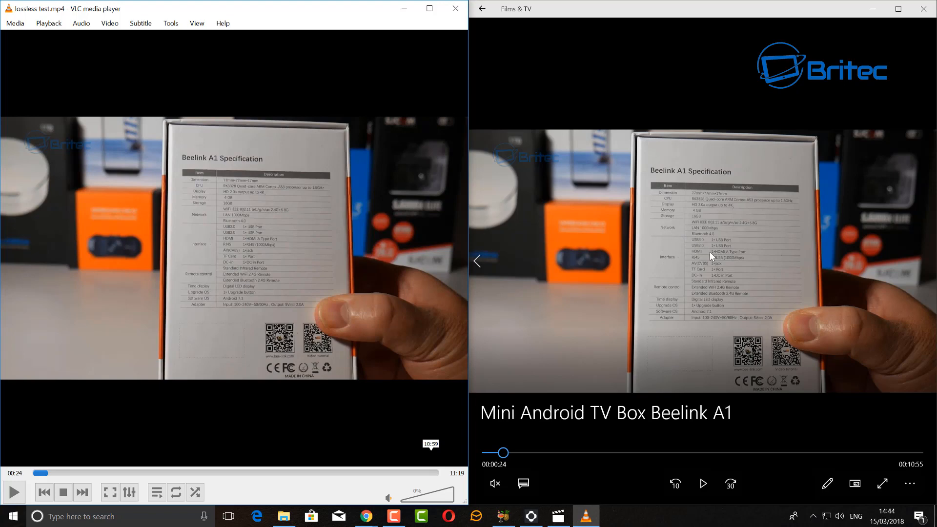
{"action": "mouse_move", "coordinate": [160, 143]}
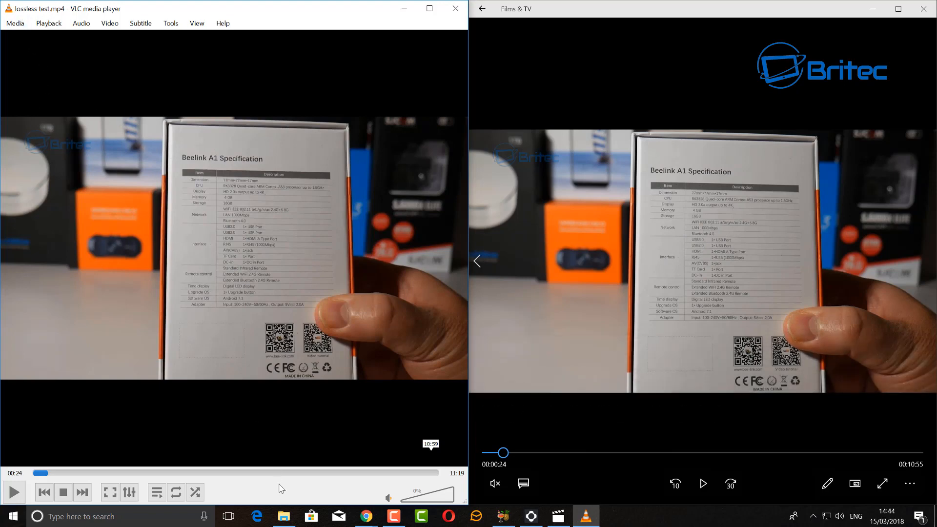
- Restore the Test folder showing lossless test.mp4 at 73.0 MB beside the original
{"action": "left_click", "coordinate": [283, 517]}
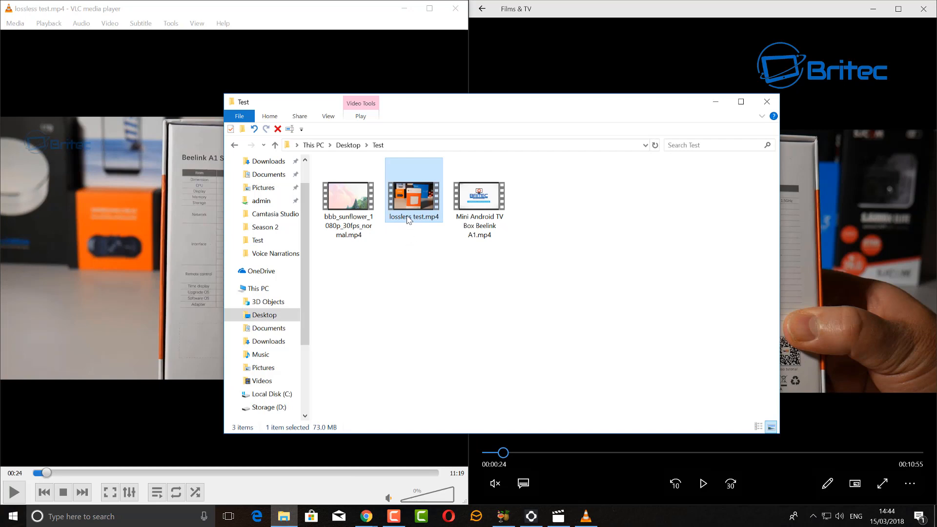
{"action": "mouse_move", "coordinate": [413, 200]}
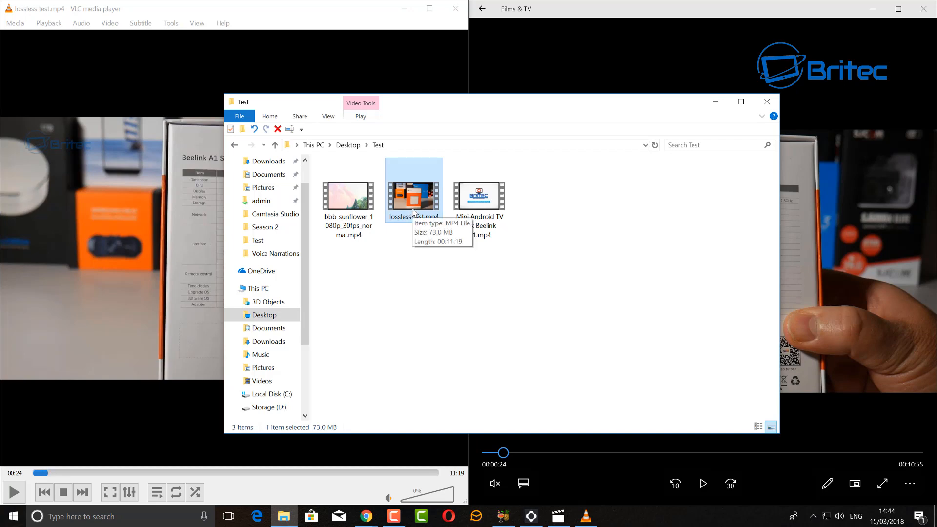
{"action": "mouse_move", "coordinate": [475, 211]}
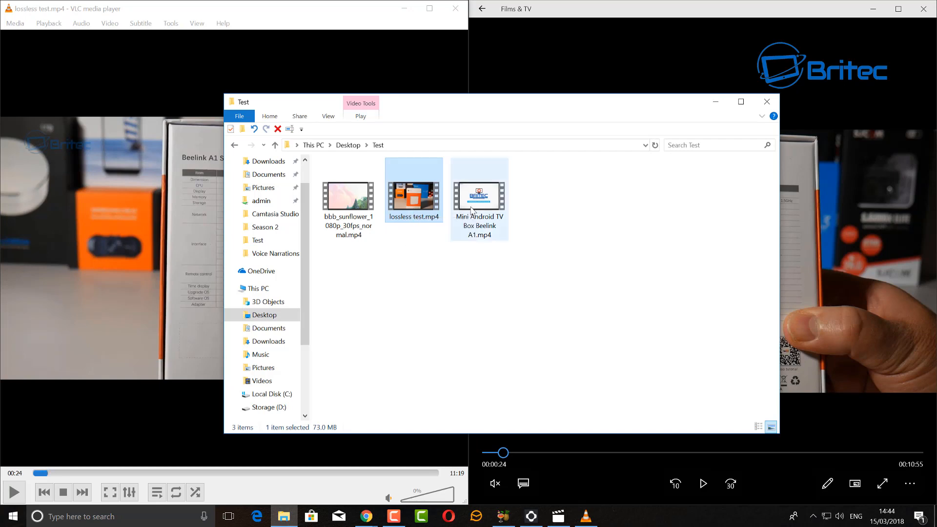
{"action": "mouse_move", "coordinate": [479, 197]}
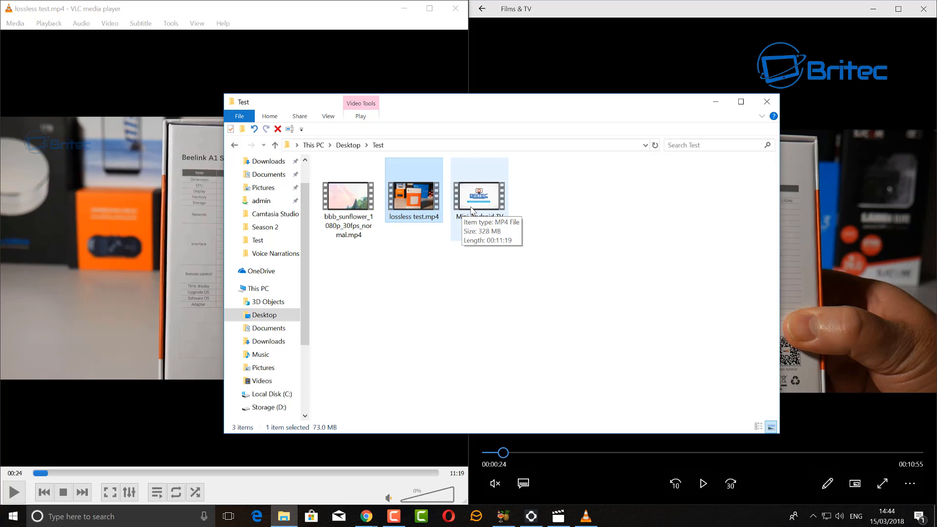
{"action": "mouse_move", "coordinate": [716, 102]}
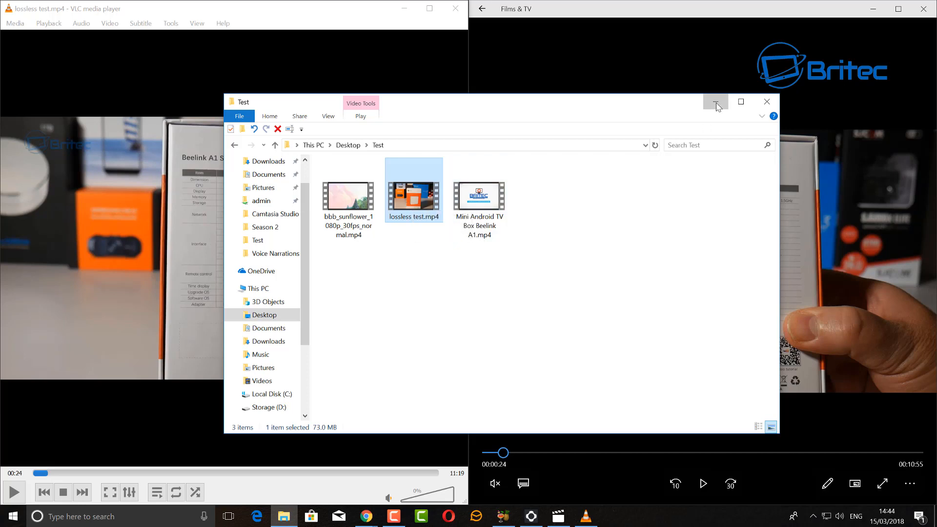
- Hide the folder and play the original in Films & TV alongside the compressed video in VLC
{"action": "left_click", "coordinate": [716, 102]}
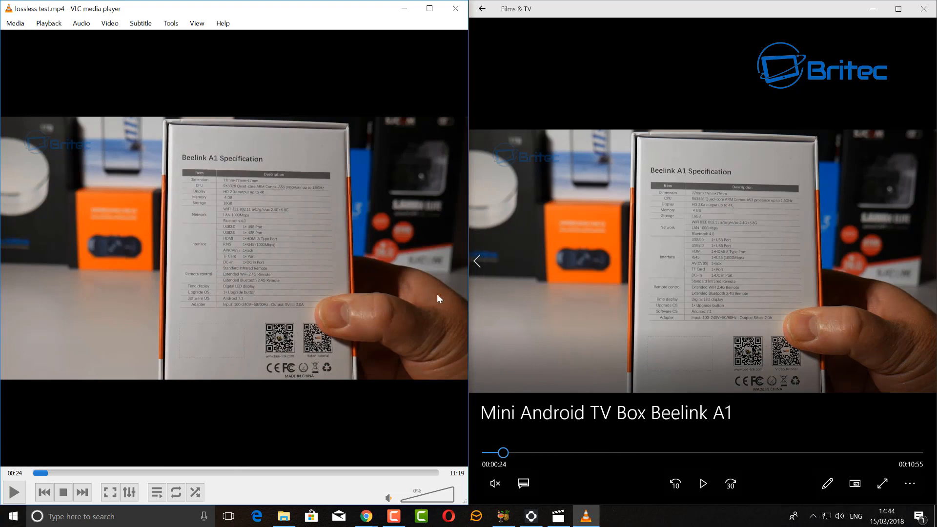
{"action": "mouse_move", "coordinate": [183, 451]}
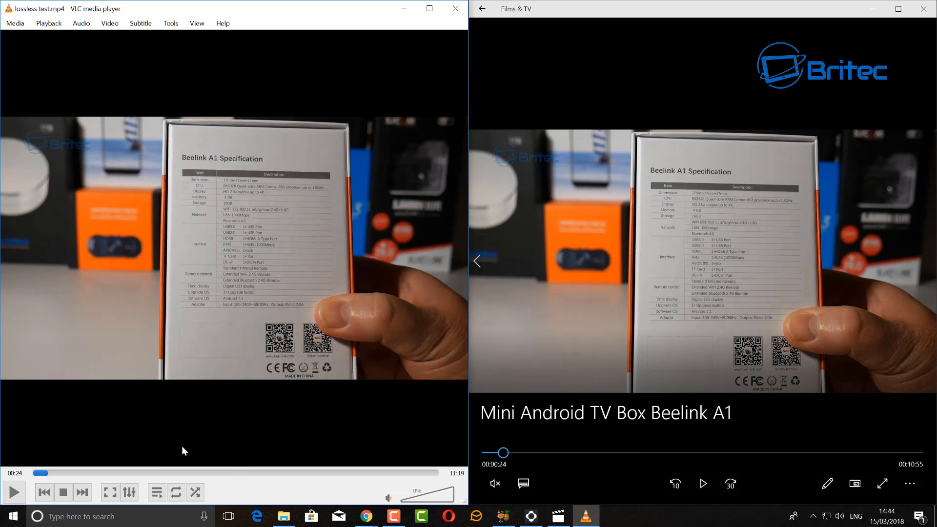
{"action": "mouse_move", "coordinate": [693, 287]}
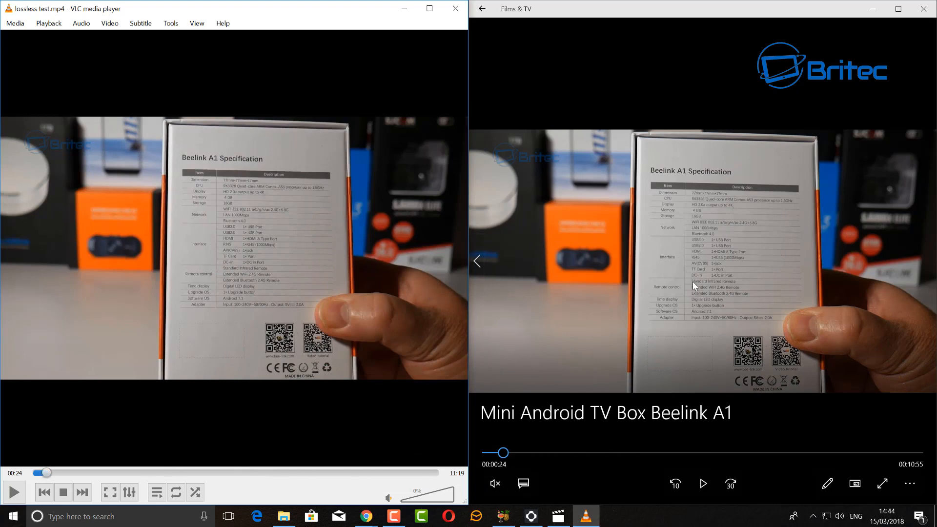
{"action": "mouse_move", "coordinate": [81, 239]}
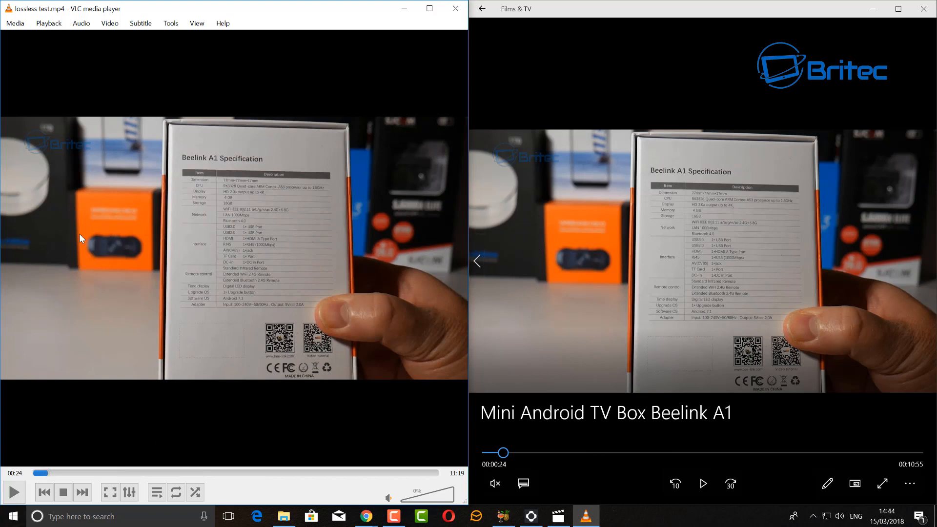
{"action": "mouse_move", "coordinate": [703, 483]}
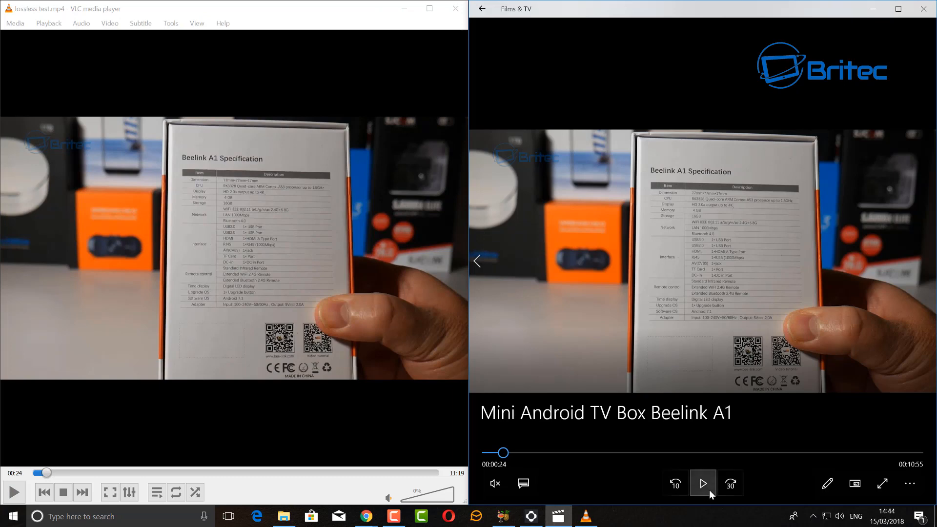
{"action": "left_click", "coordinate": [703, 483]}
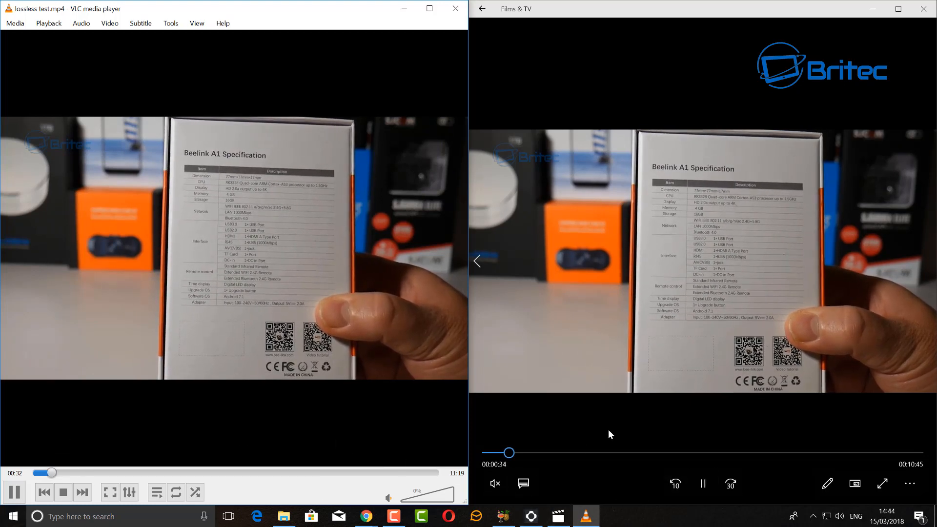
{"action": "mouse_move", "coordinate": [507, 455]}
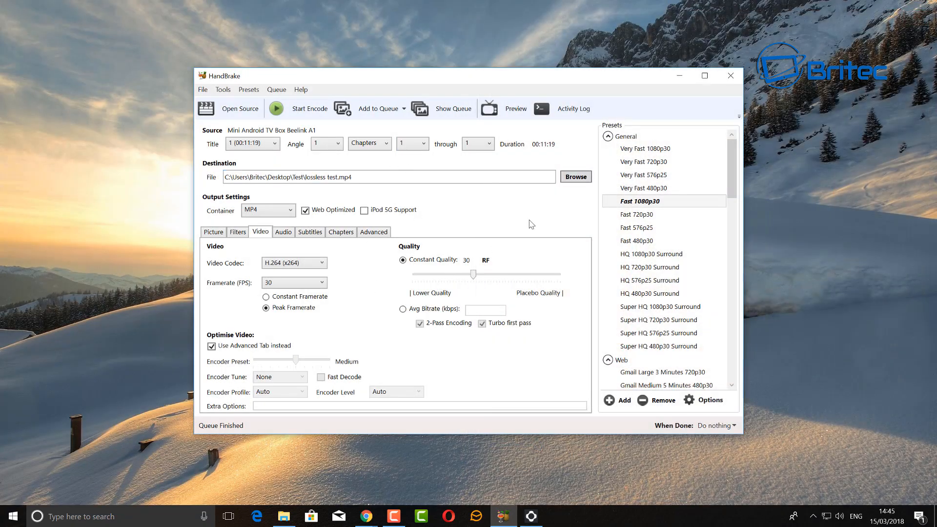
{"action": "mouse_move", "coordinate": [257, 248]}
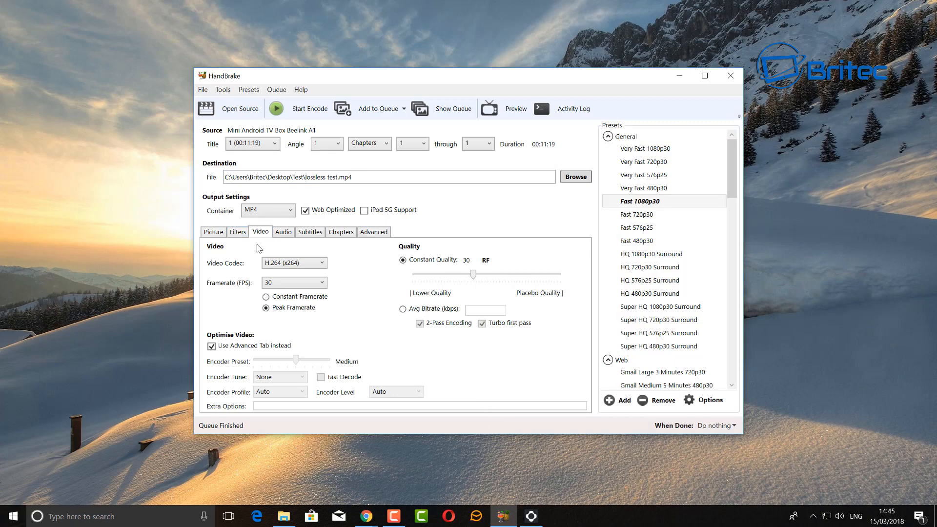
{"action": "mouse_move", "coordinate": [685, 88]}
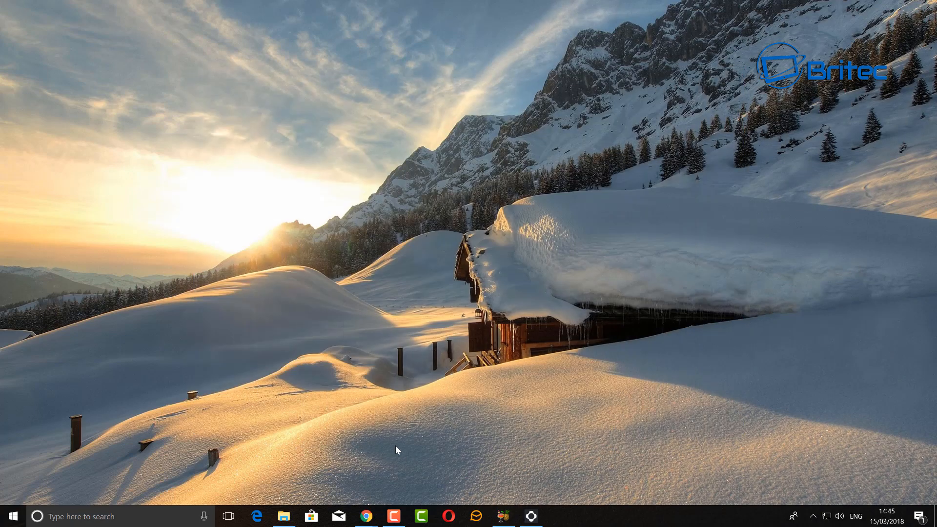
- Bring back the Test folder to confirm lossless test.mp4 is 73.0 MB
{"action": "left_click", "coordinate": [283, 516]}
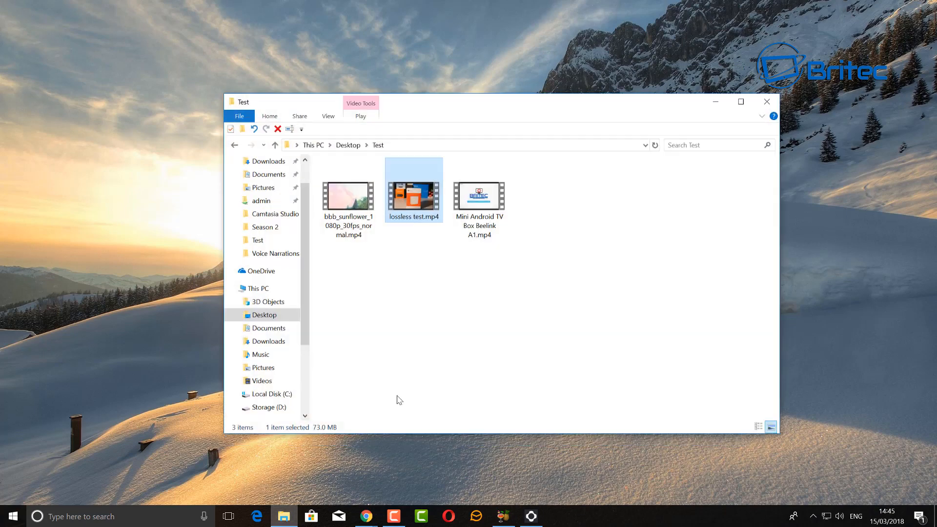
{"action": "mouse_move", "coordinate": [413, 209]}
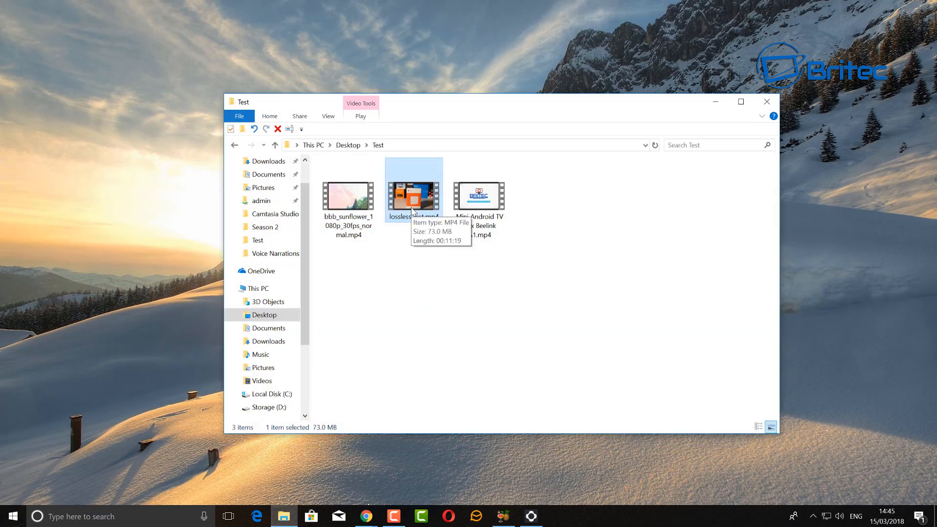
{"action": "mouse_move", "coordinate": [475, 210]}
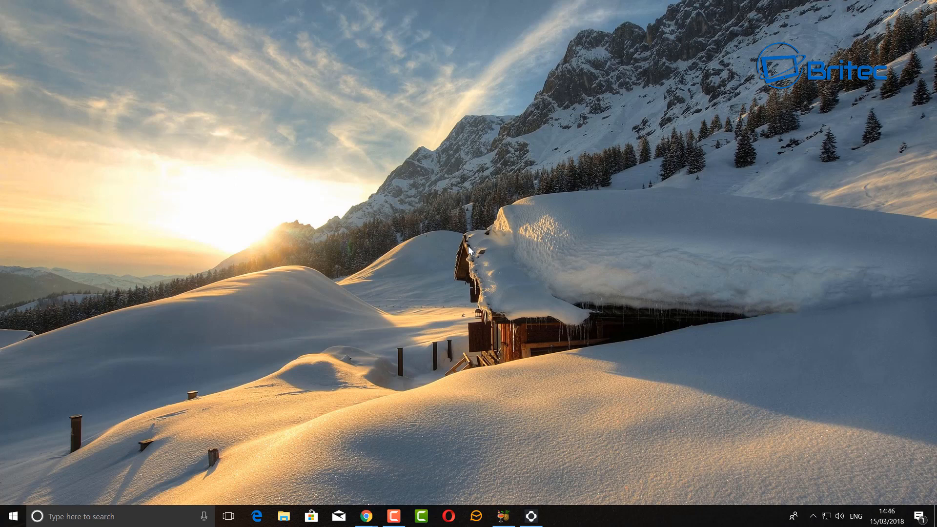
- Go to the Britec YouTube channel page and subscribe
{"action": "left_click", "coordinate": [365, 516]}
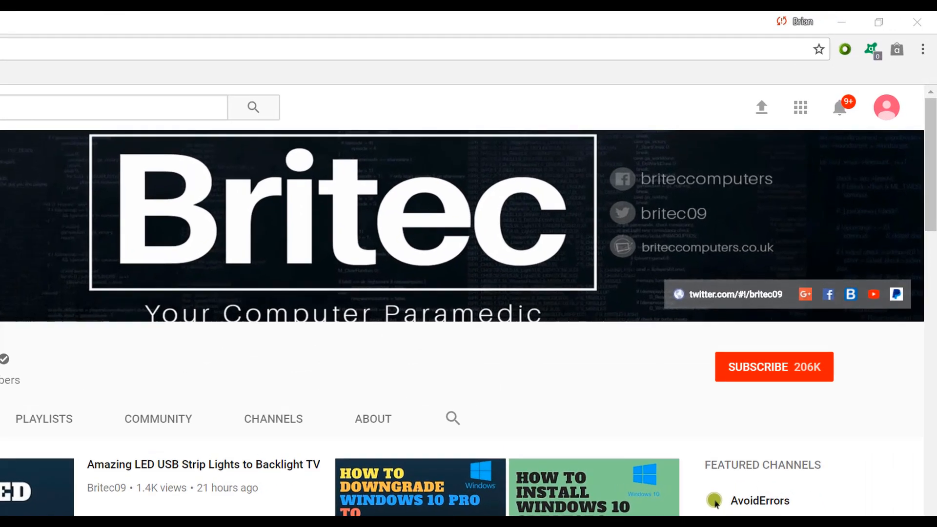
{"action": "mouse_move", "coordinate": [831, 427]}
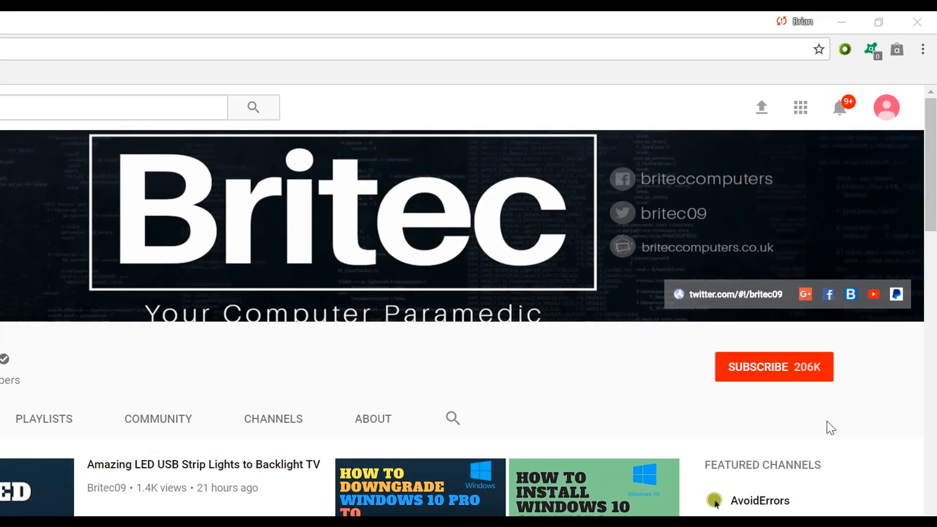
{"action": "left_click", "coordinate": [773, 366]}
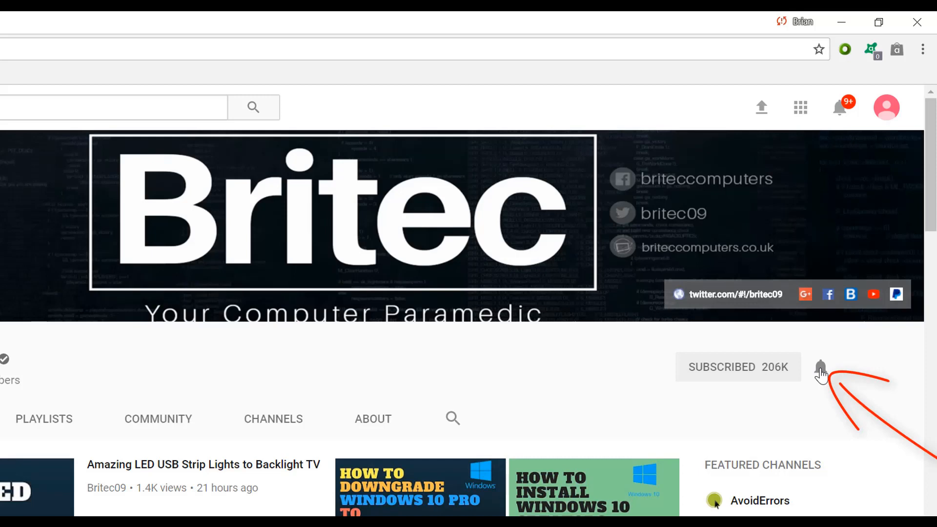
{"action": "mouse_move", "coordinate": [810, 442]}
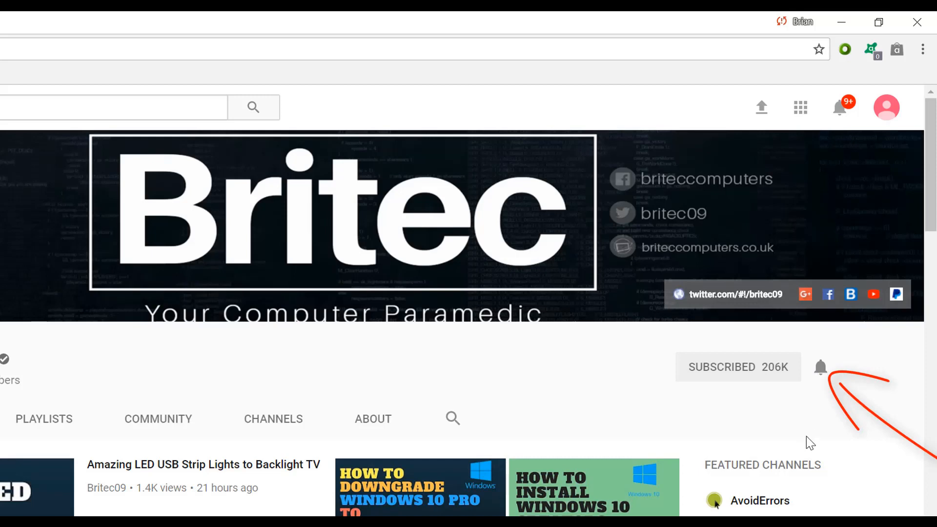